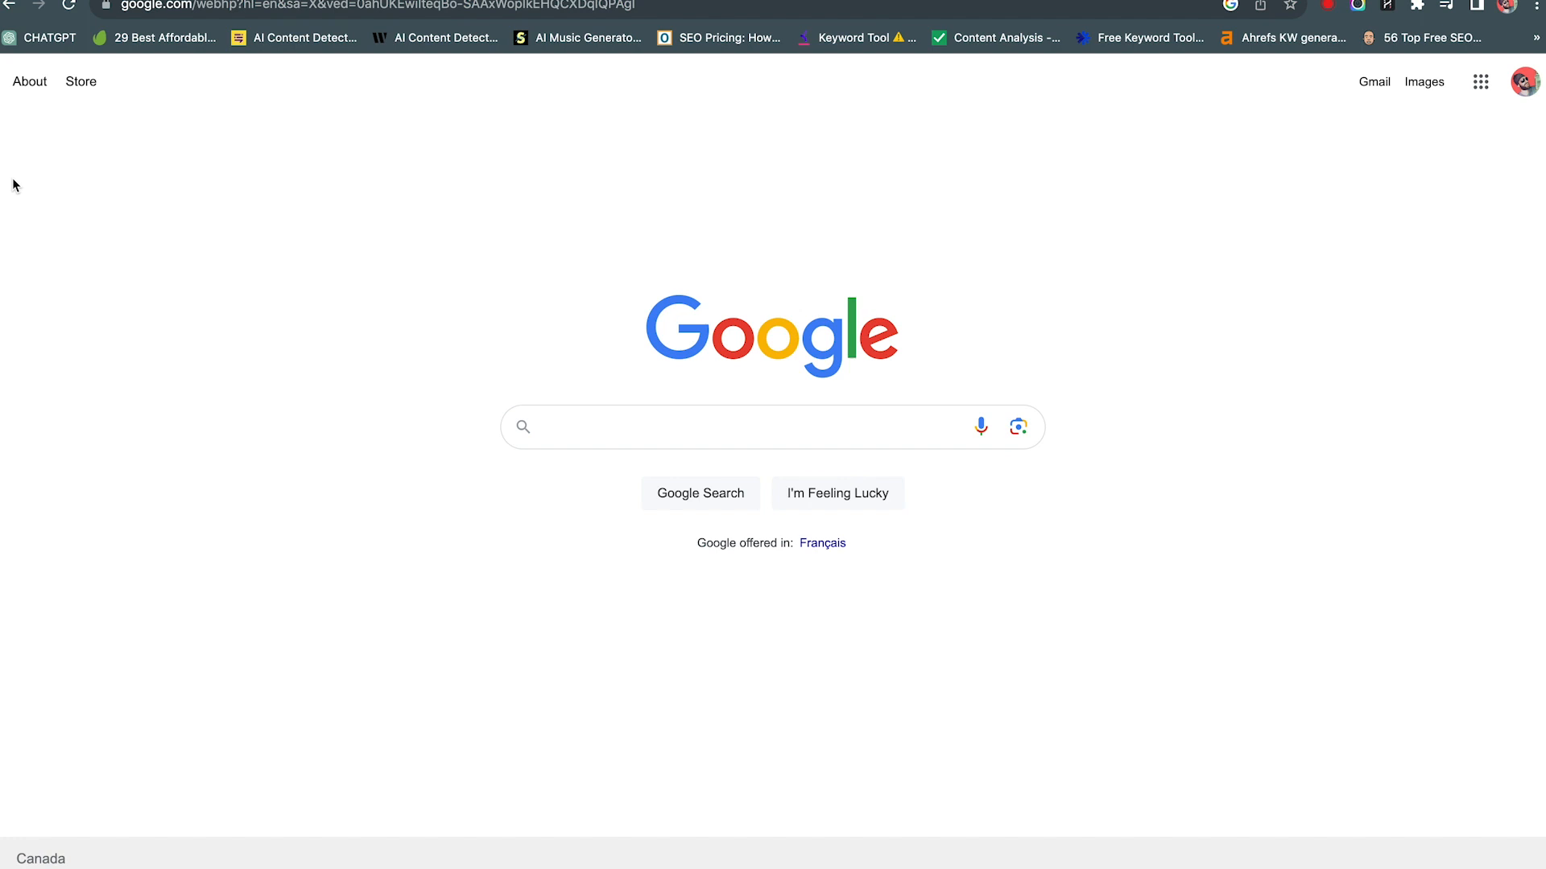
pyautogui.moveTo(177, 79)
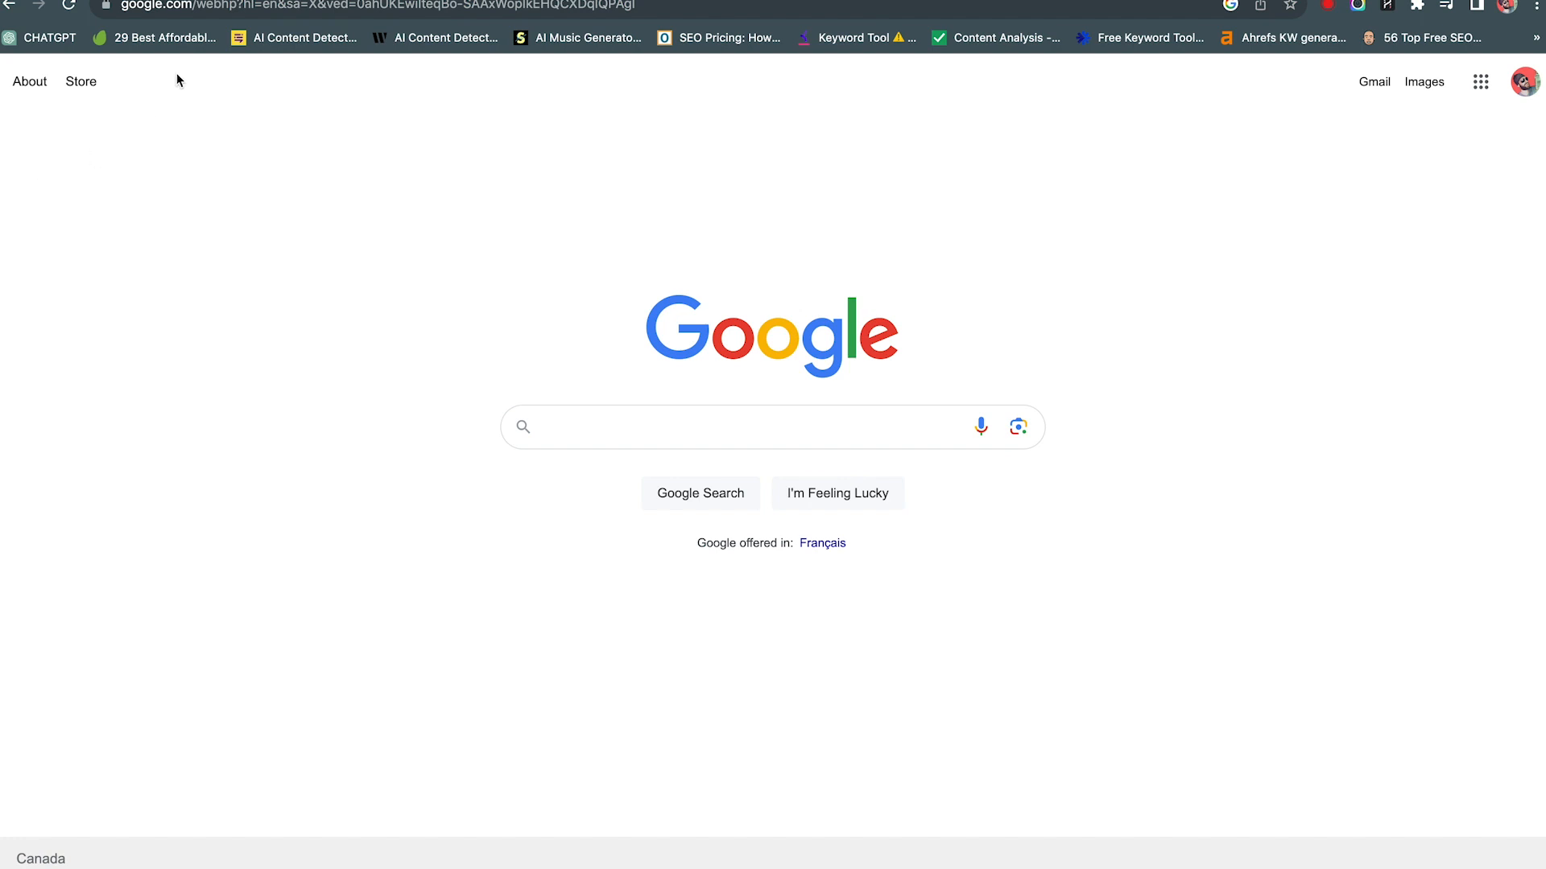
pyautogui.moveTo(325, 160)
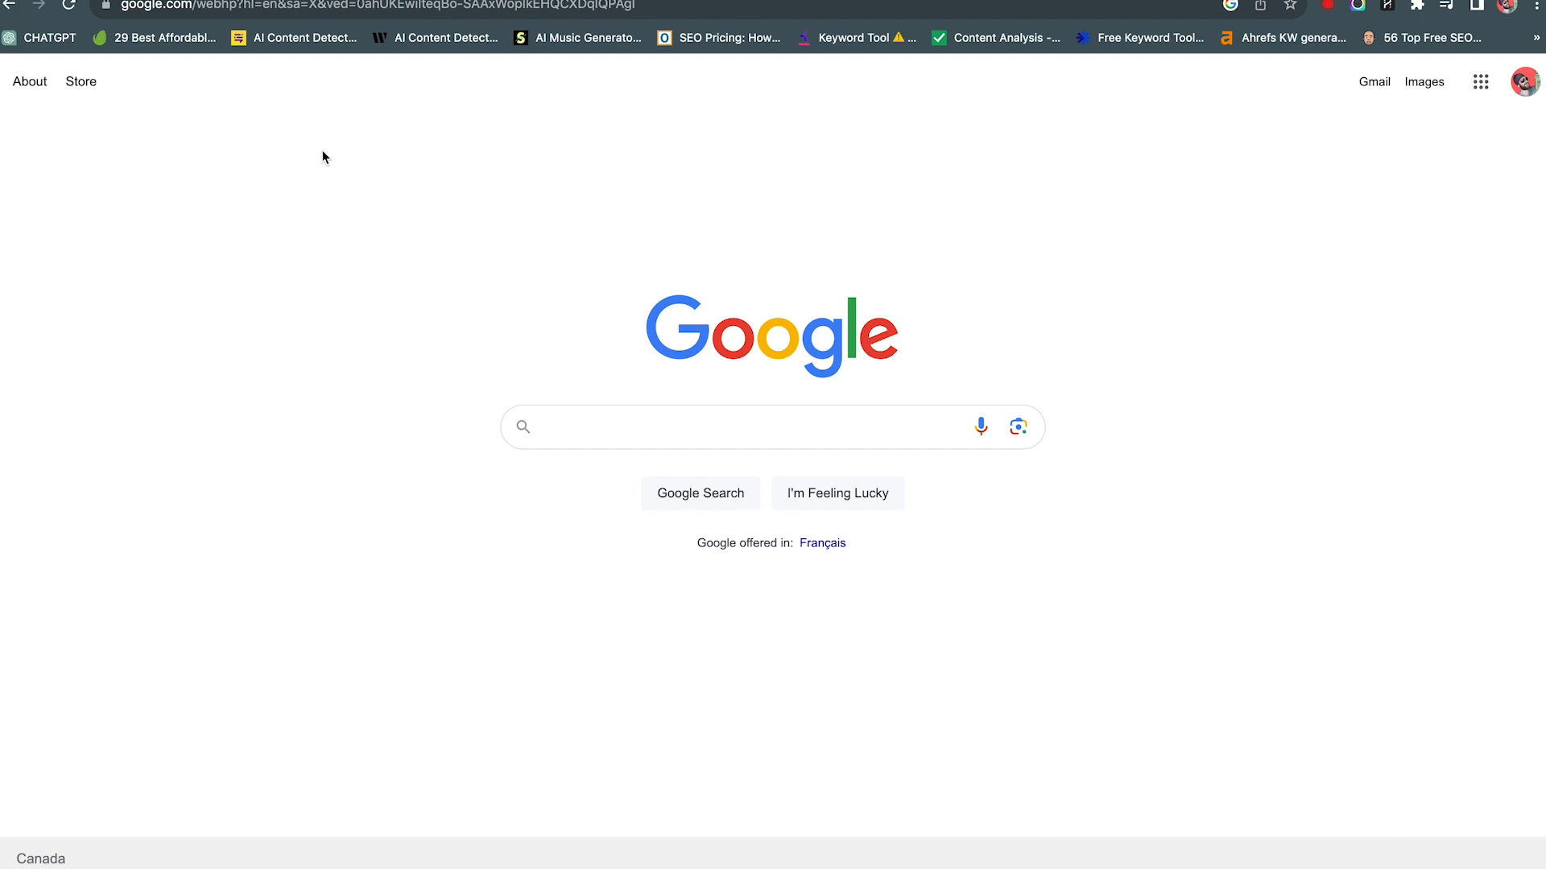
pyautogui.moveTo(329, 160)
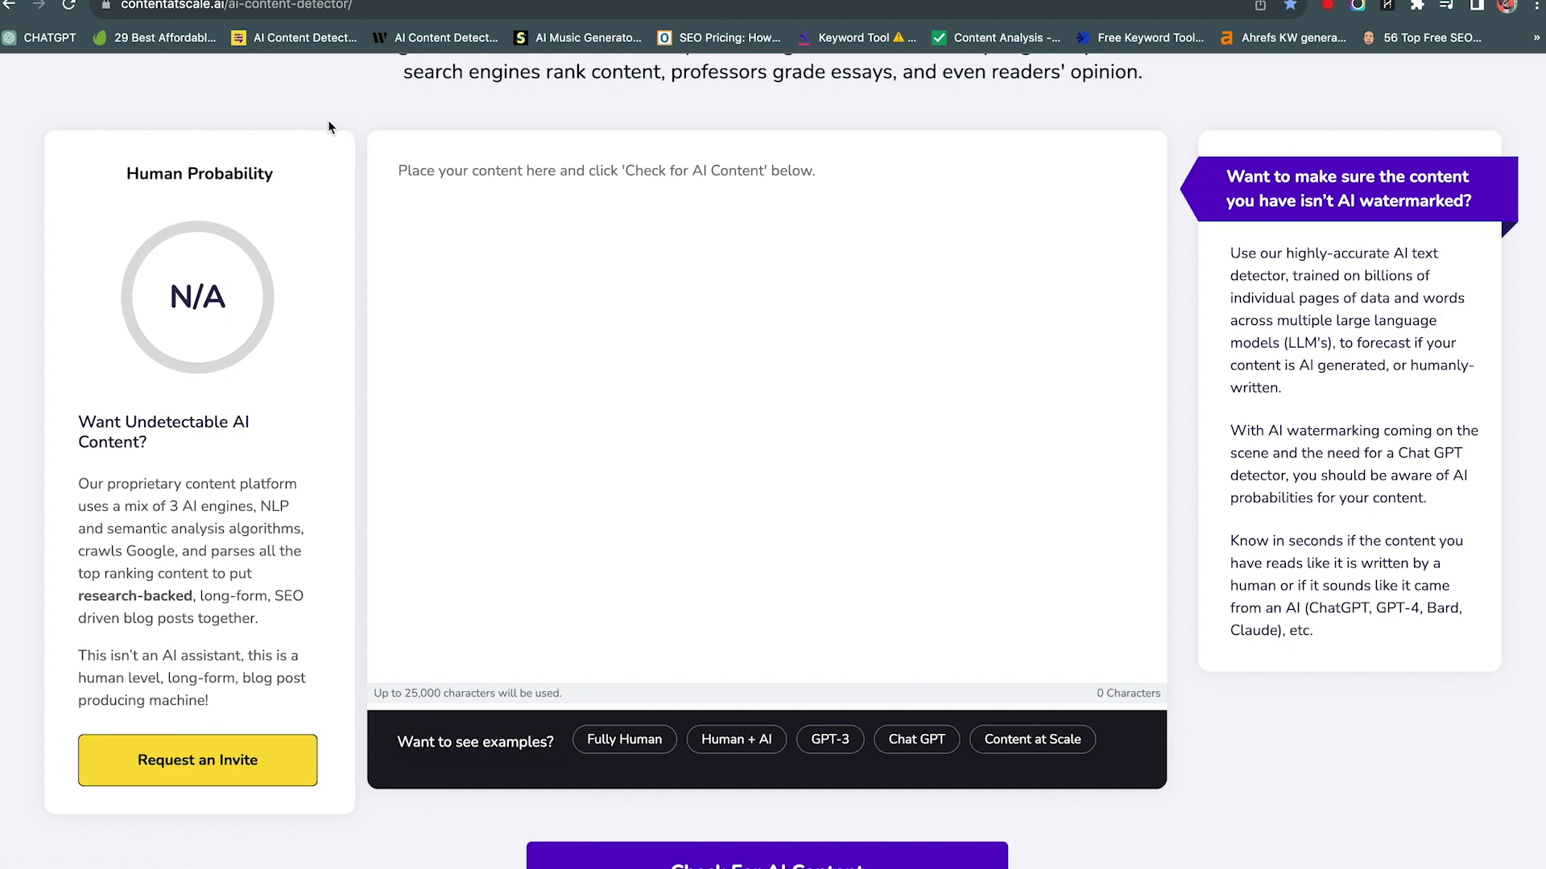
# Step: Scroll back to the top of the empty AI Detector page
pyautogui.scroll(3)
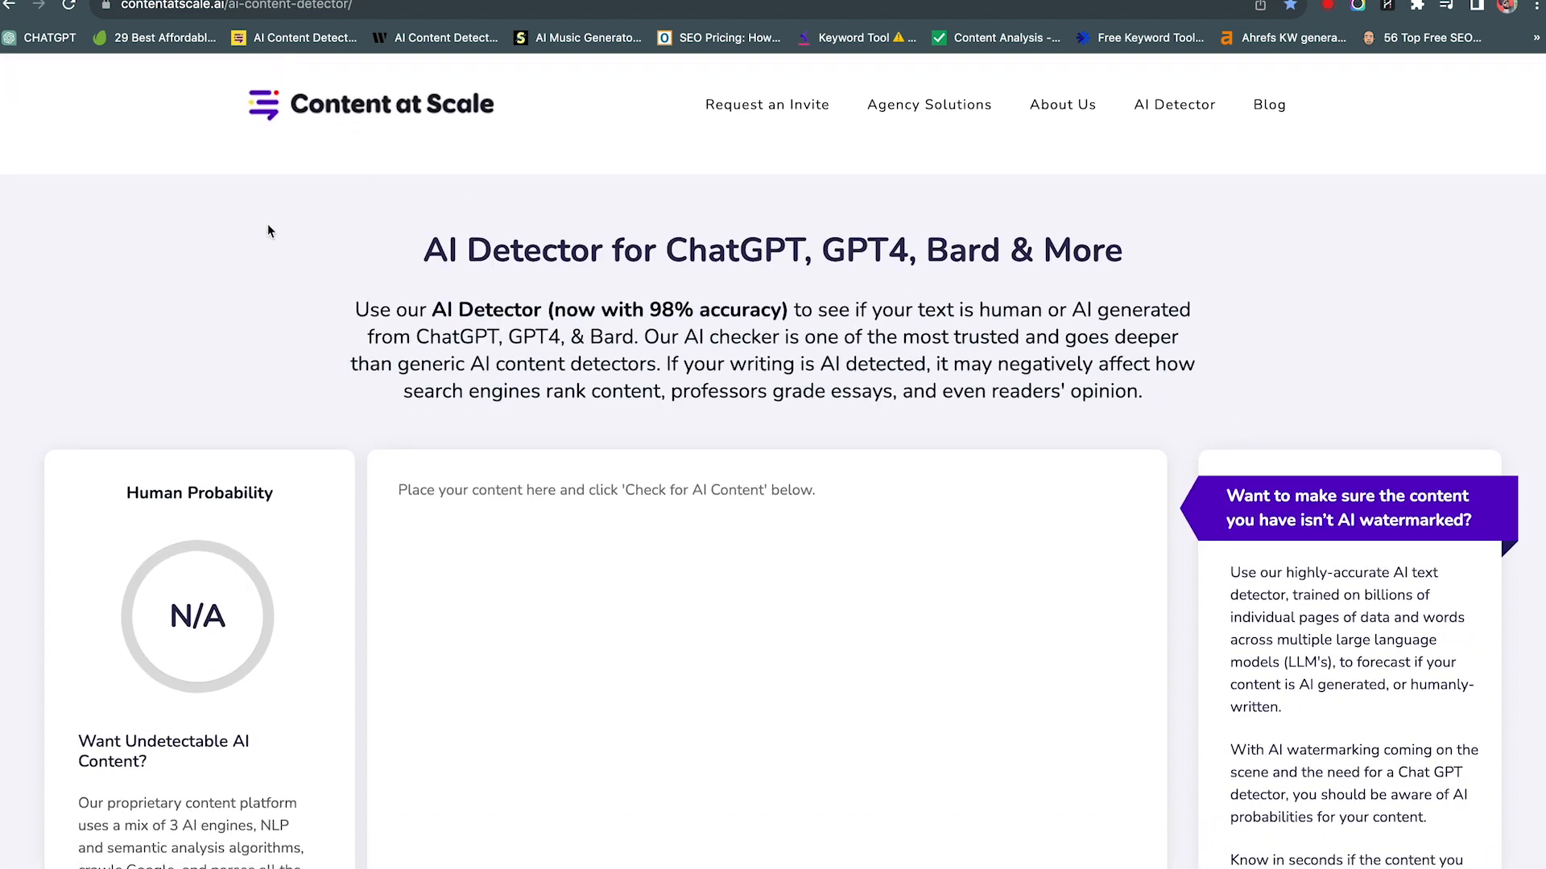
pyautogui.moveTo(302, 236)
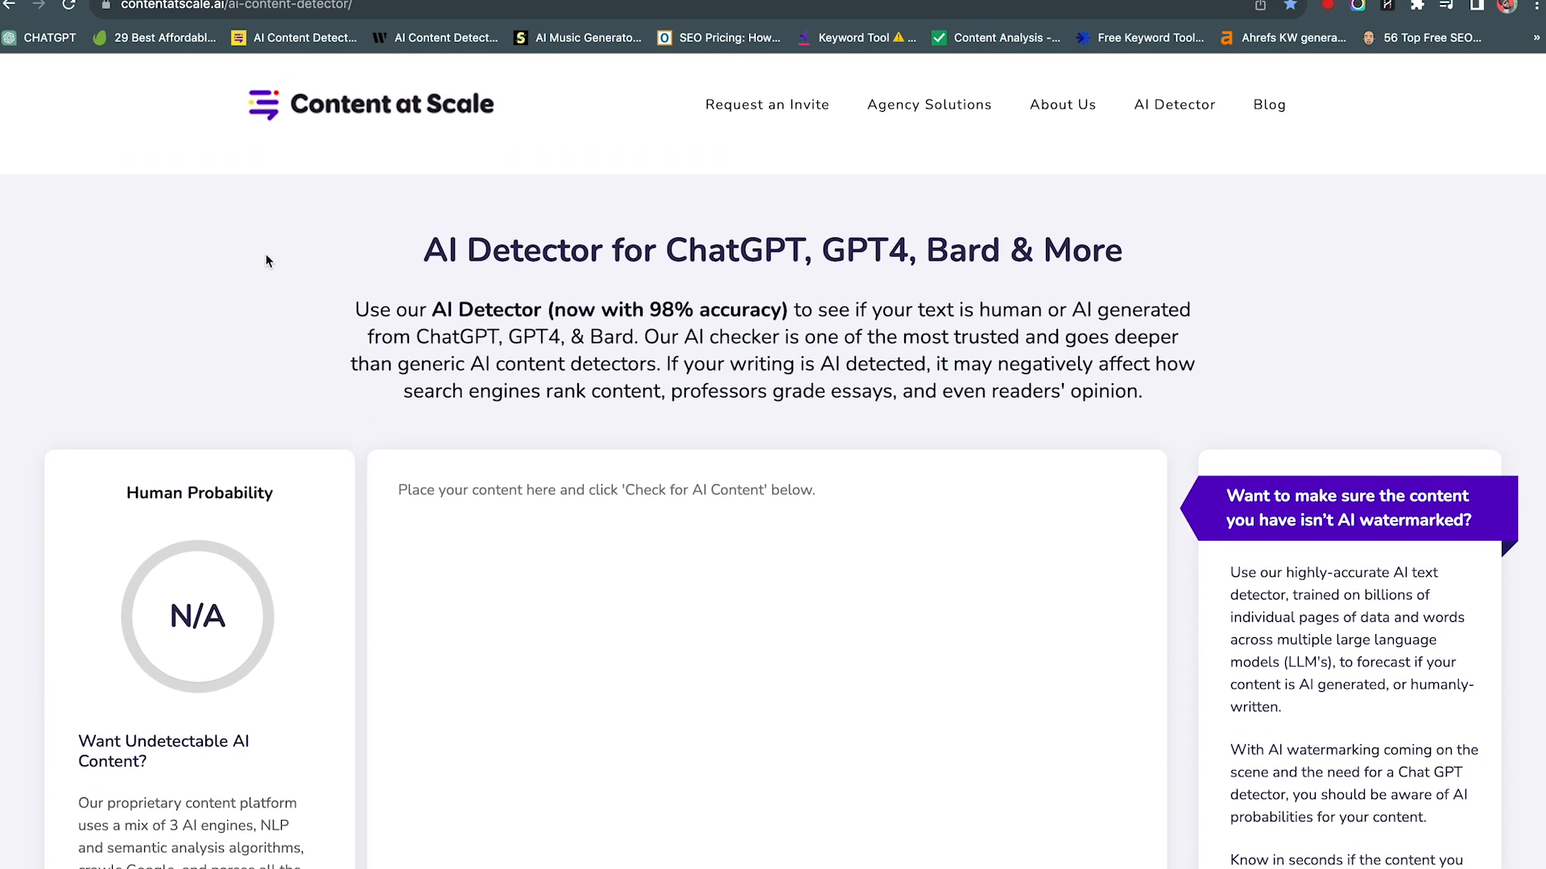
pyautogui.moveTo(103, 387)
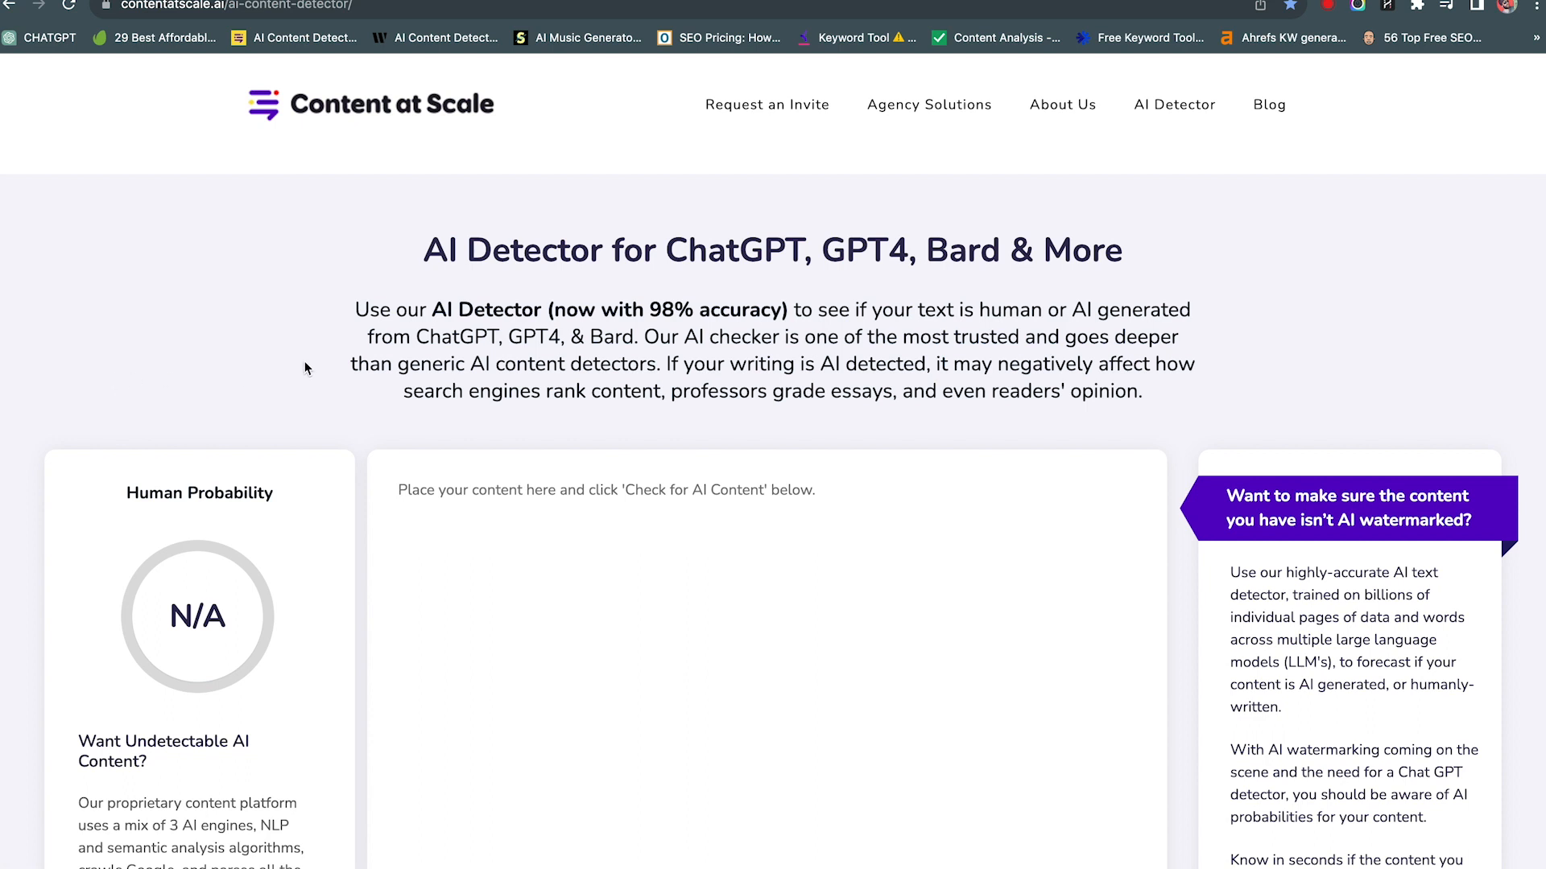
pyautogui.moveTo(331, 349)
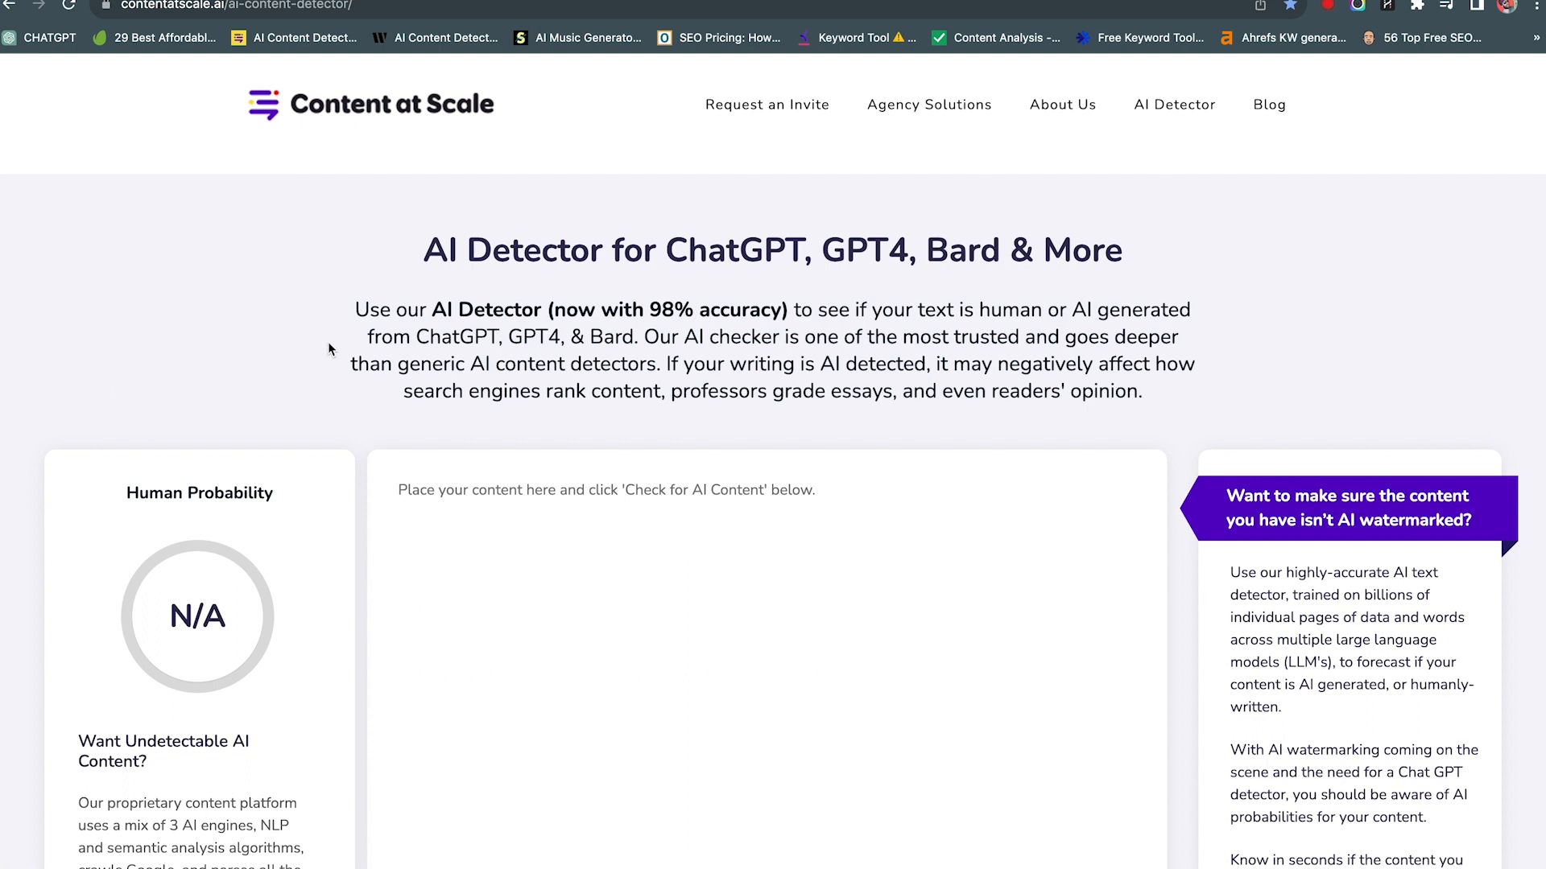
pyautogui.moveTo(356, 389)
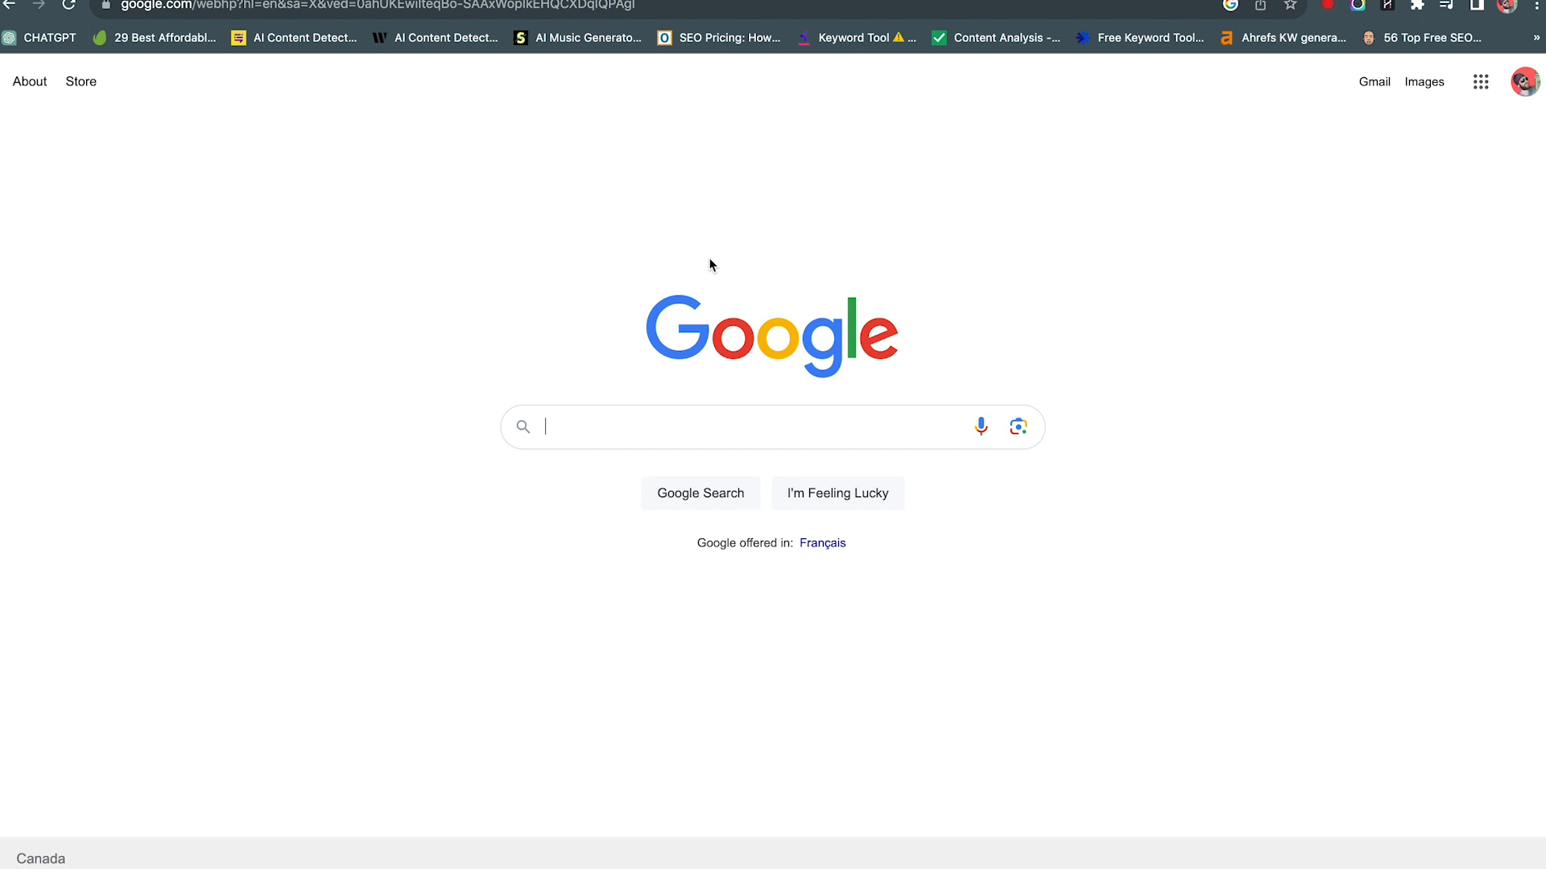
# Step: Search Google for 'best CMS' and choose the 'best cms for seo' suggestion
pyautogui.write('bes')
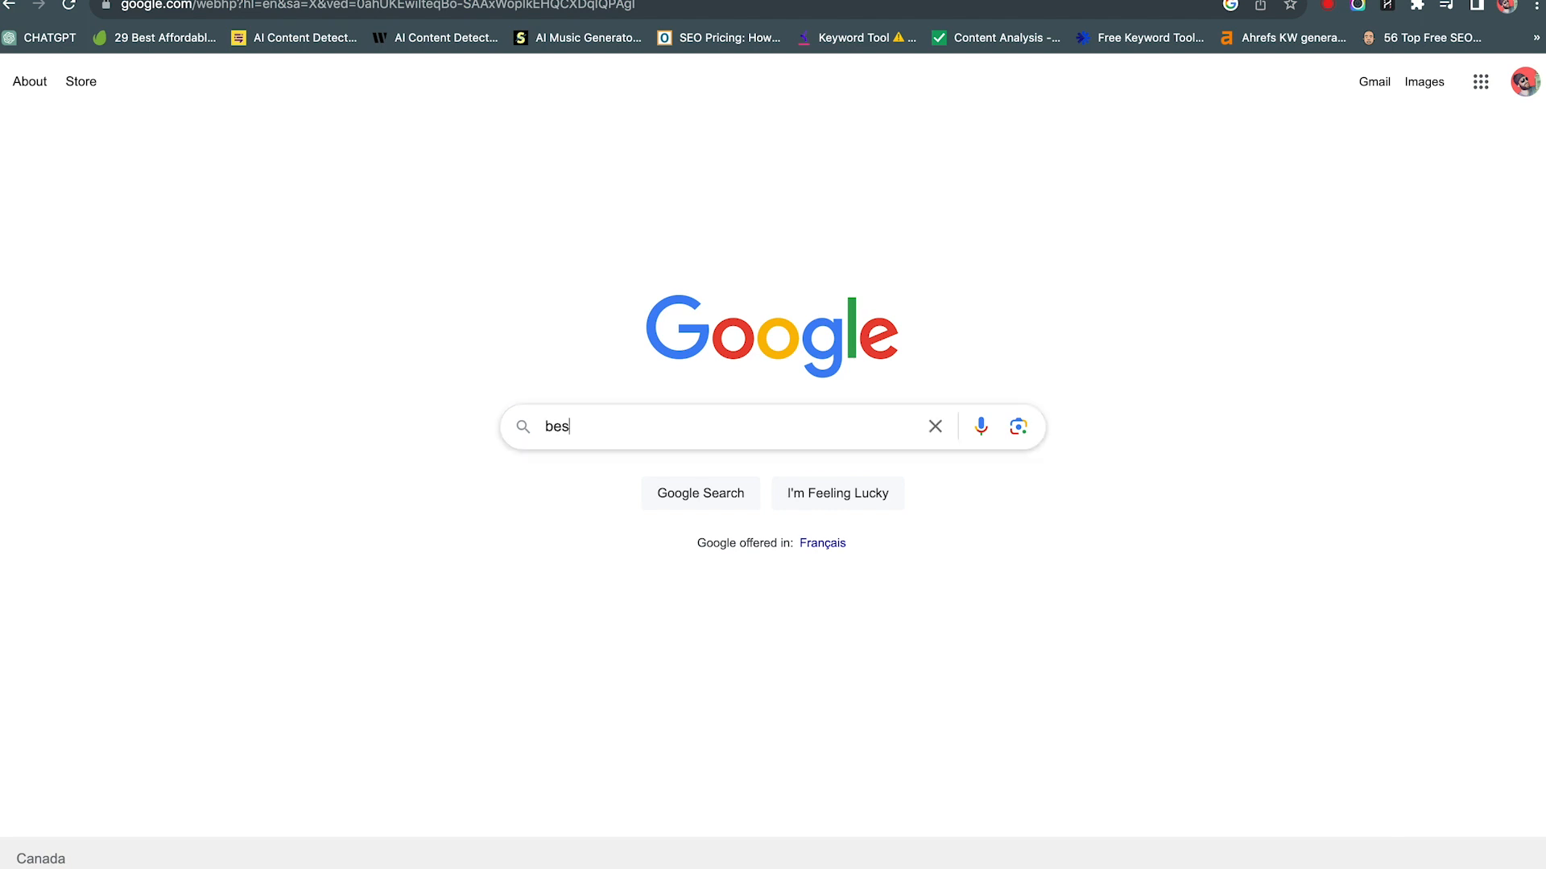
pyautogui.write('t CMS')
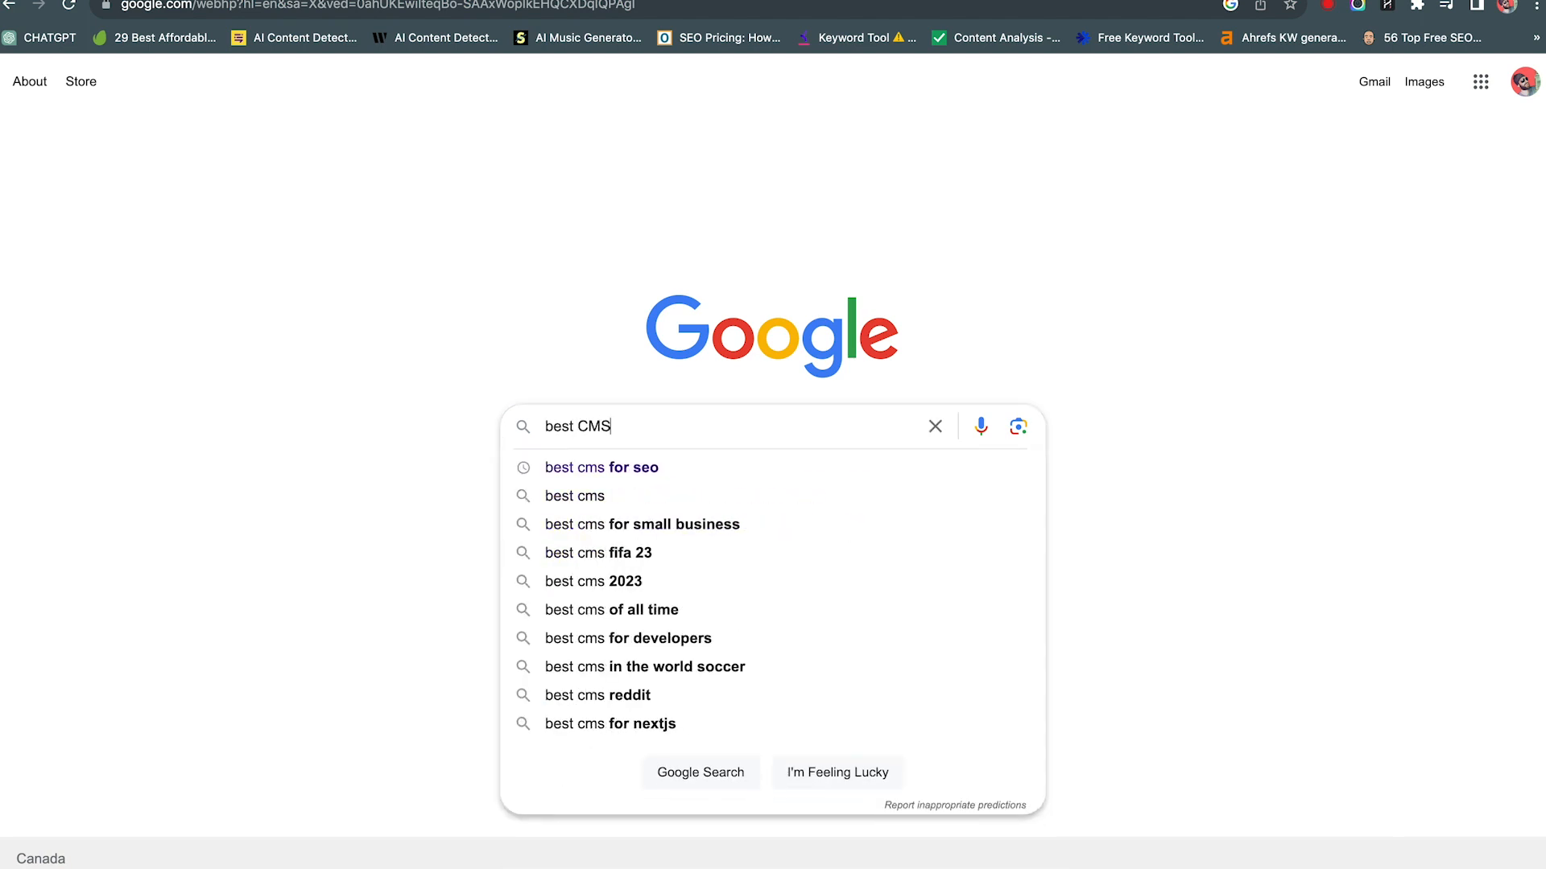
pyautogui.click(601, 467)
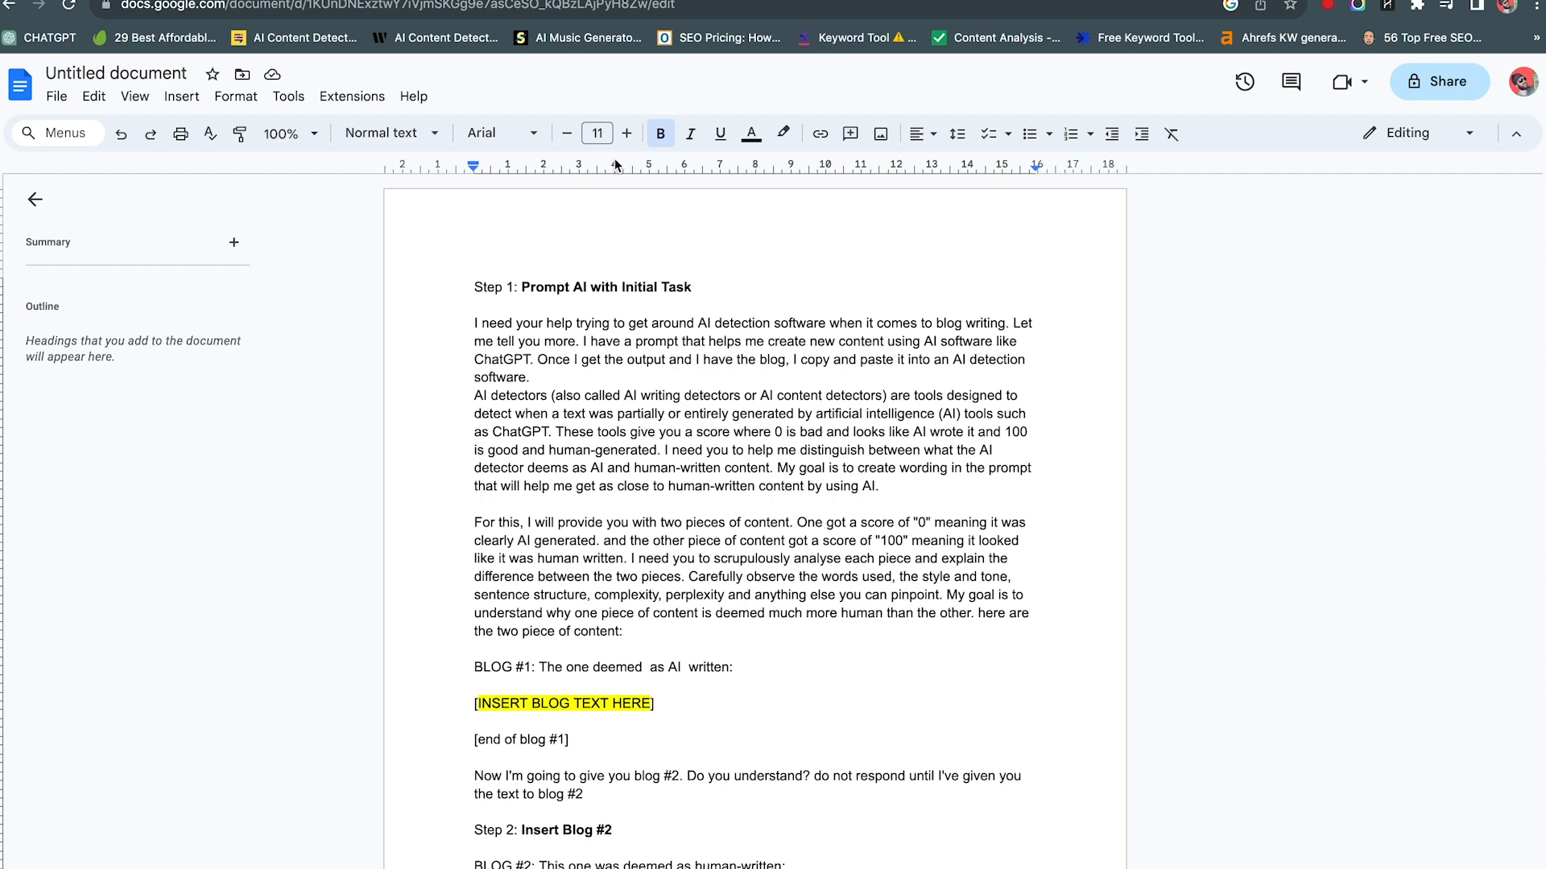
# Step: Zoom the prompt document to 125% and read down past the Blog #1 placeholder
pyautogui.click(280, 133)
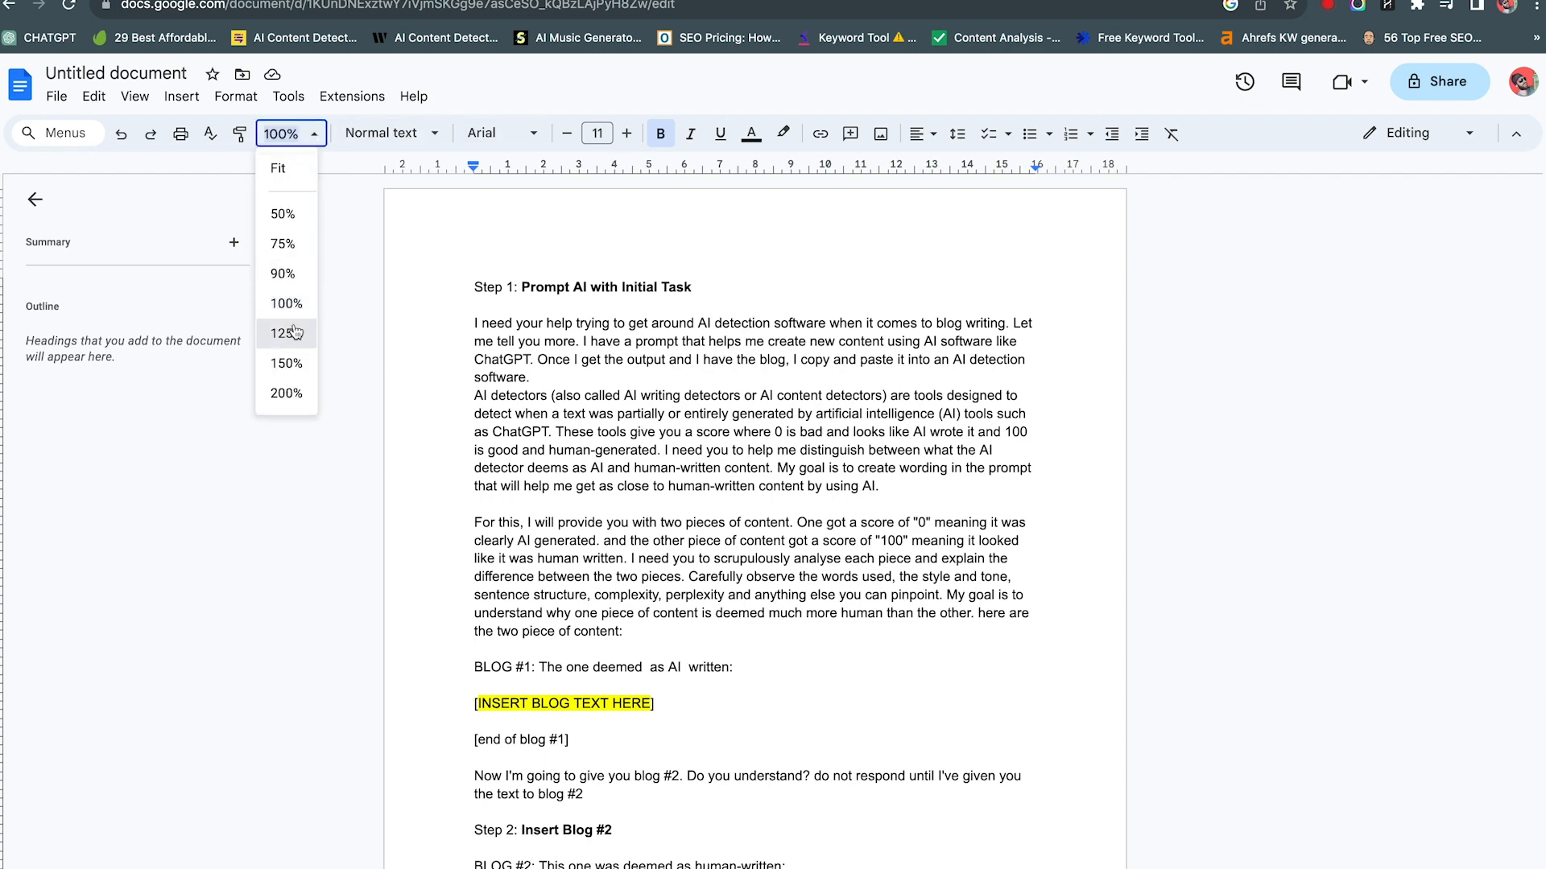
pyautogui.click(284, 332)
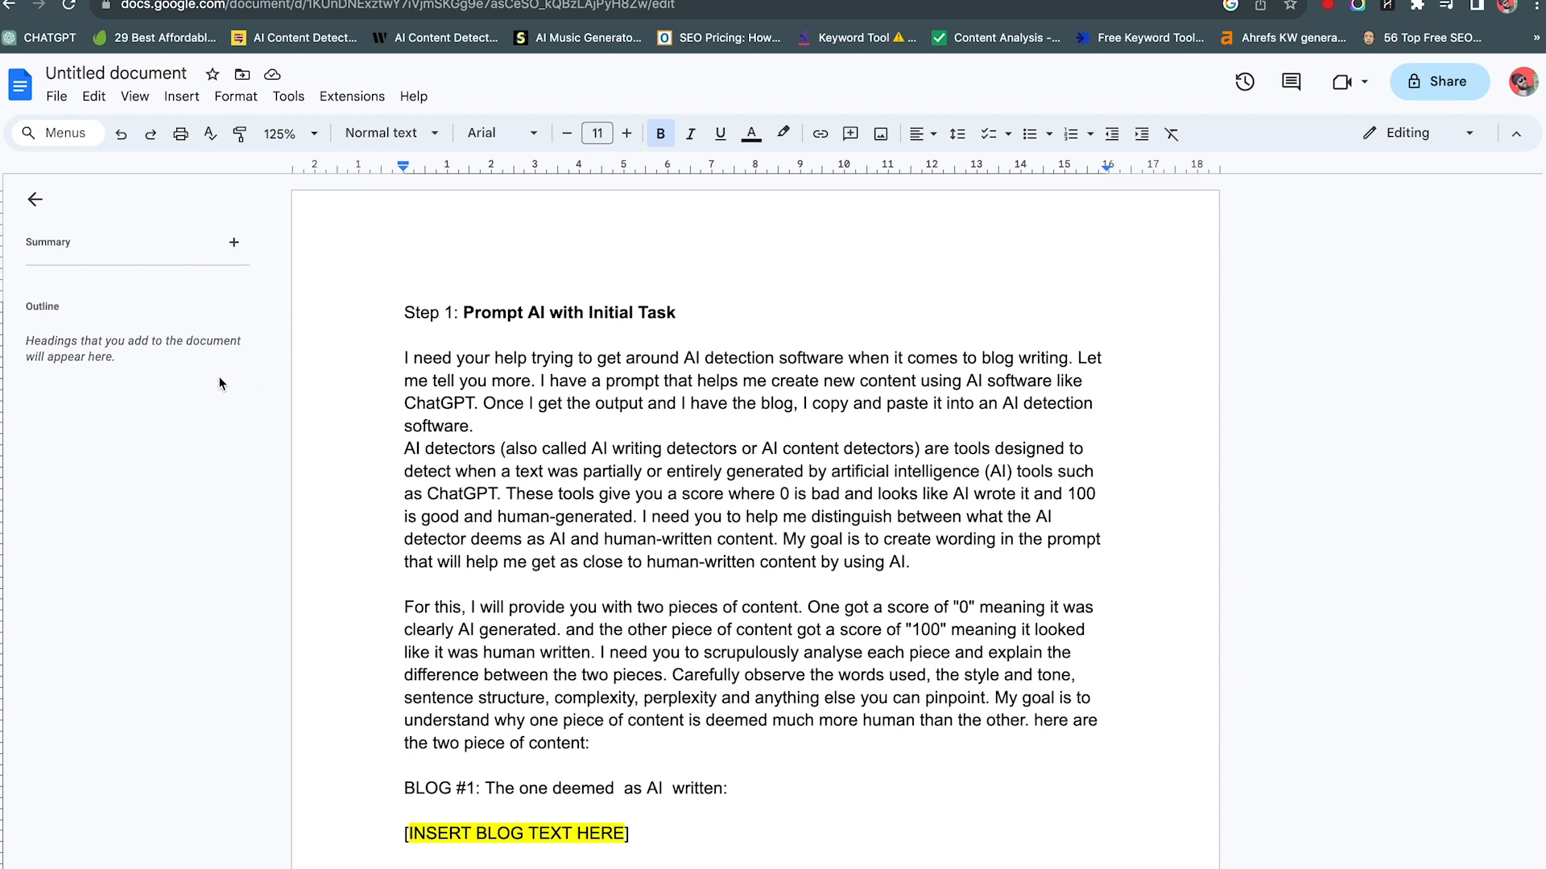
pyautogui.moveTo(469, 352)
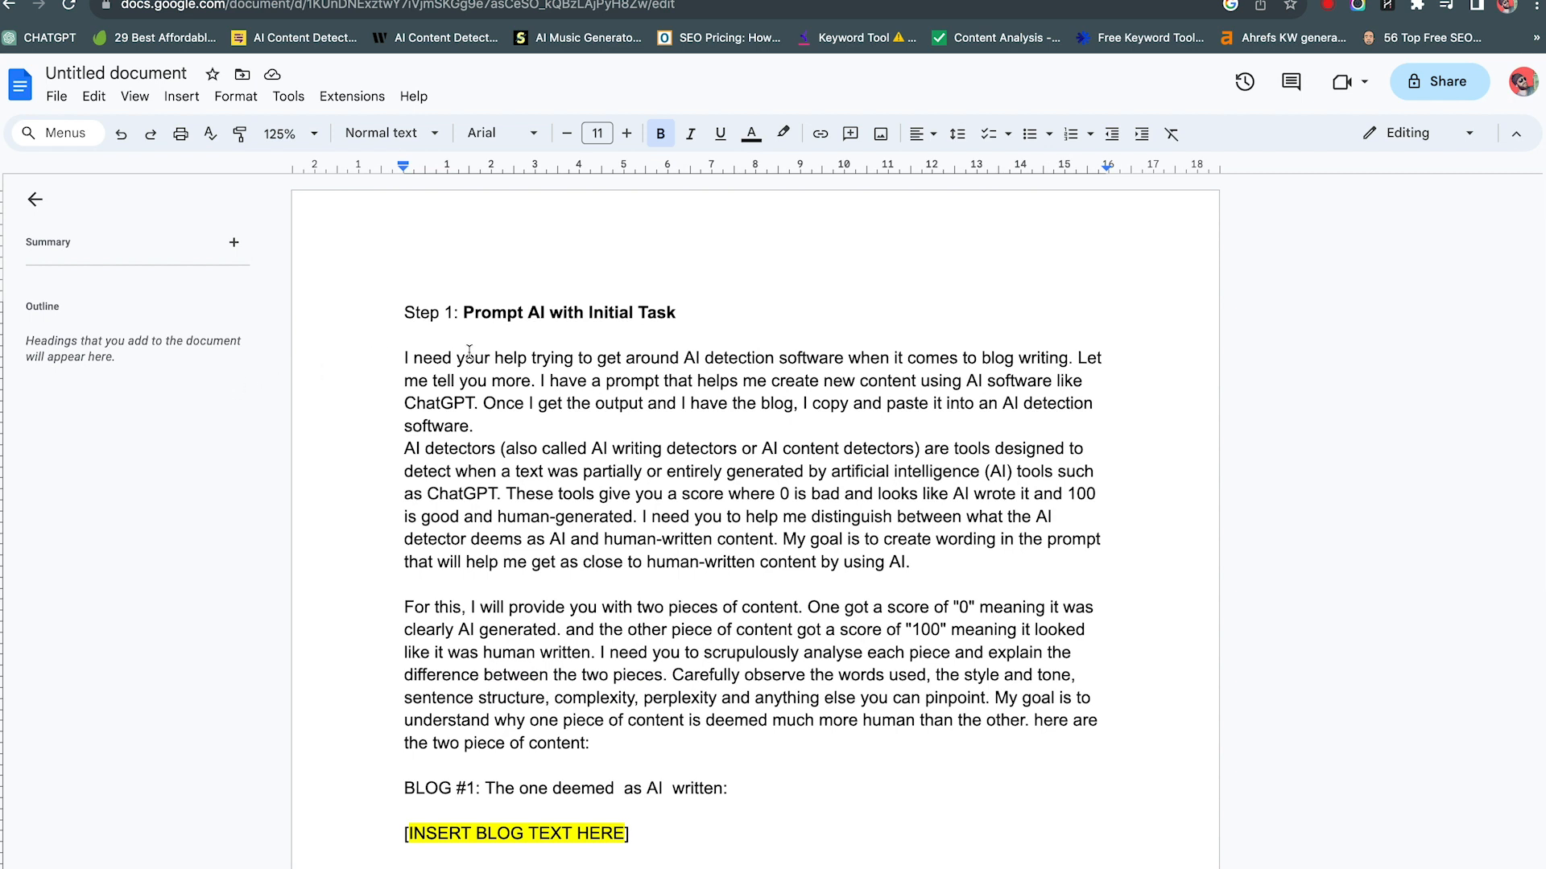
pyautogui.moveTo(739, 358)
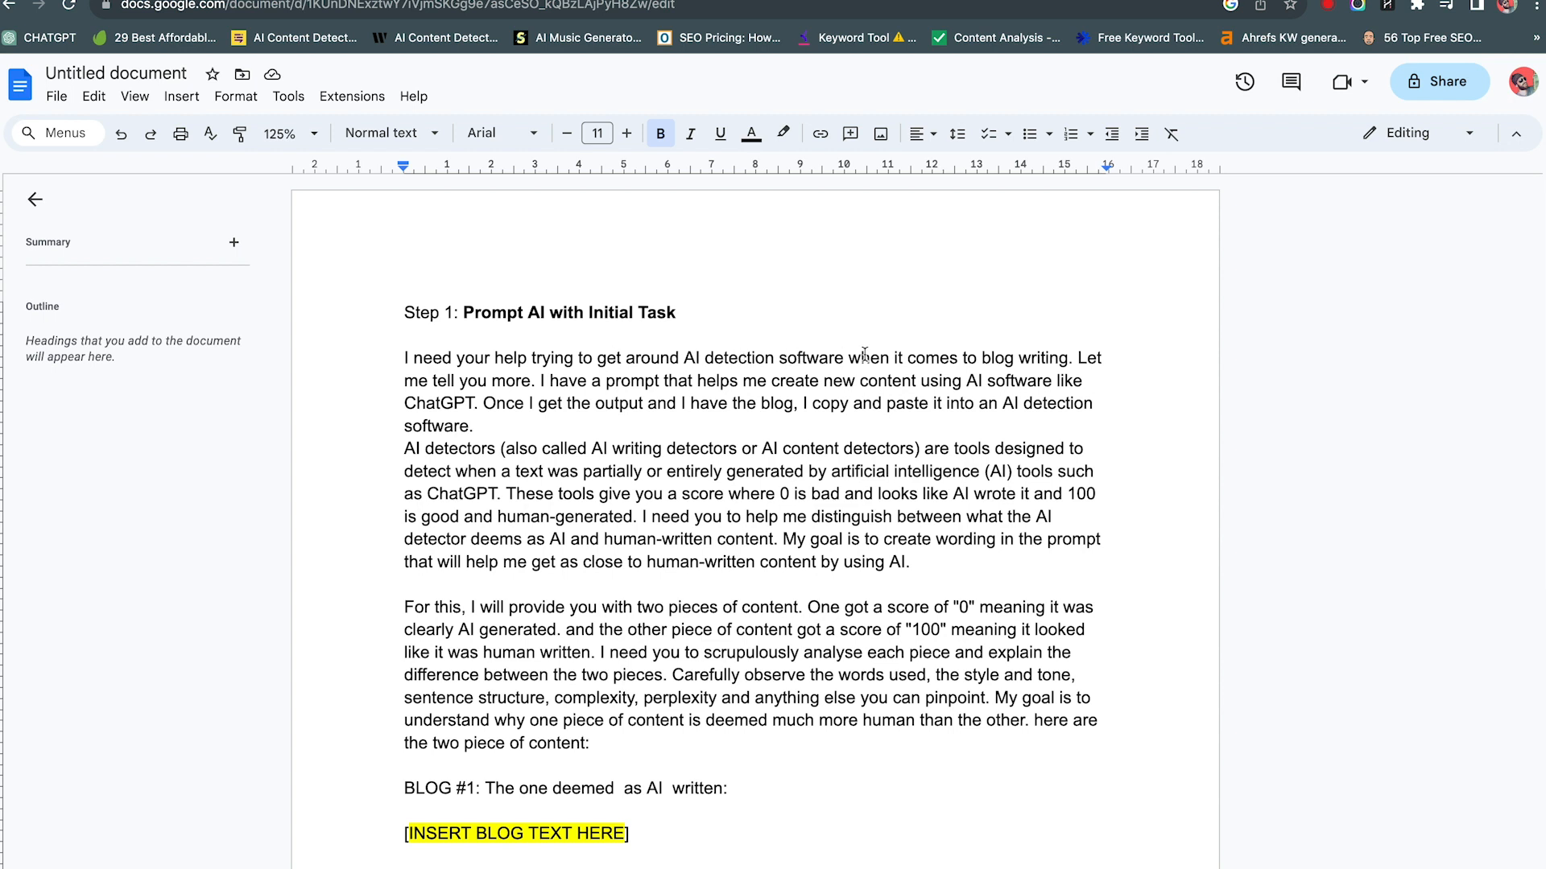
pyautogui.moveTo(945, 348)
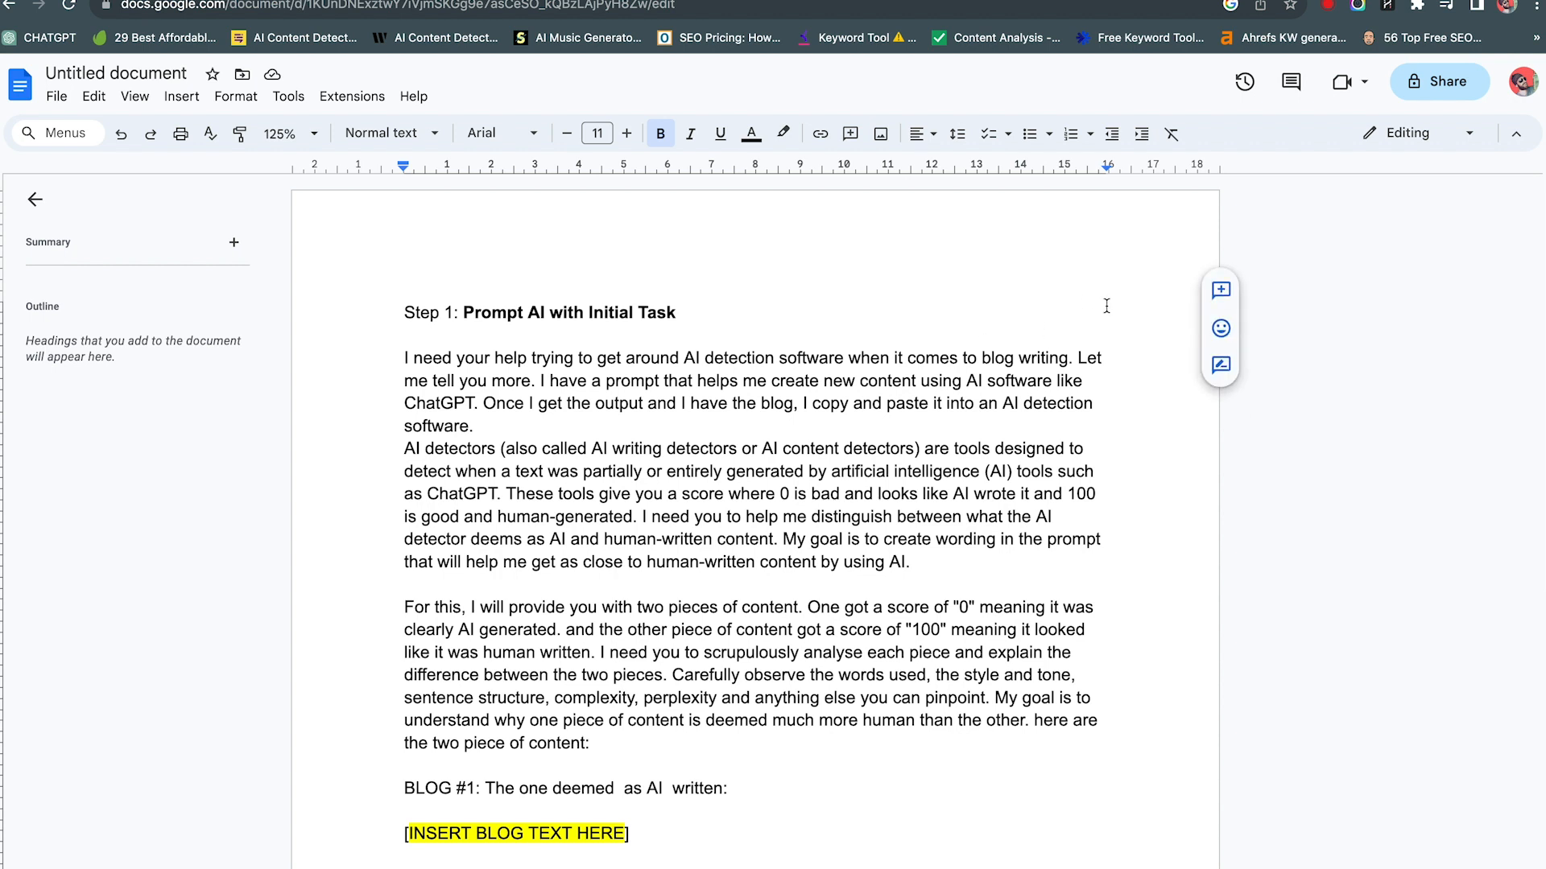
pyautogui.moveTo(1101, 306)
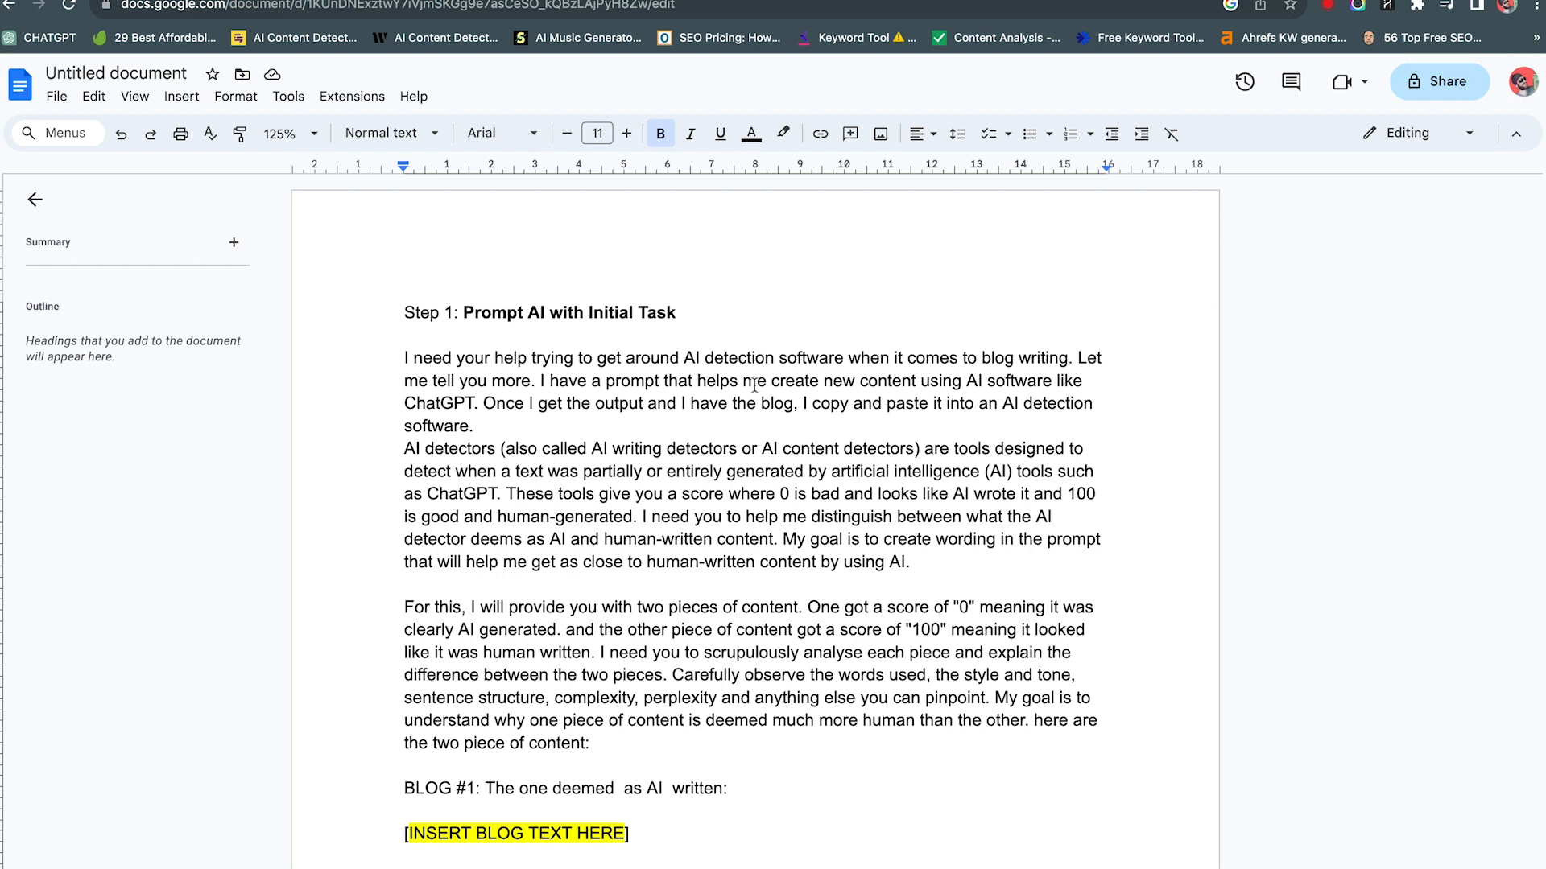
pyautogui.moveTo(840, 314)
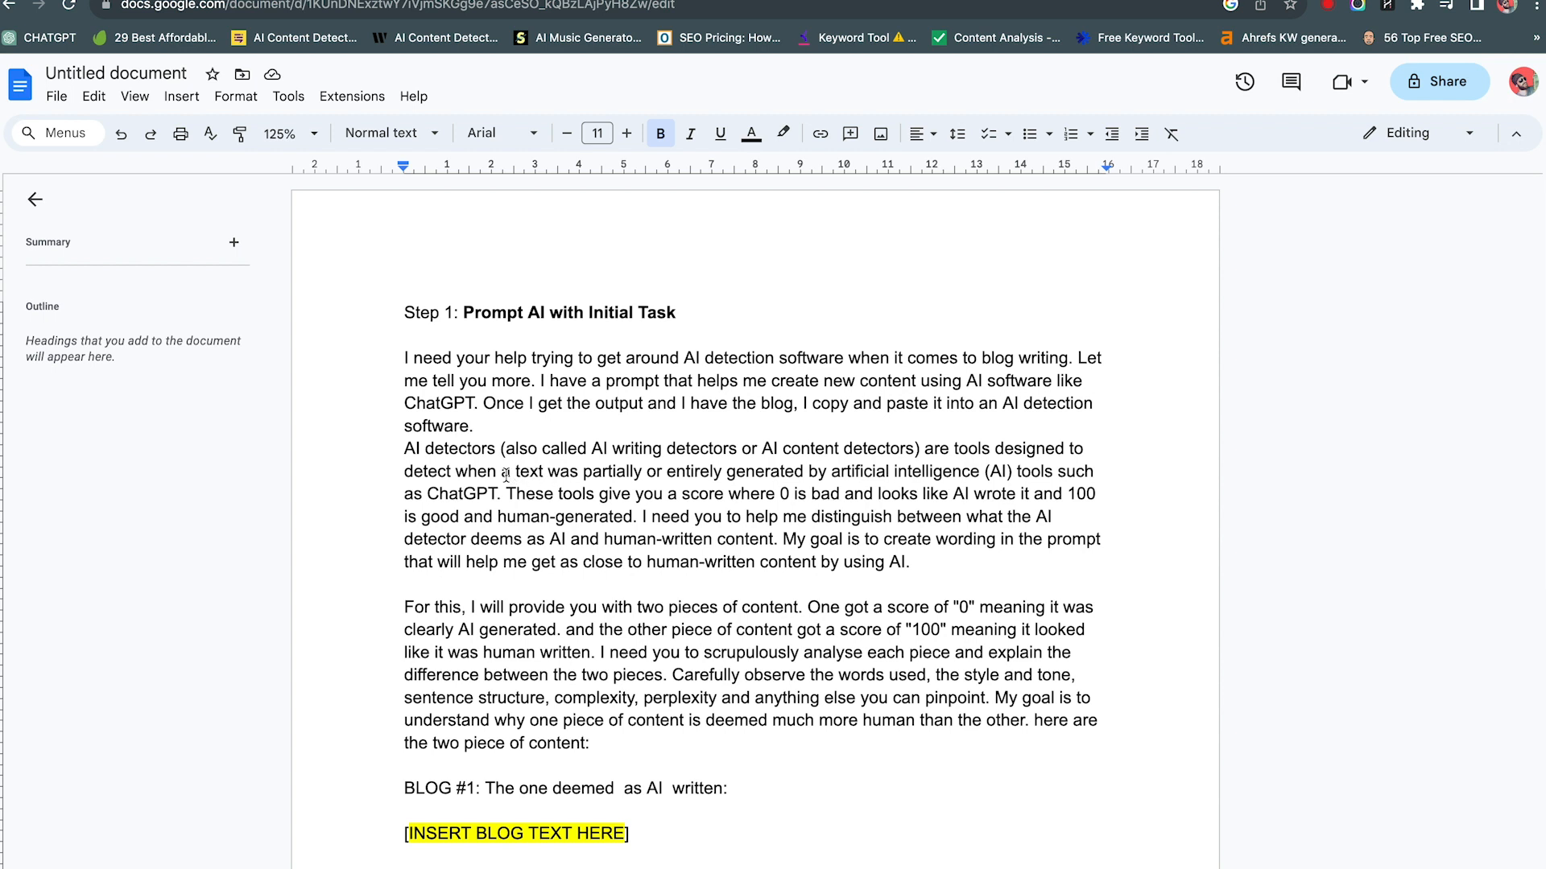
pyautogui.moveTo(688, 472)
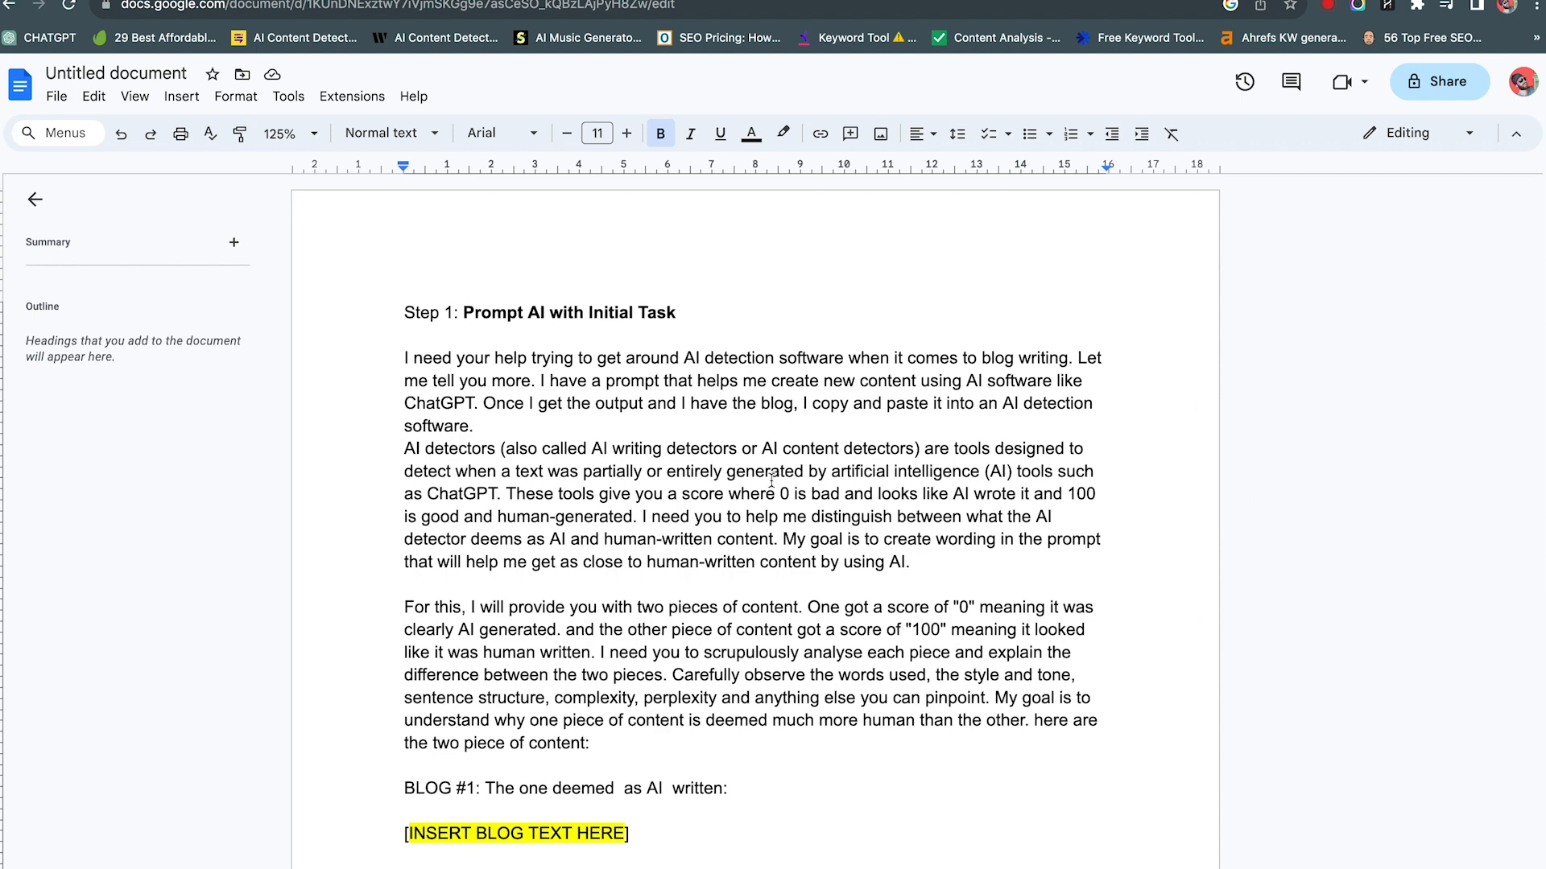
pyautogui.moveTo(375, 384)
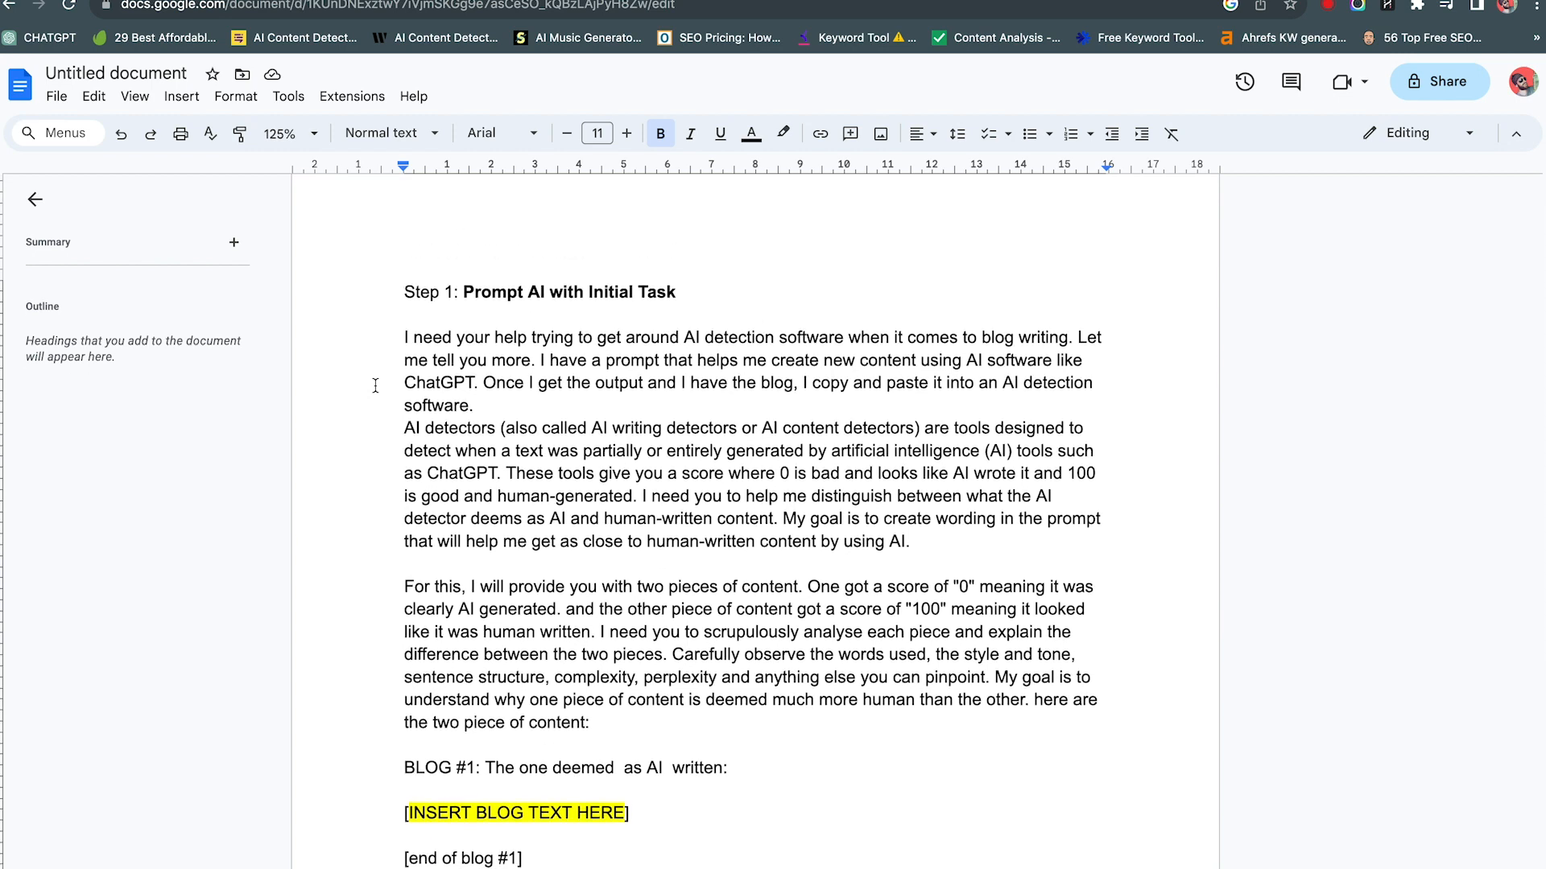
pyautogui.scroll(-3)
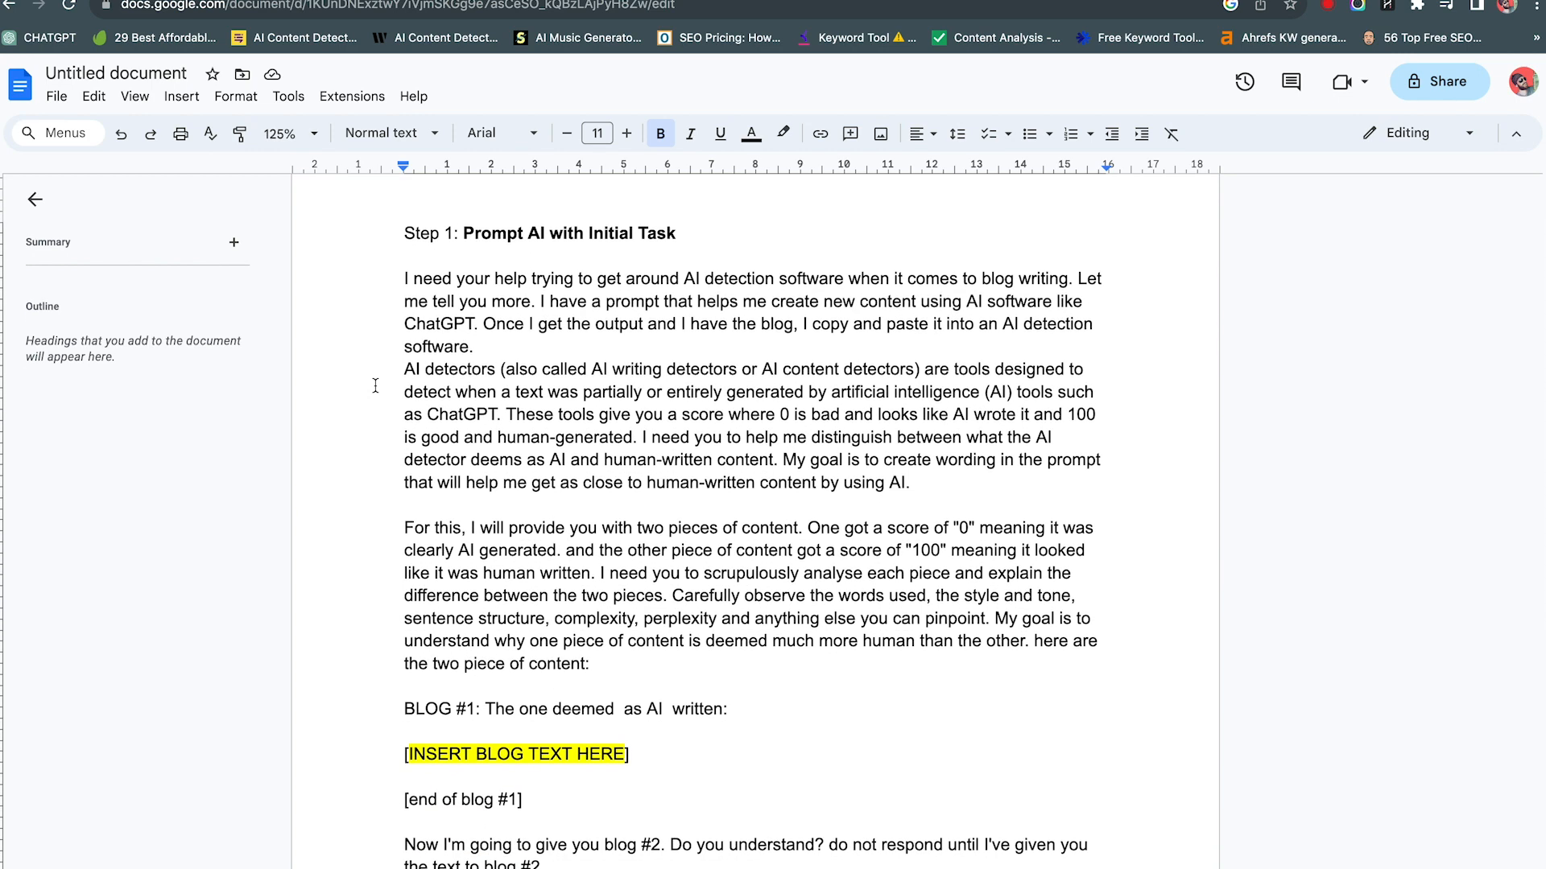
pyautogui.moveTo(367, 385)
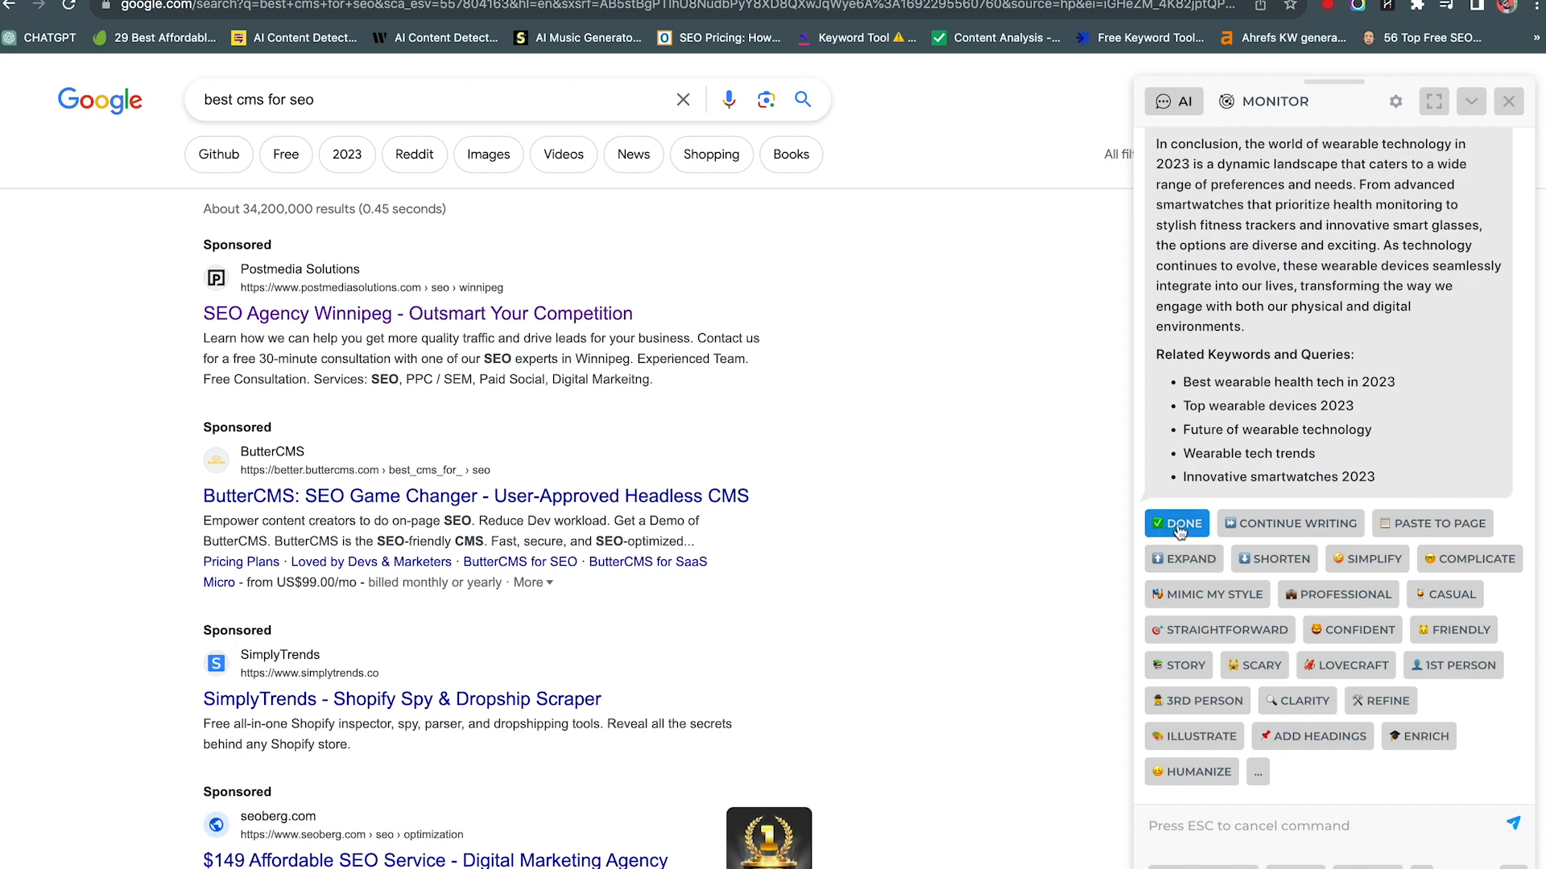
# Step: Finish the earlier article and have Harpa AI write one on the best CMS for SEO
pyautogui.click(1175, 524)
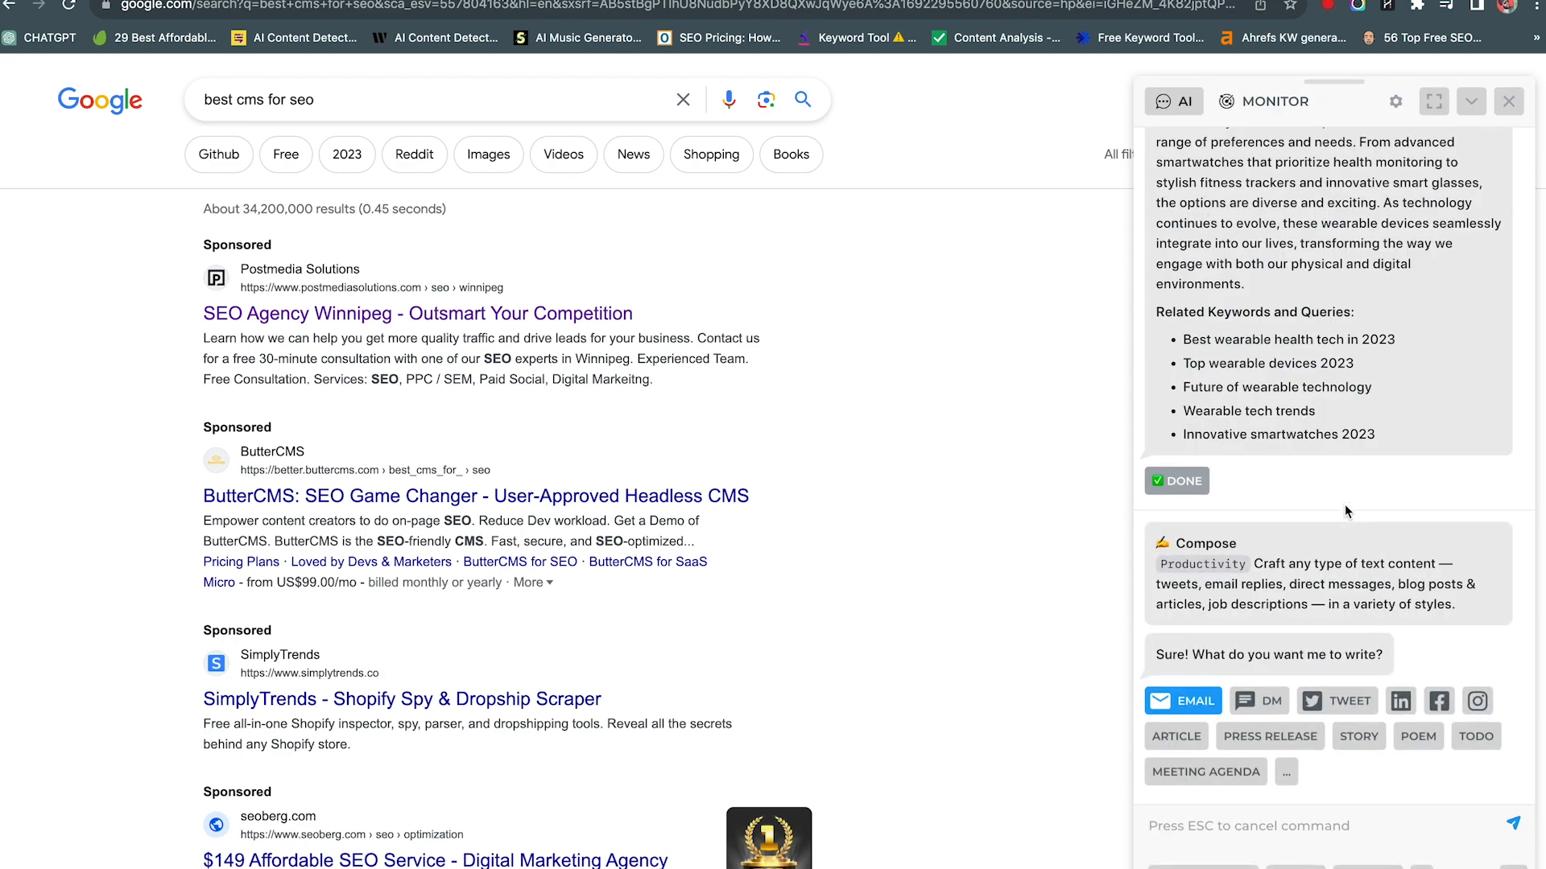
pyautogui.write('bSEO')
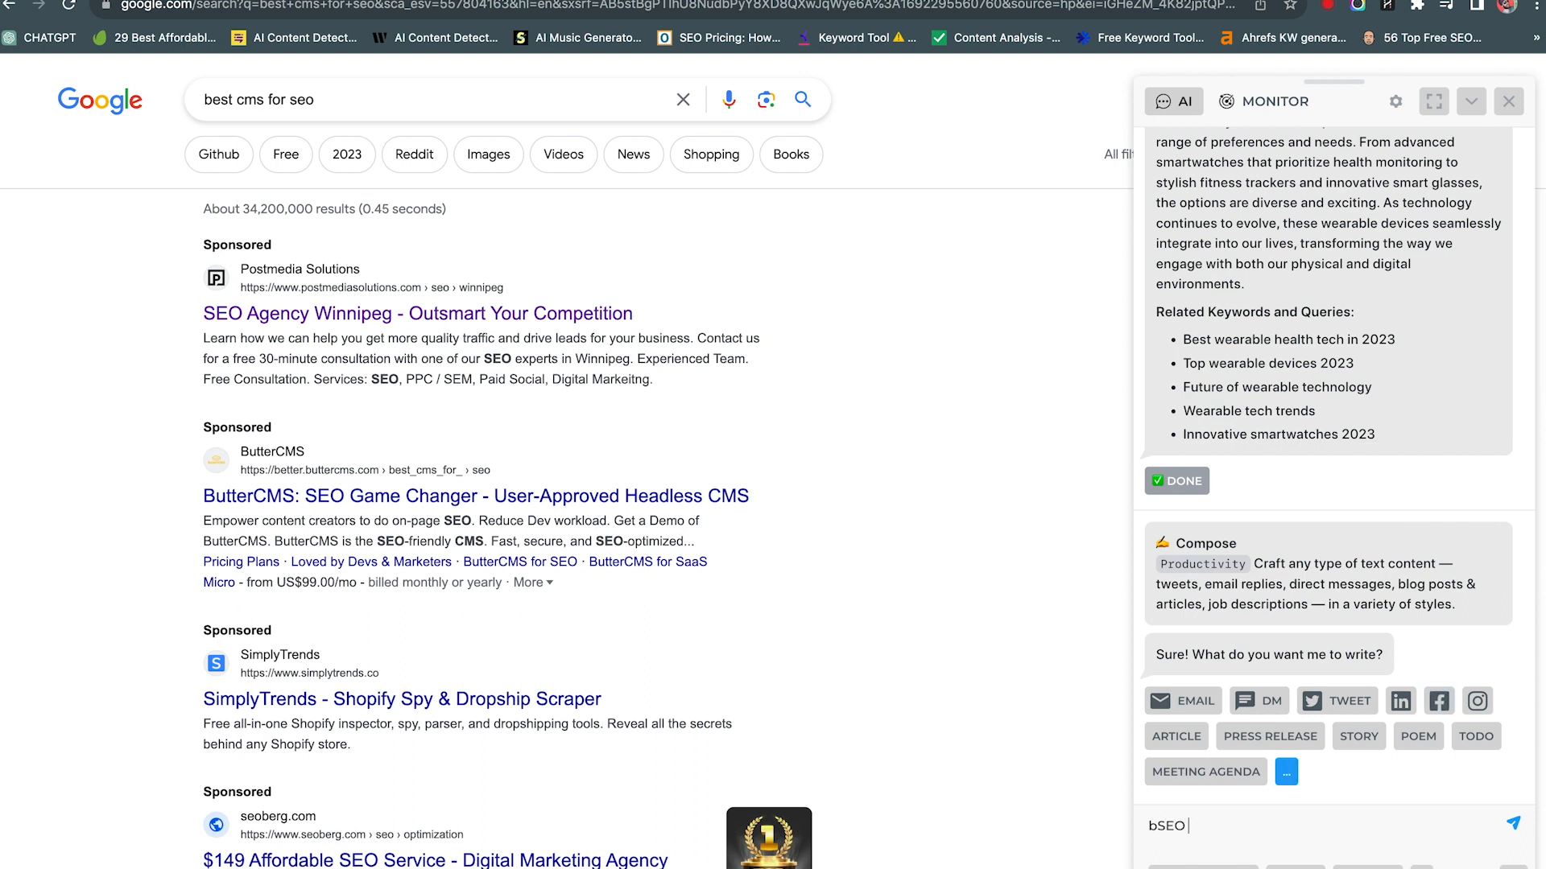
pyautogui.write('SEO op')
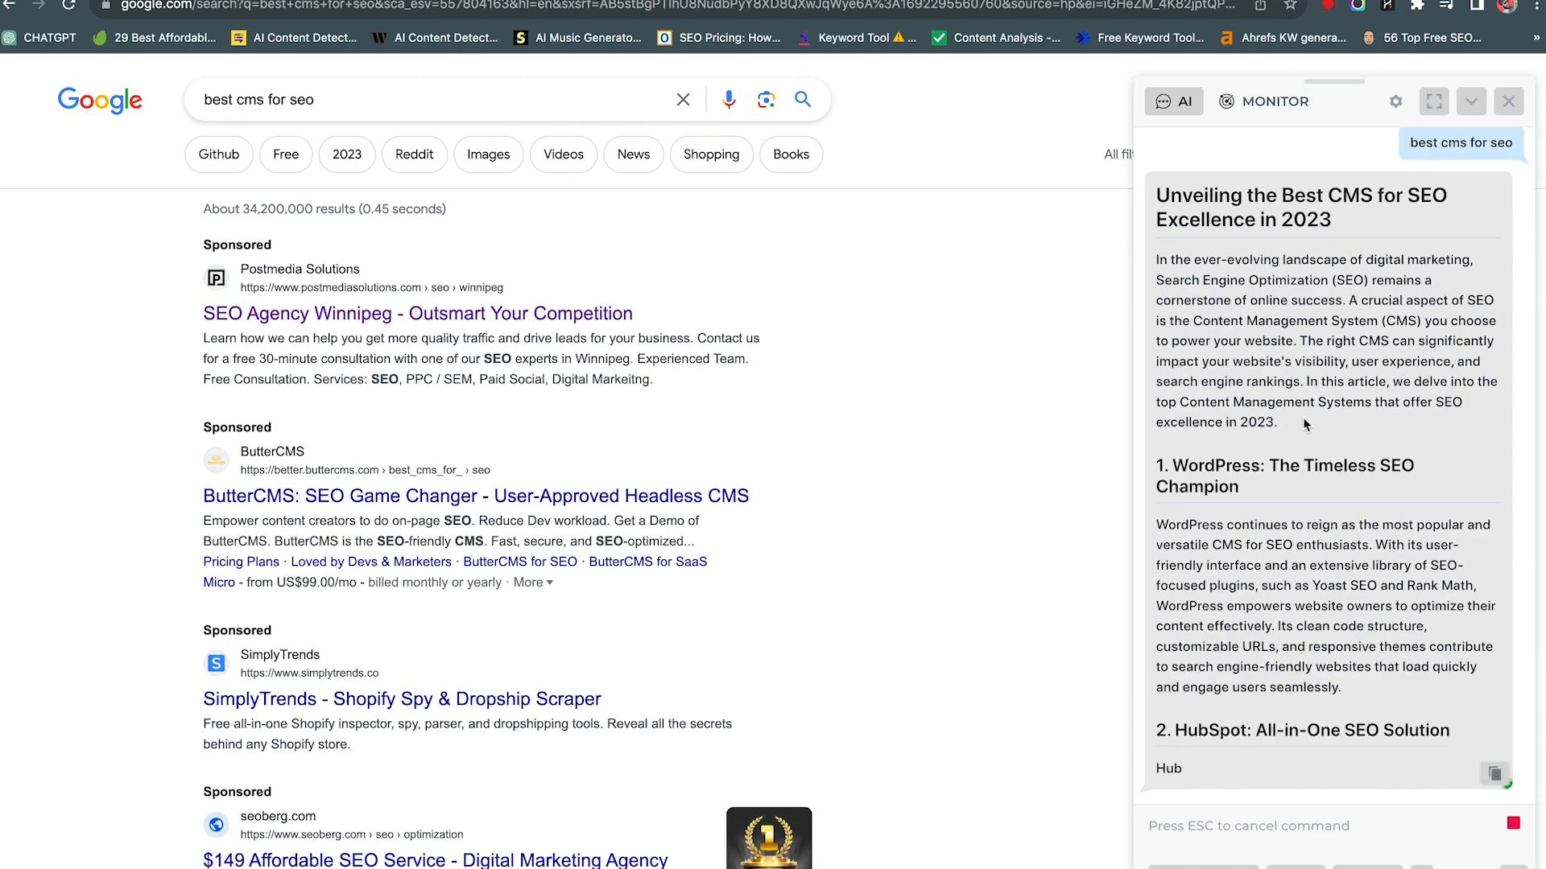
pyautogui.scroll(-3)
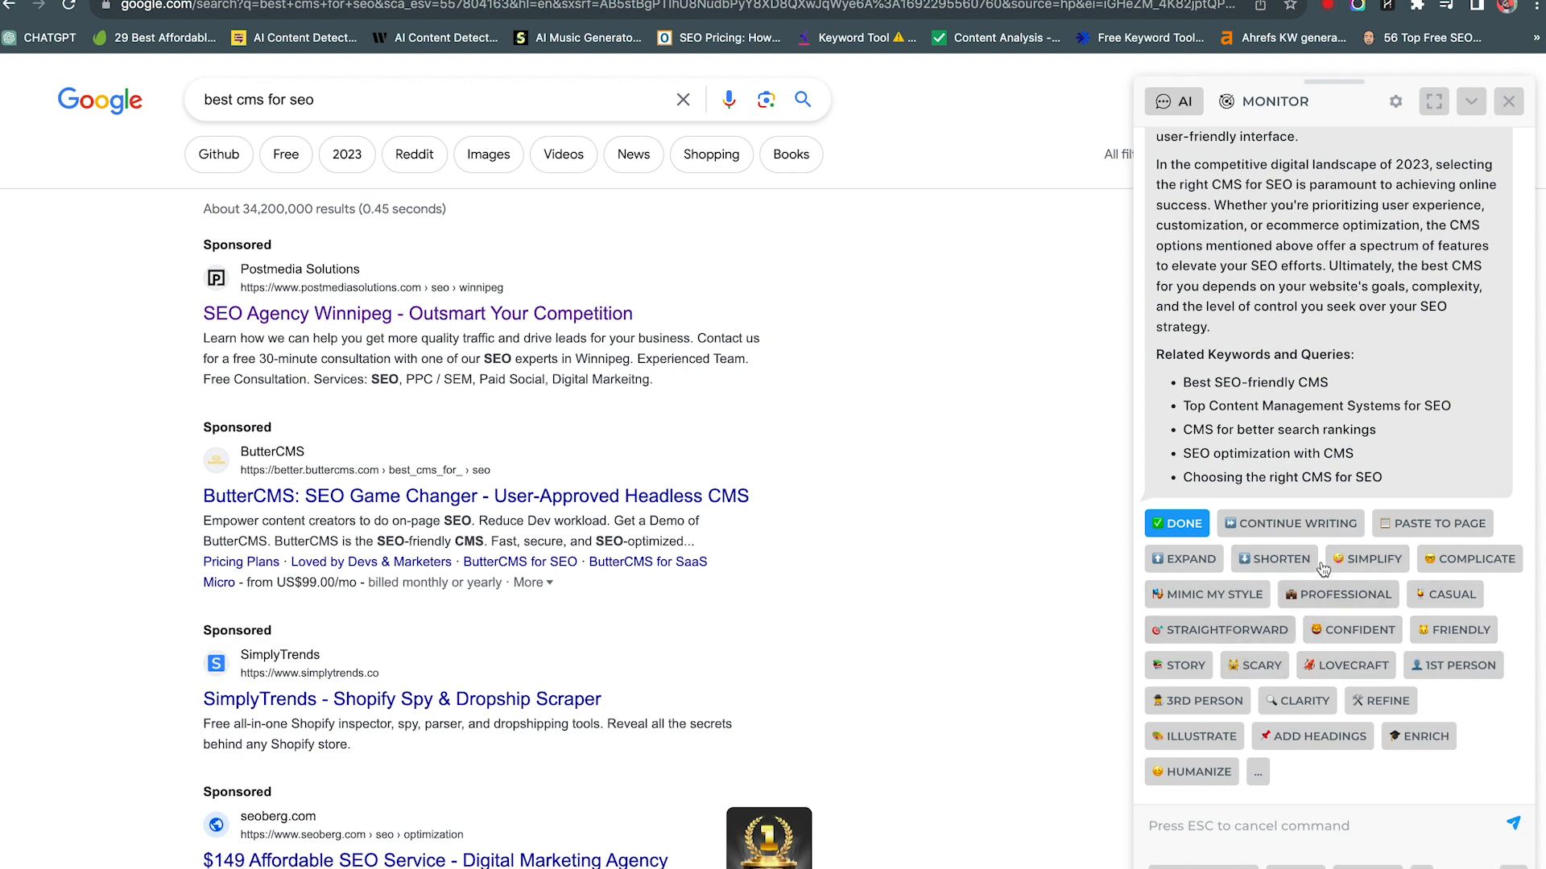
pyautogui.moveTo(1278, 616)
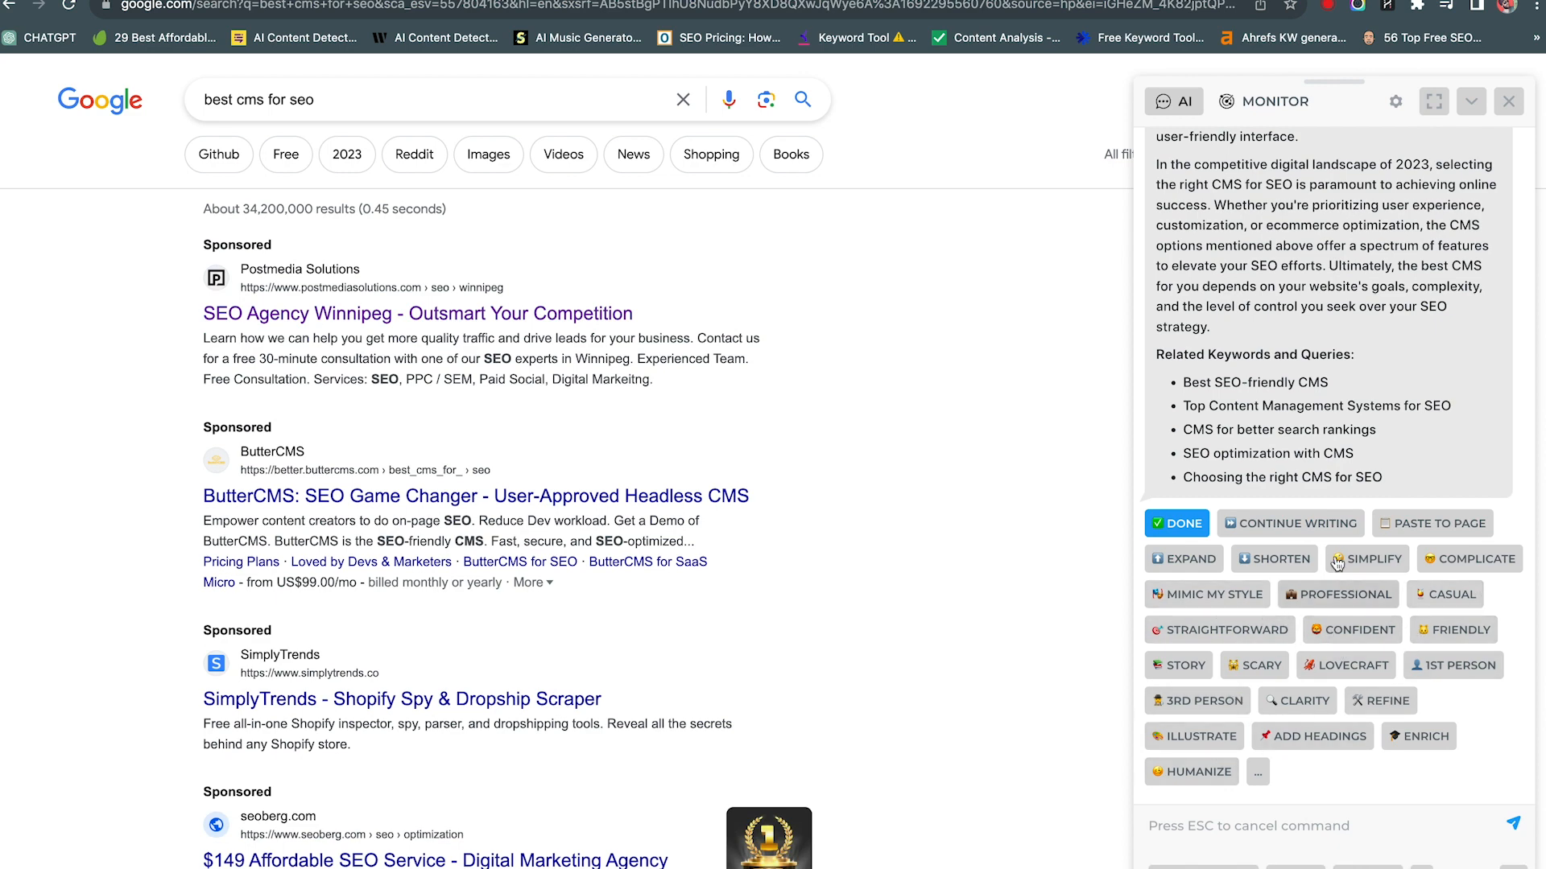
pyautogui.moveTo(1440, 426)
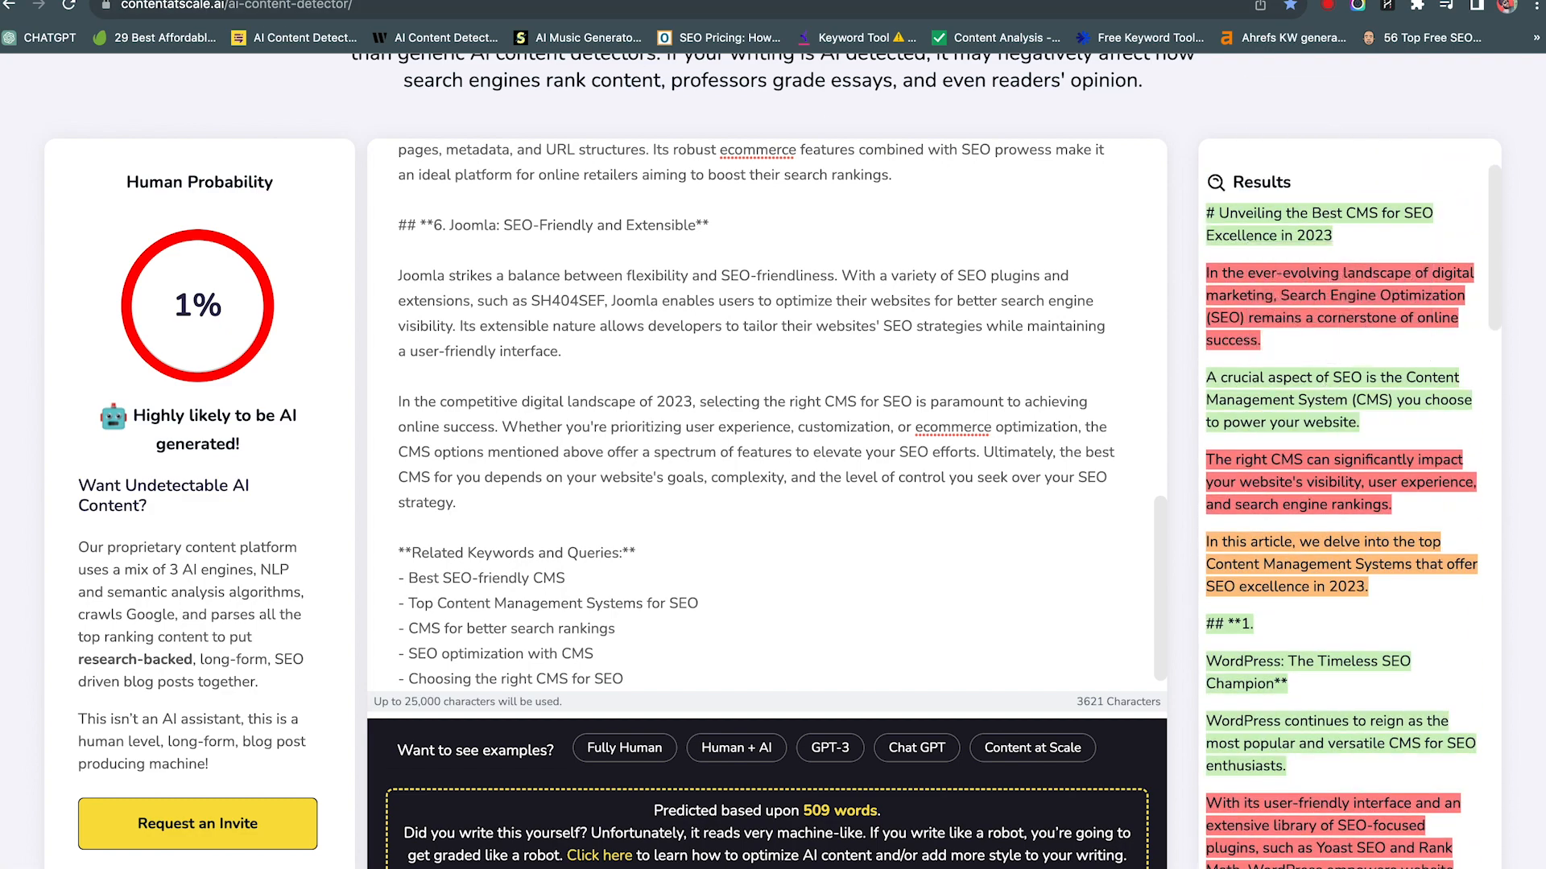
pyautogui.moveTo(291, 246)
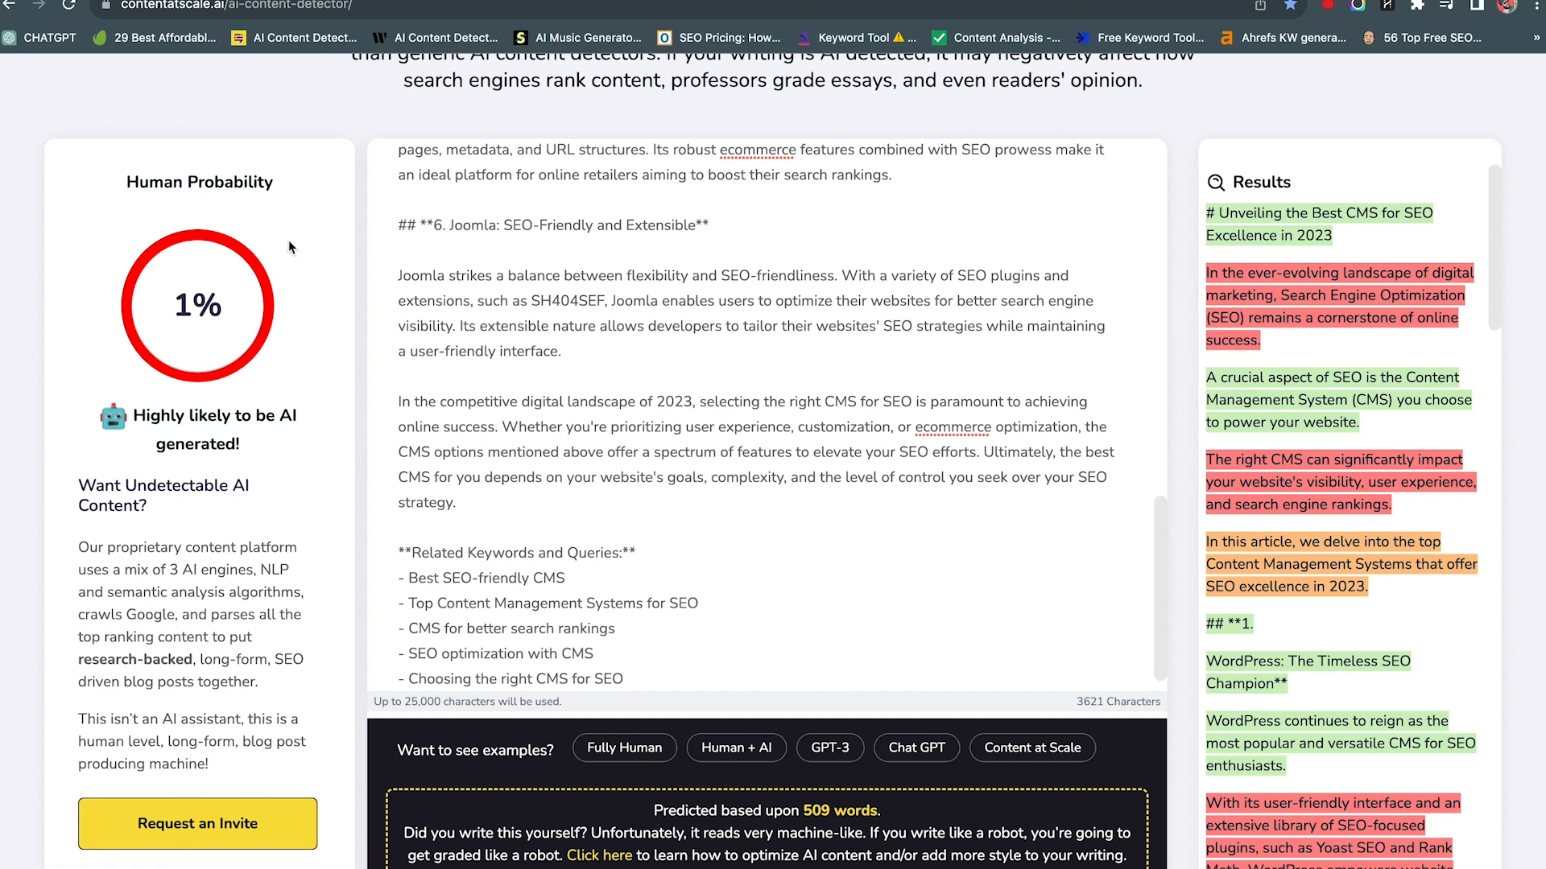
pyautogui.moveTo(695, 10)
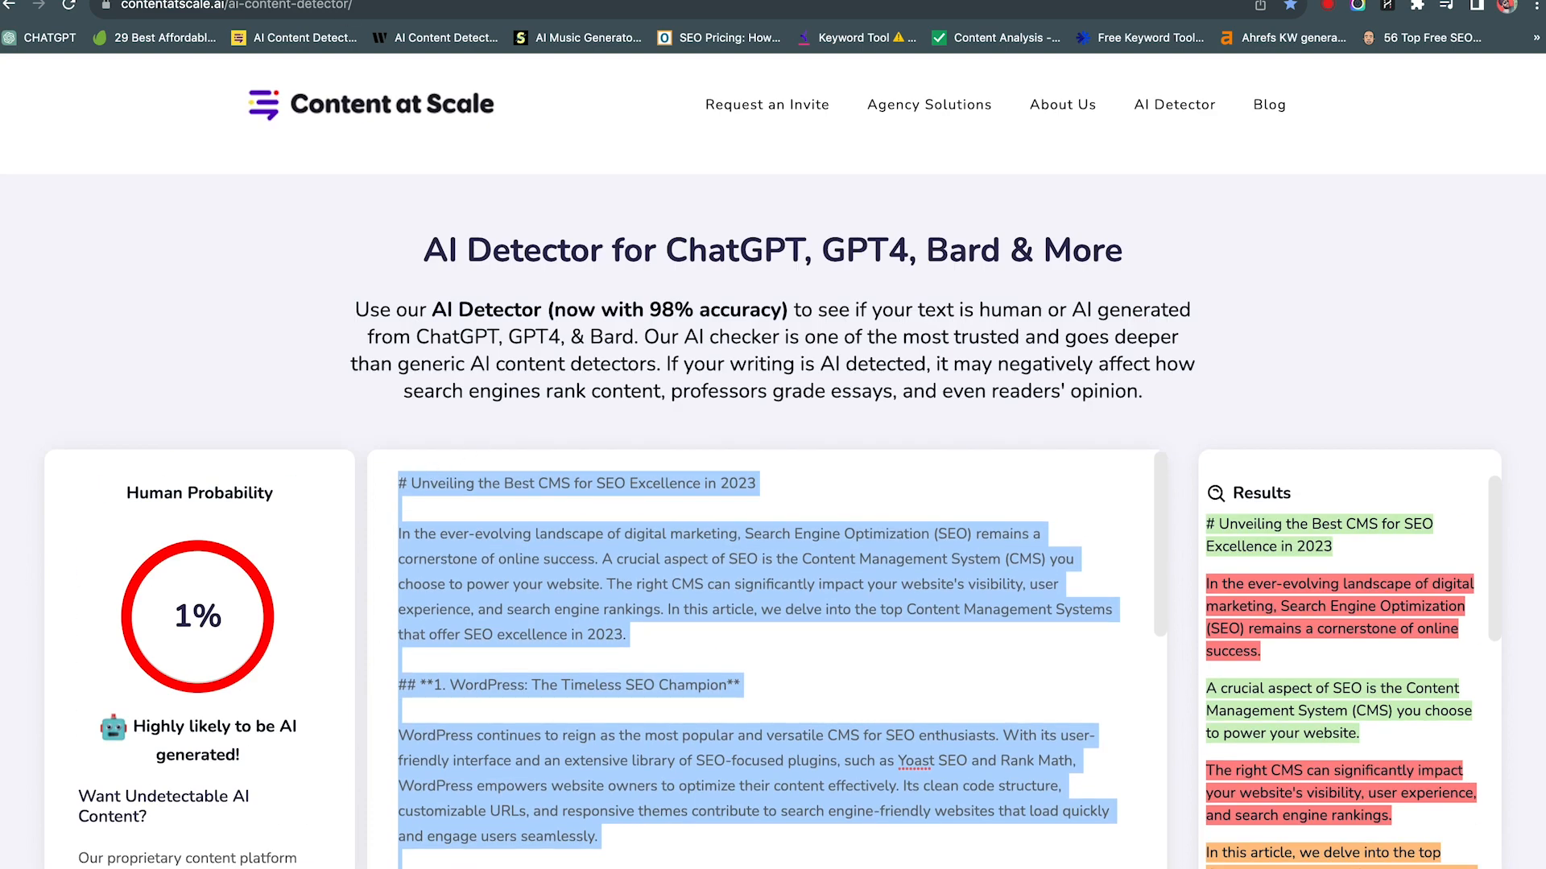
# Step: Paste the AI-flagged CMS article inside the BLOG #1 brackets and review it
pyautogui.click(306, 37)
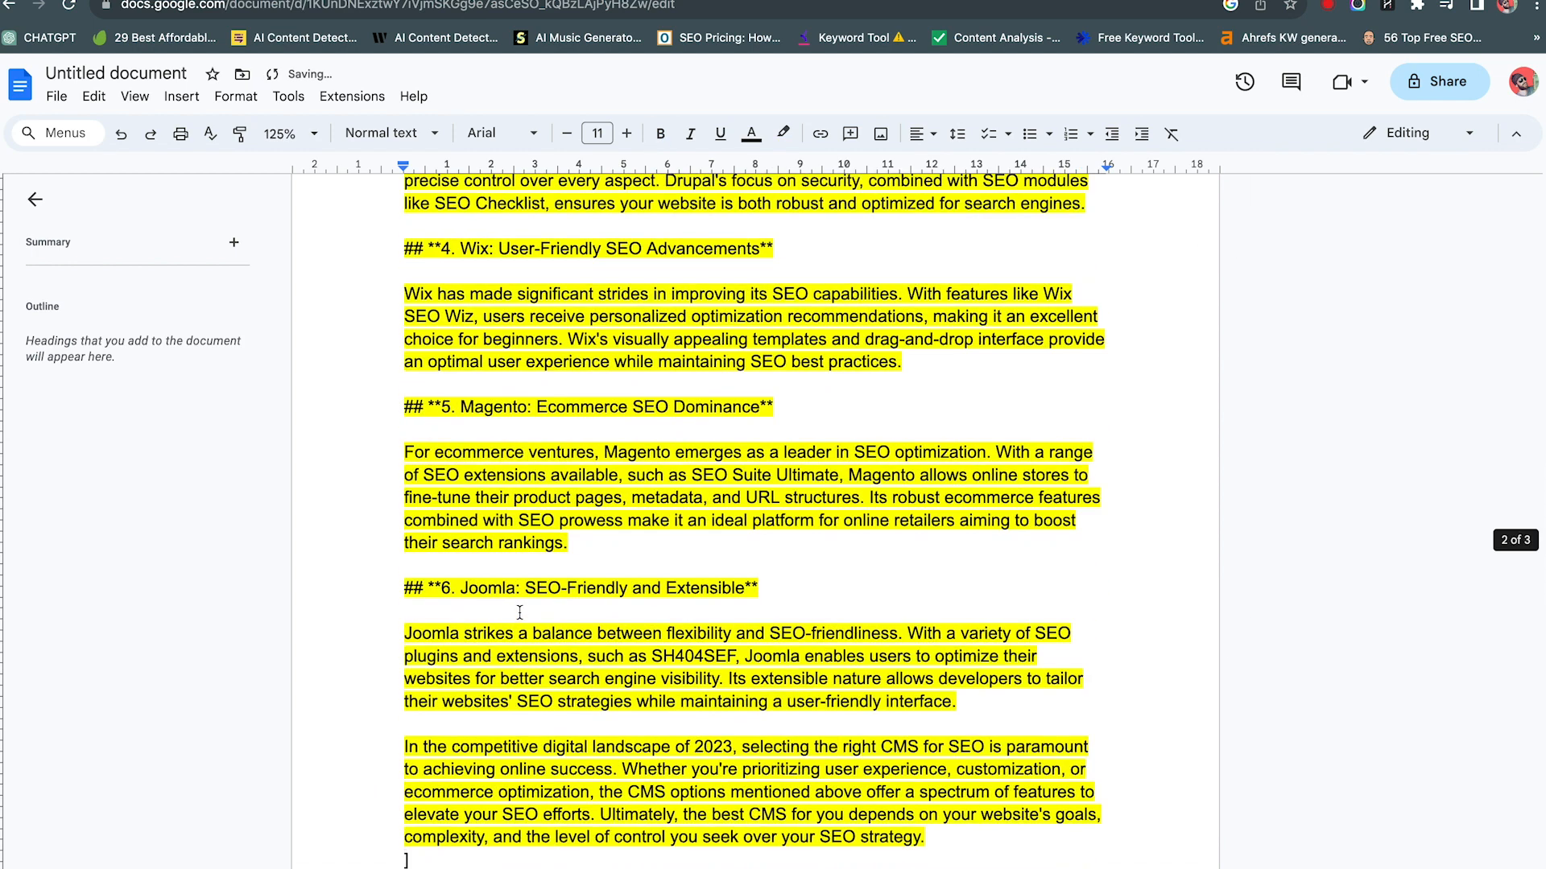
pyautogui.scroll(3)
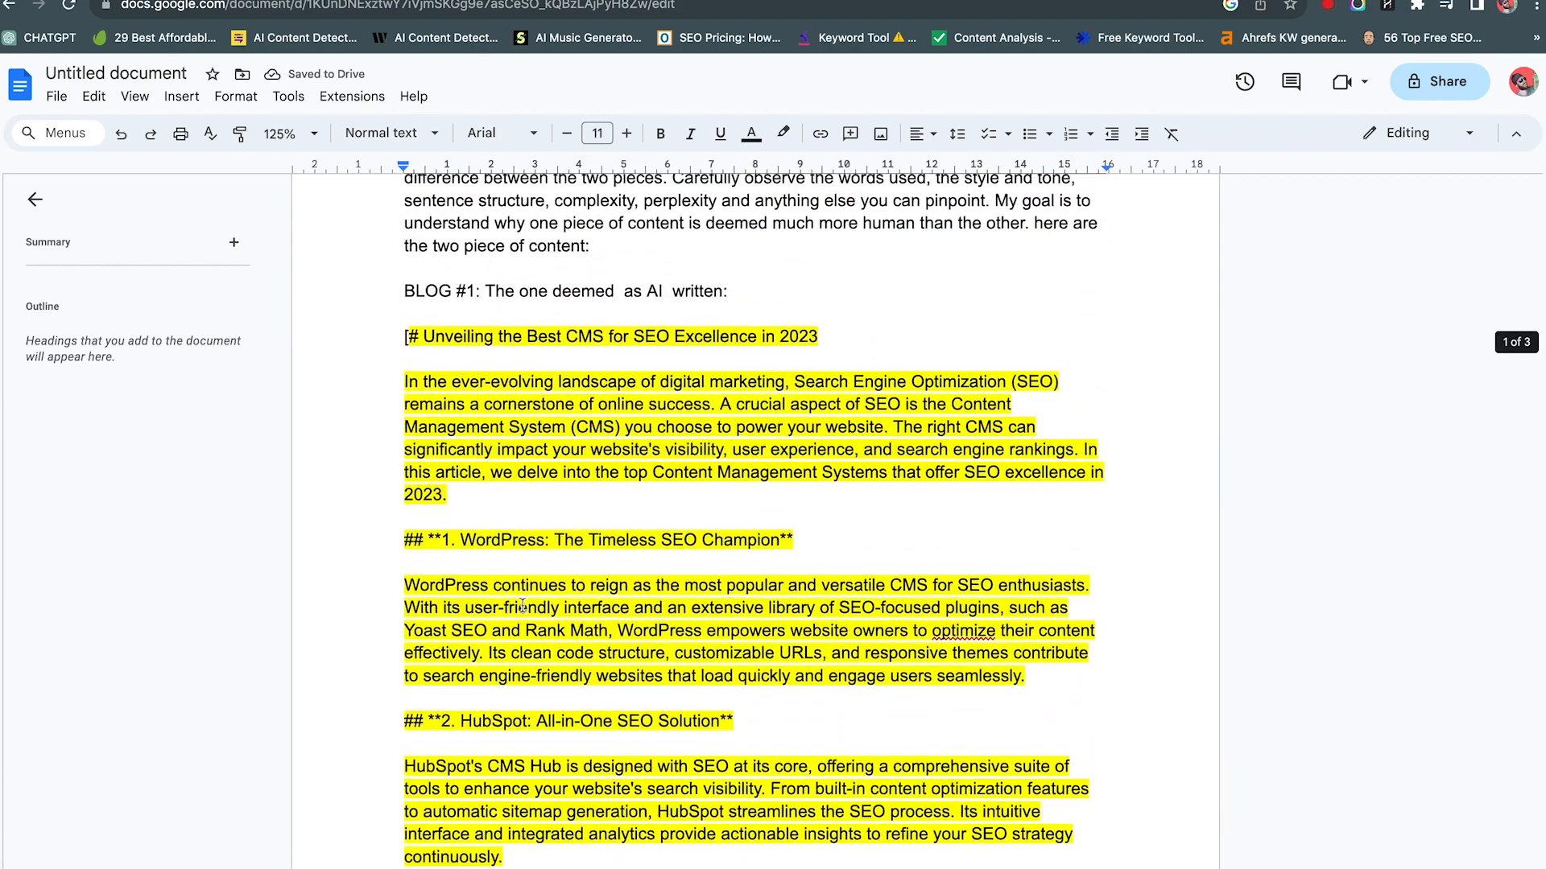
pyautogui.scroll(3)
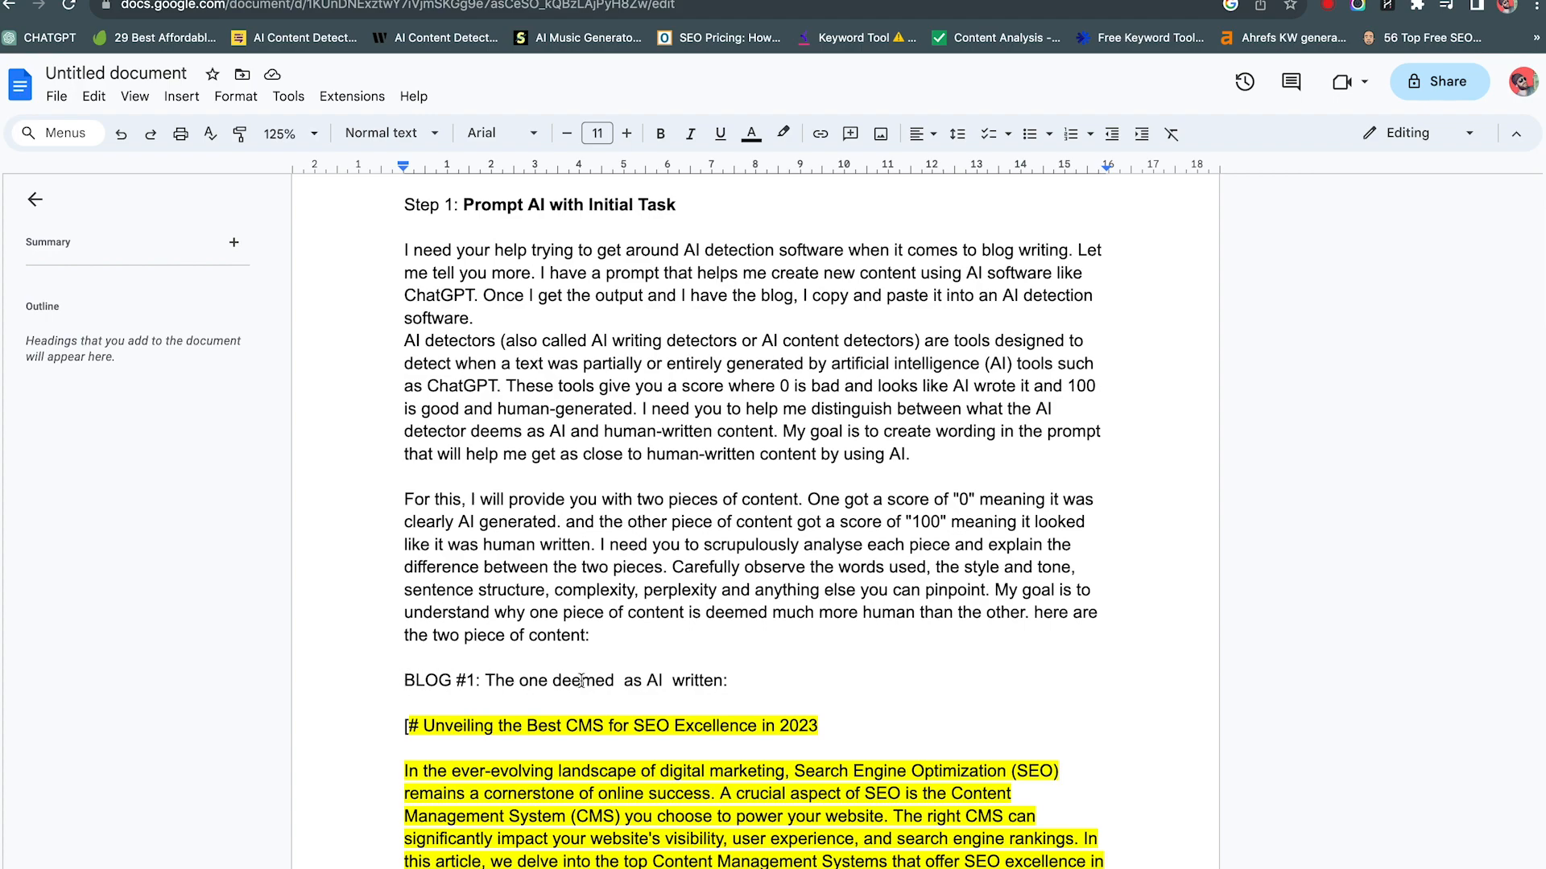
pyautogui.scroll(-3)
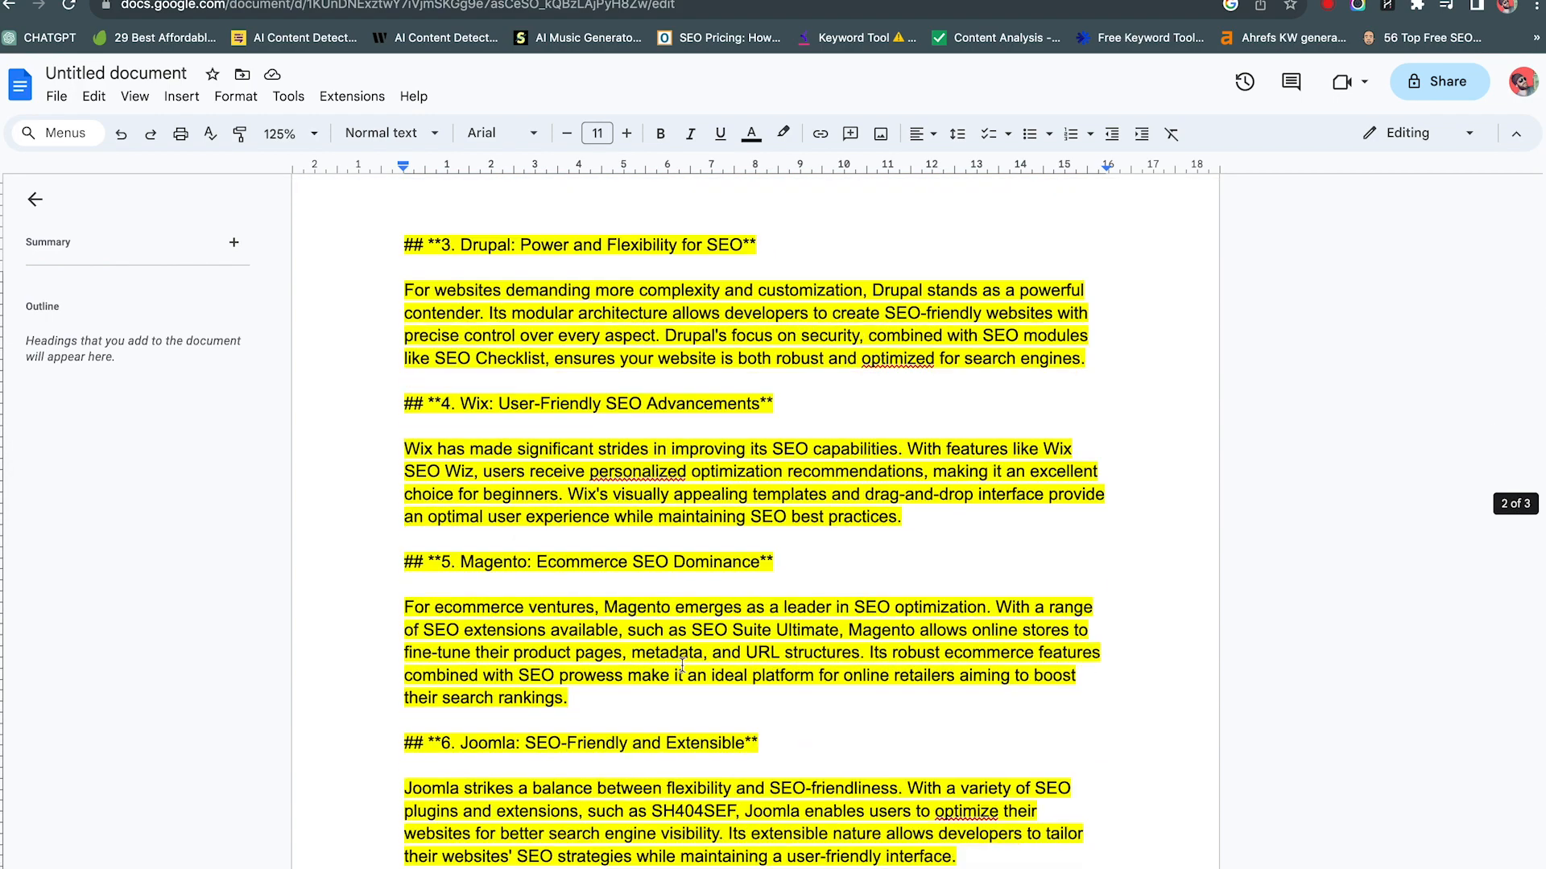
pyautogui.scroll(-3)
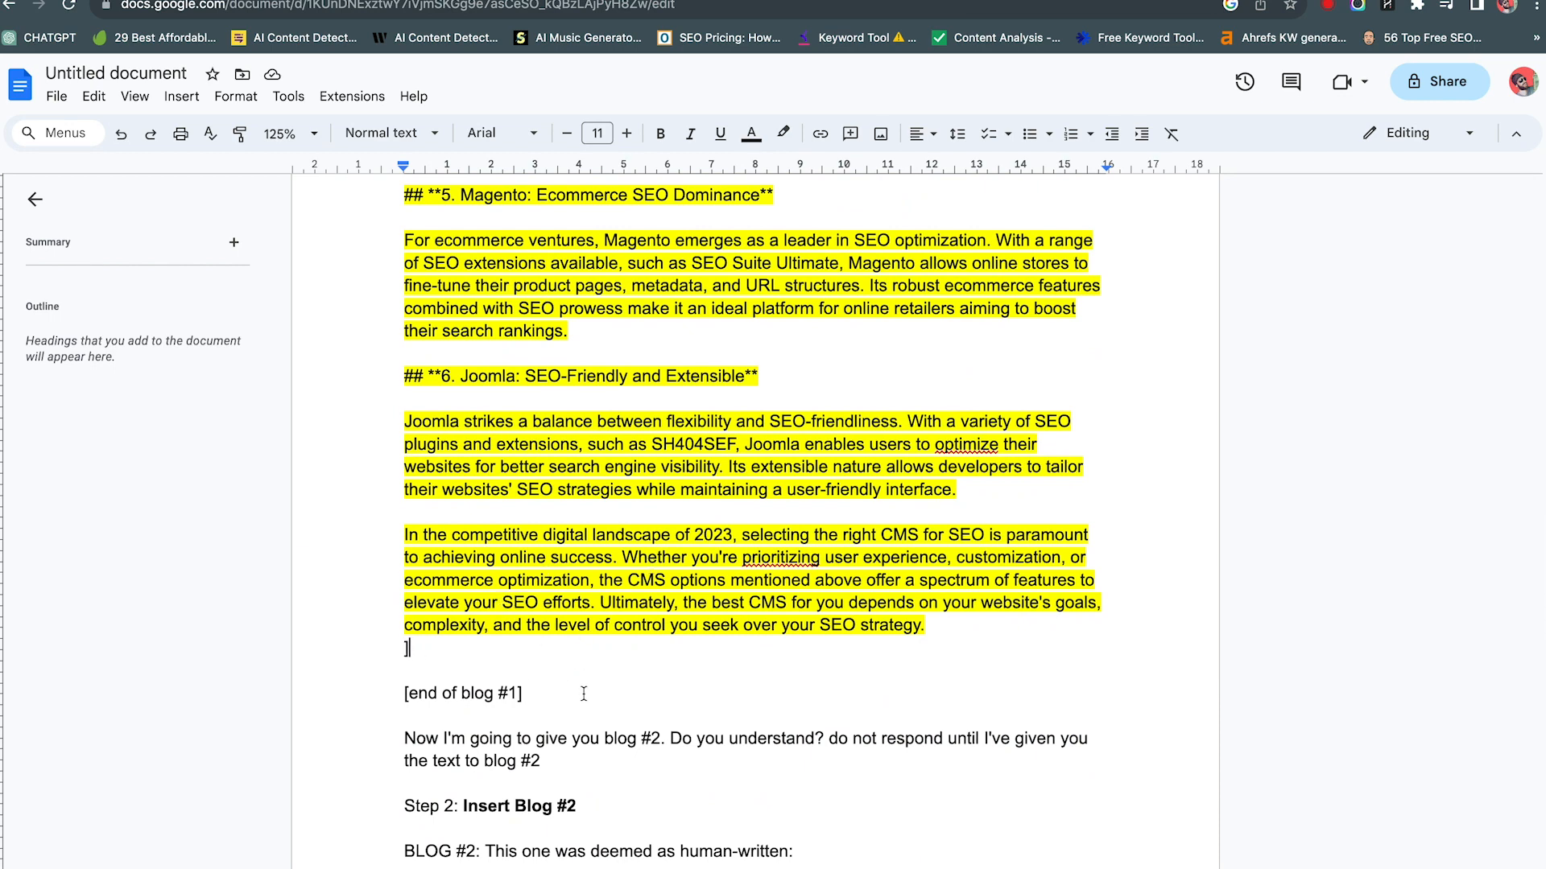
pyautogui.scroll(-3)
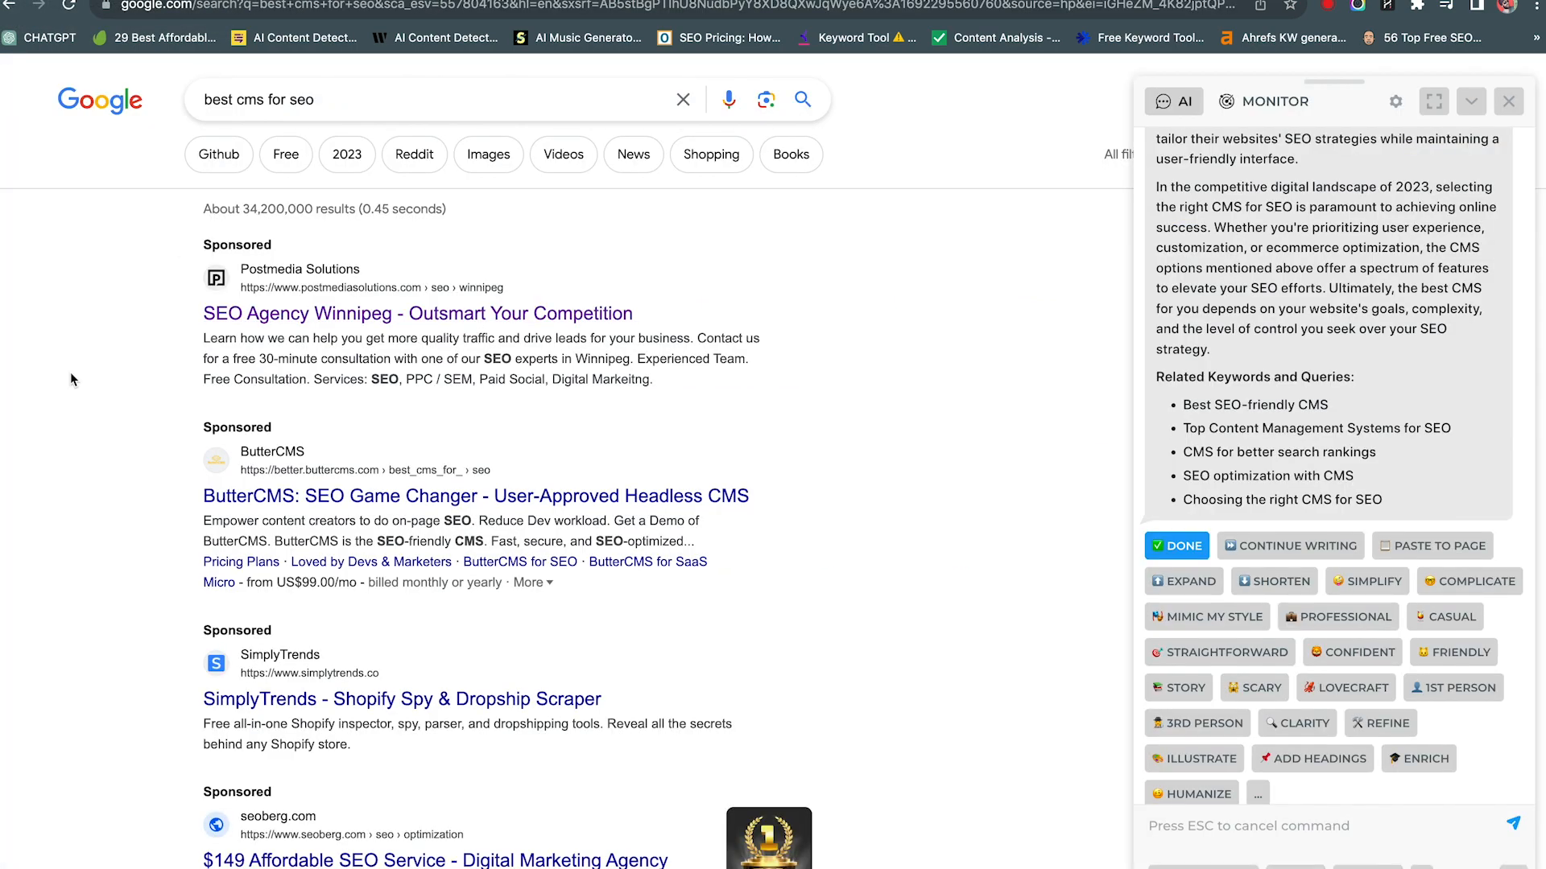
# Step: Close the Harpa sidebar and open HubSpot's 'Best Content Management Systems for SEO' article
pyautogui.scroll(-3)
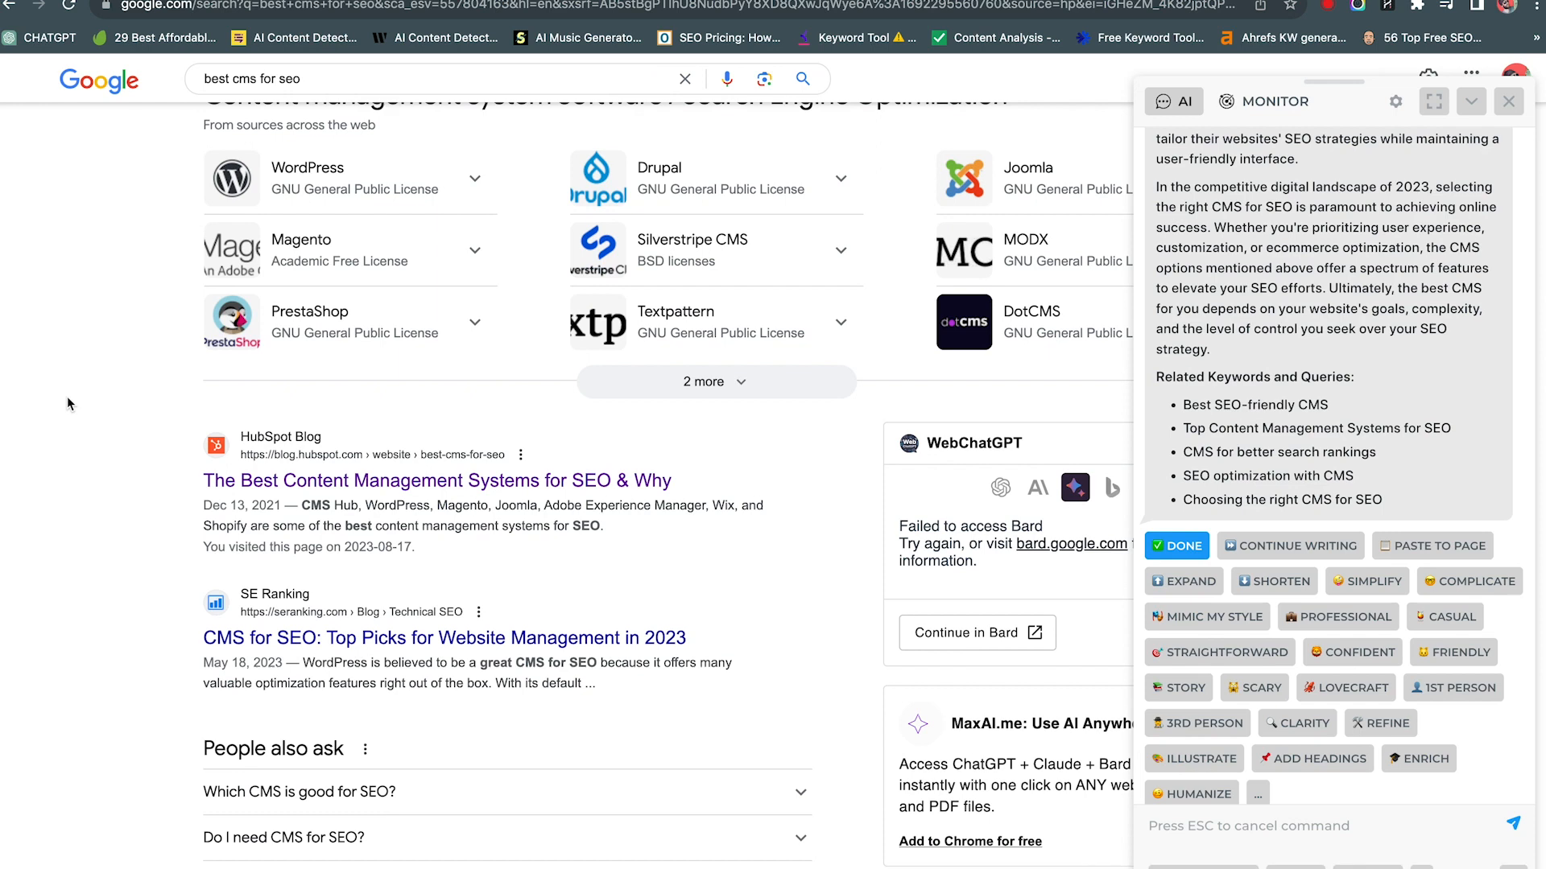
pyautogui.moveTo(156, 522)
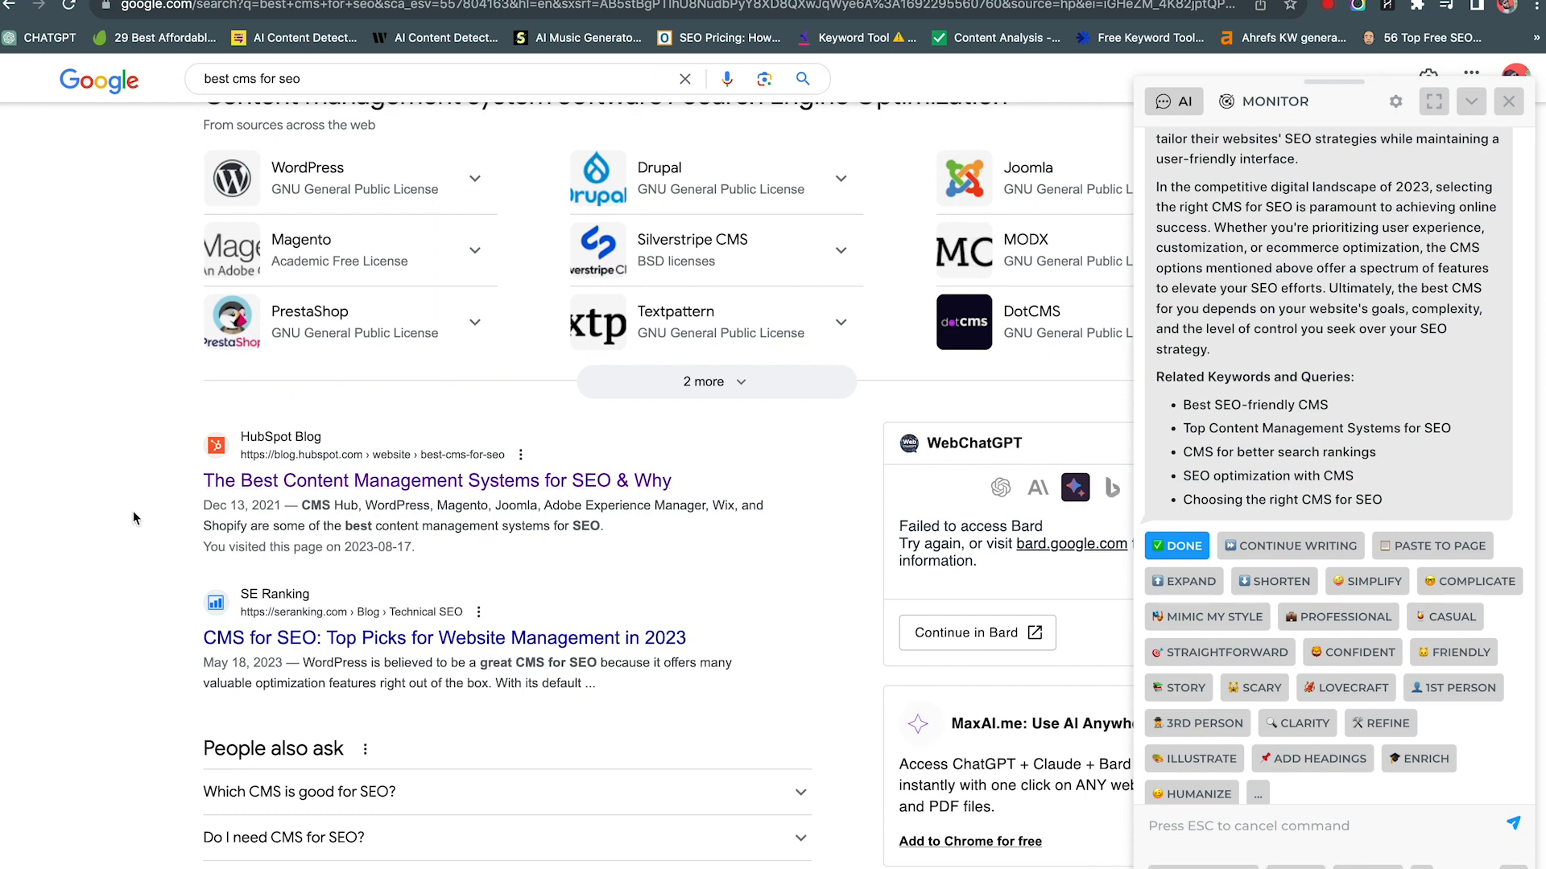
pyautogui.click(1507, 99)
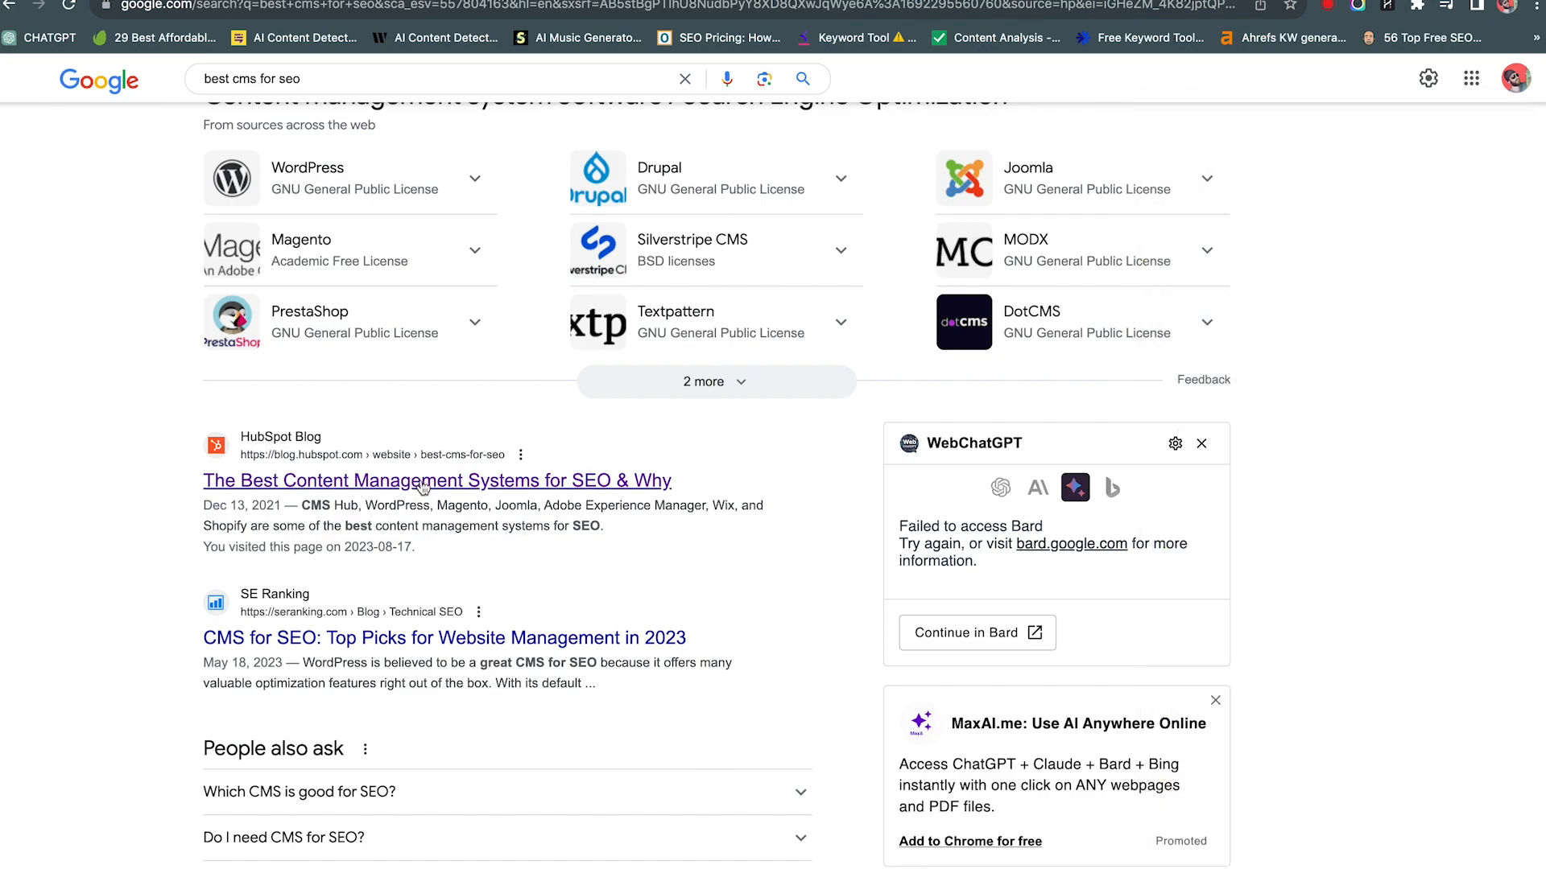
pyautogui.scroll(-3)
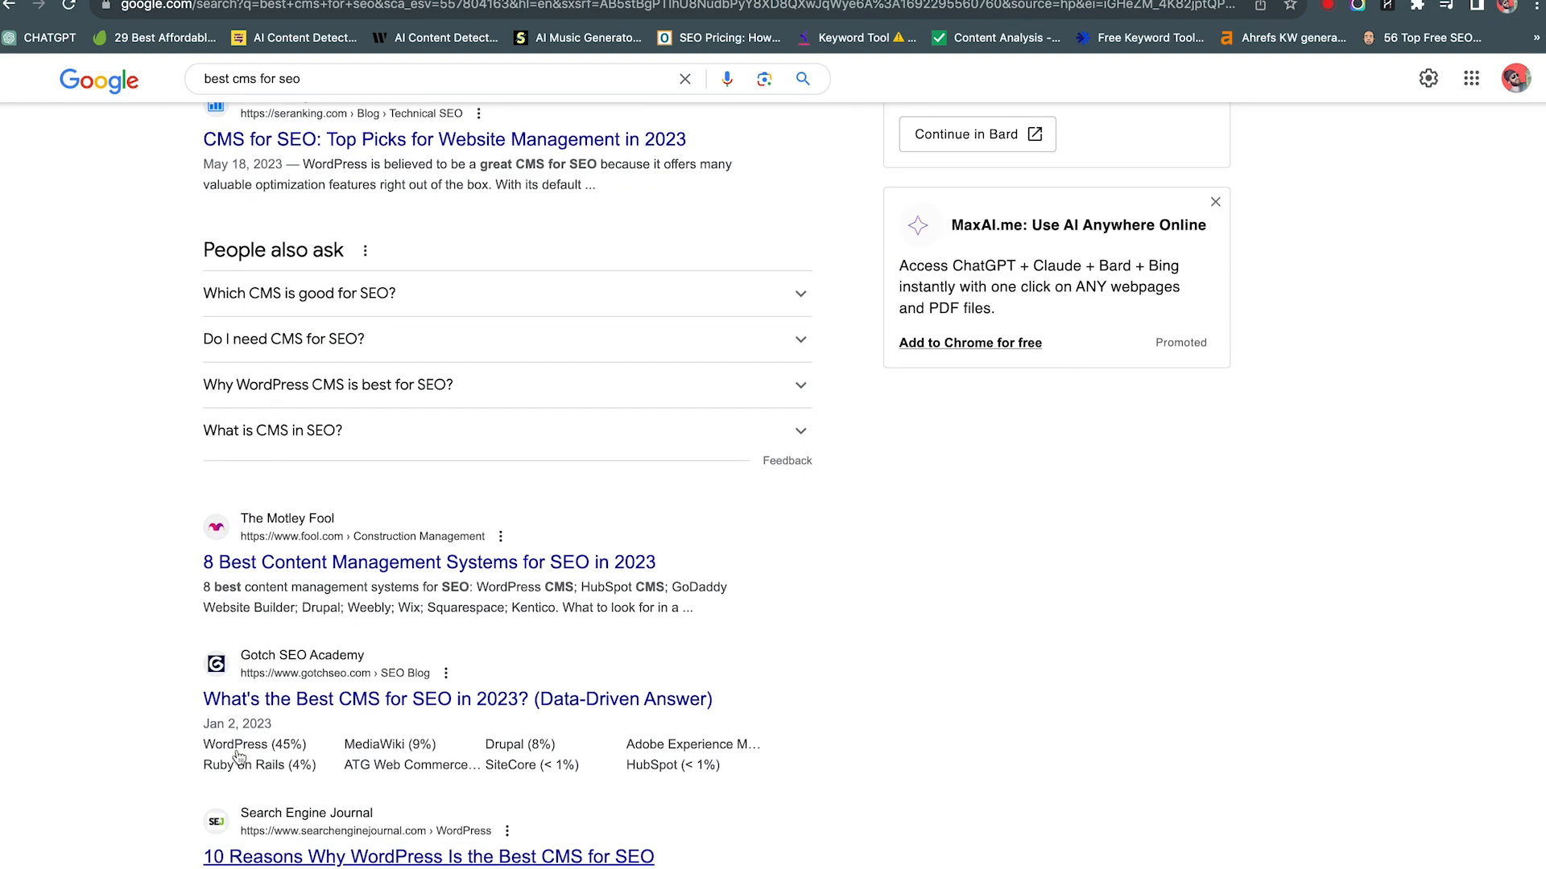
pyautogui.scroll(-3)
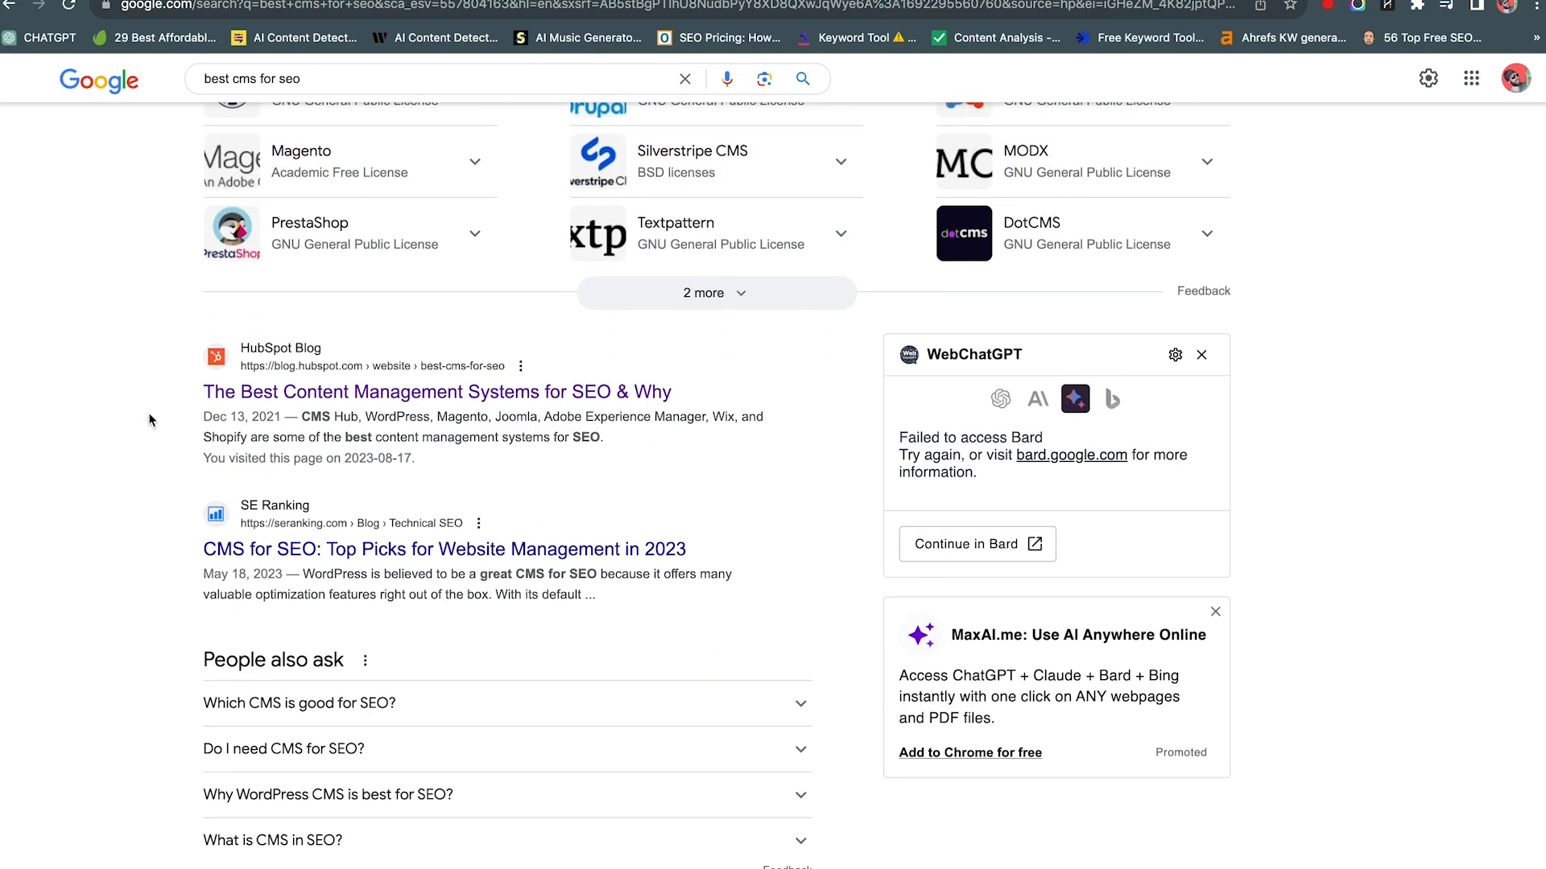
pyautogui.click(437, 391)
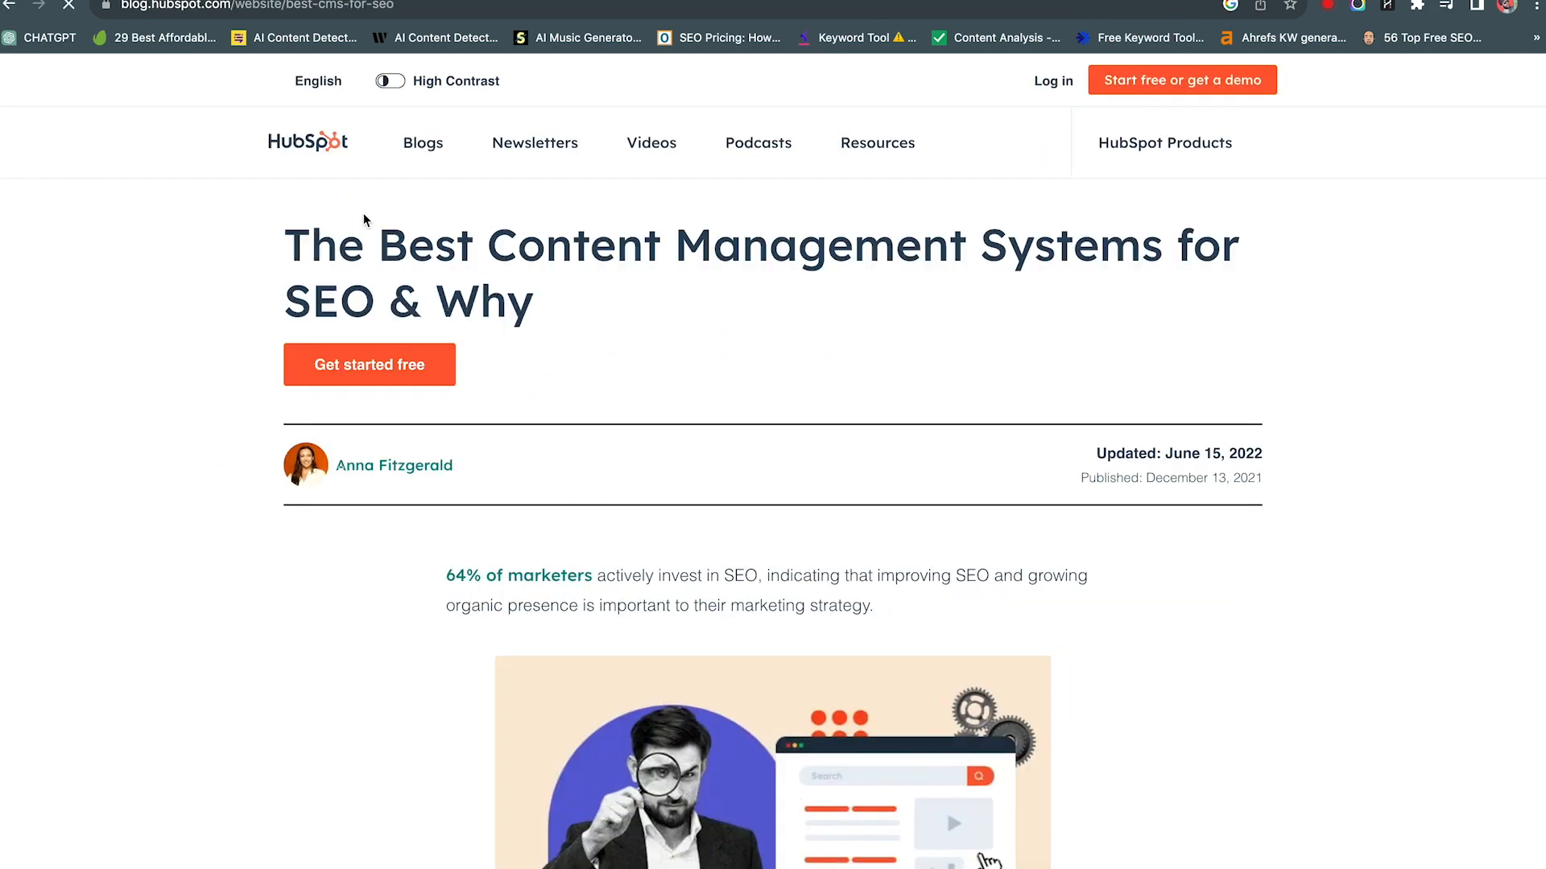
pyautogui.scroll(-3)
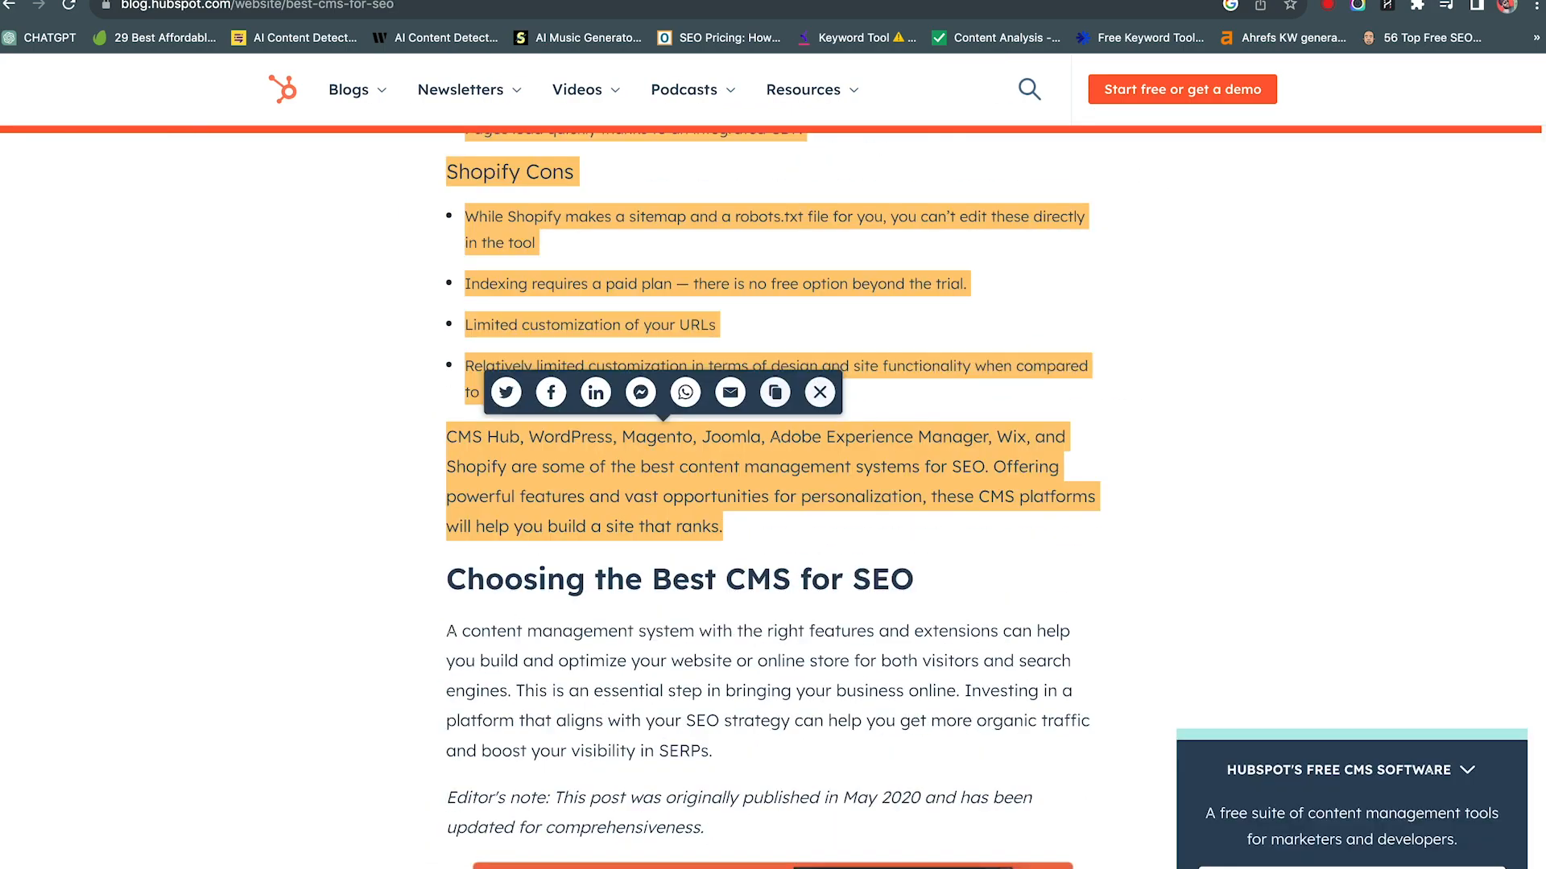
# Step: Run Check For AI Content on the HubSpot article, scoring 98% human probability
pyautogui.click(301, 37)
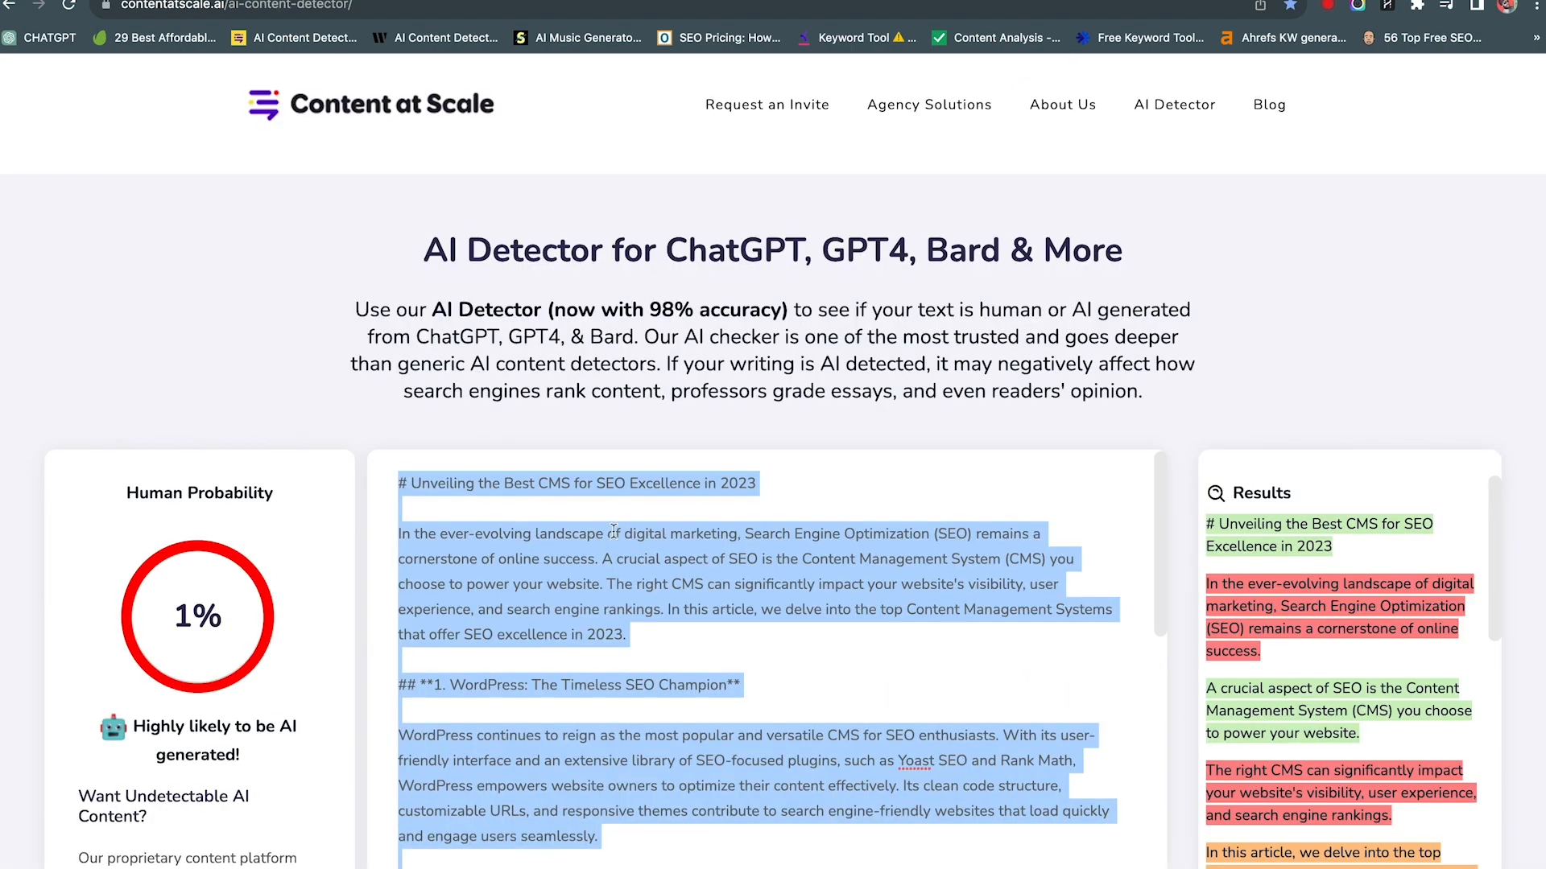
pyautogui.scroll(-3)
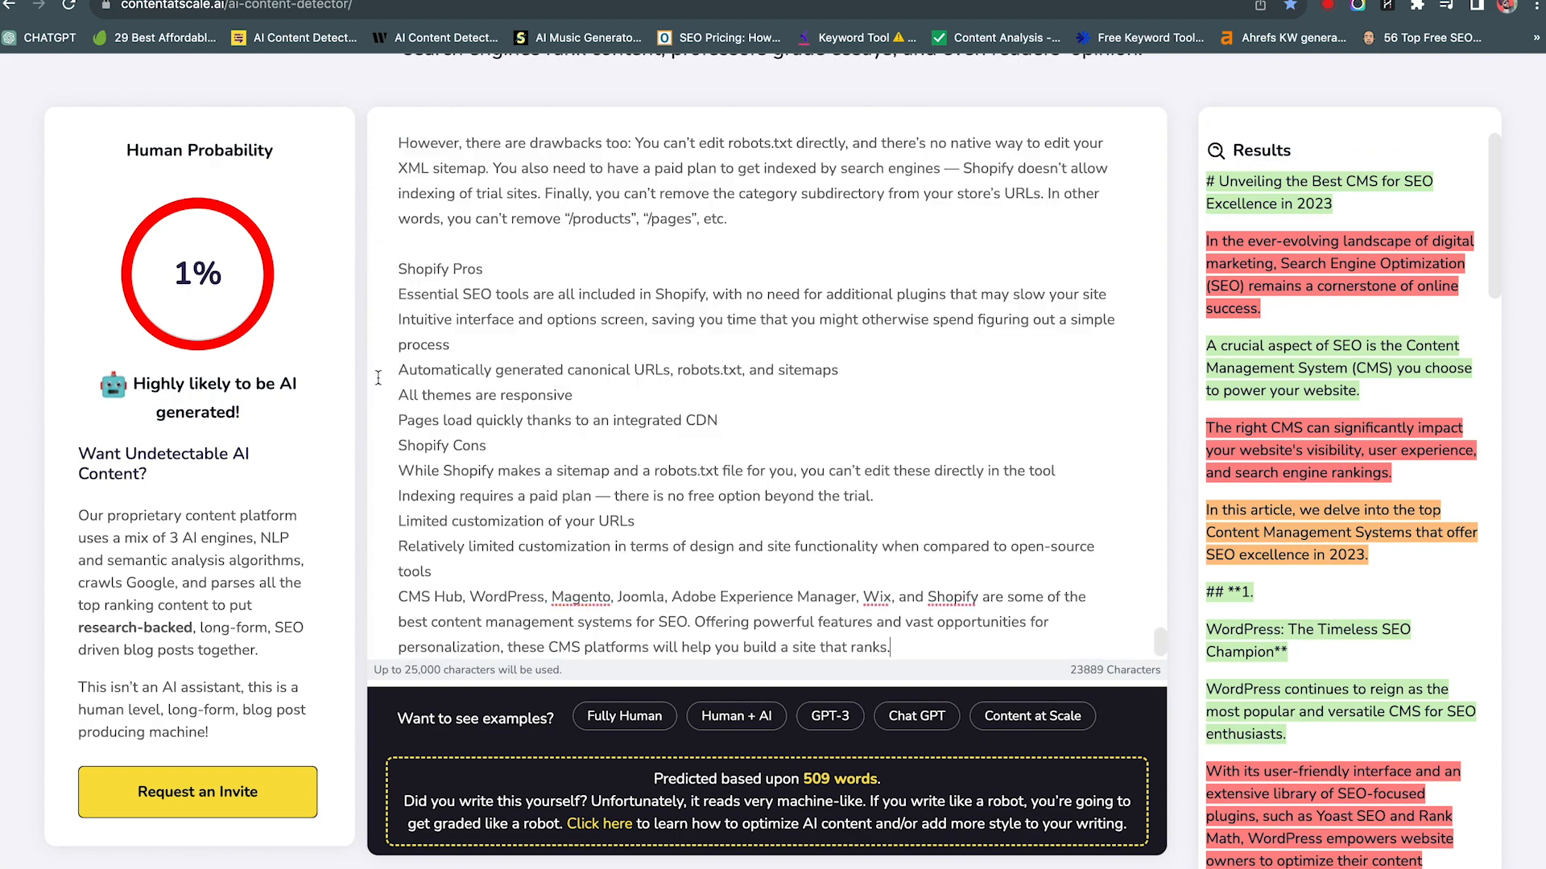
pyautogui.click(767, 772)
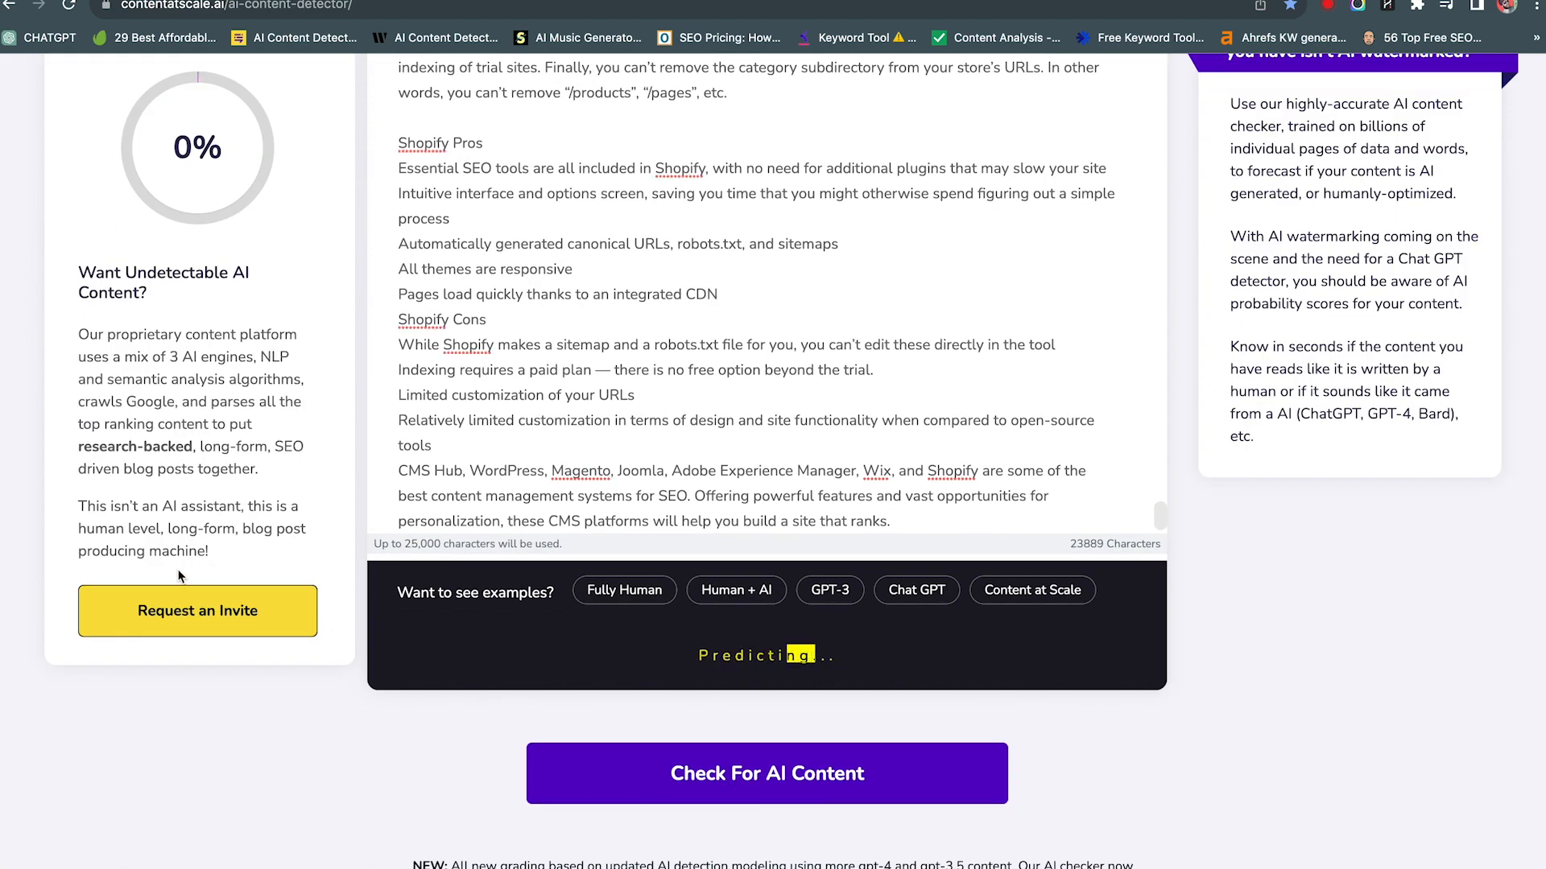
pyautogui.click(766, 772)
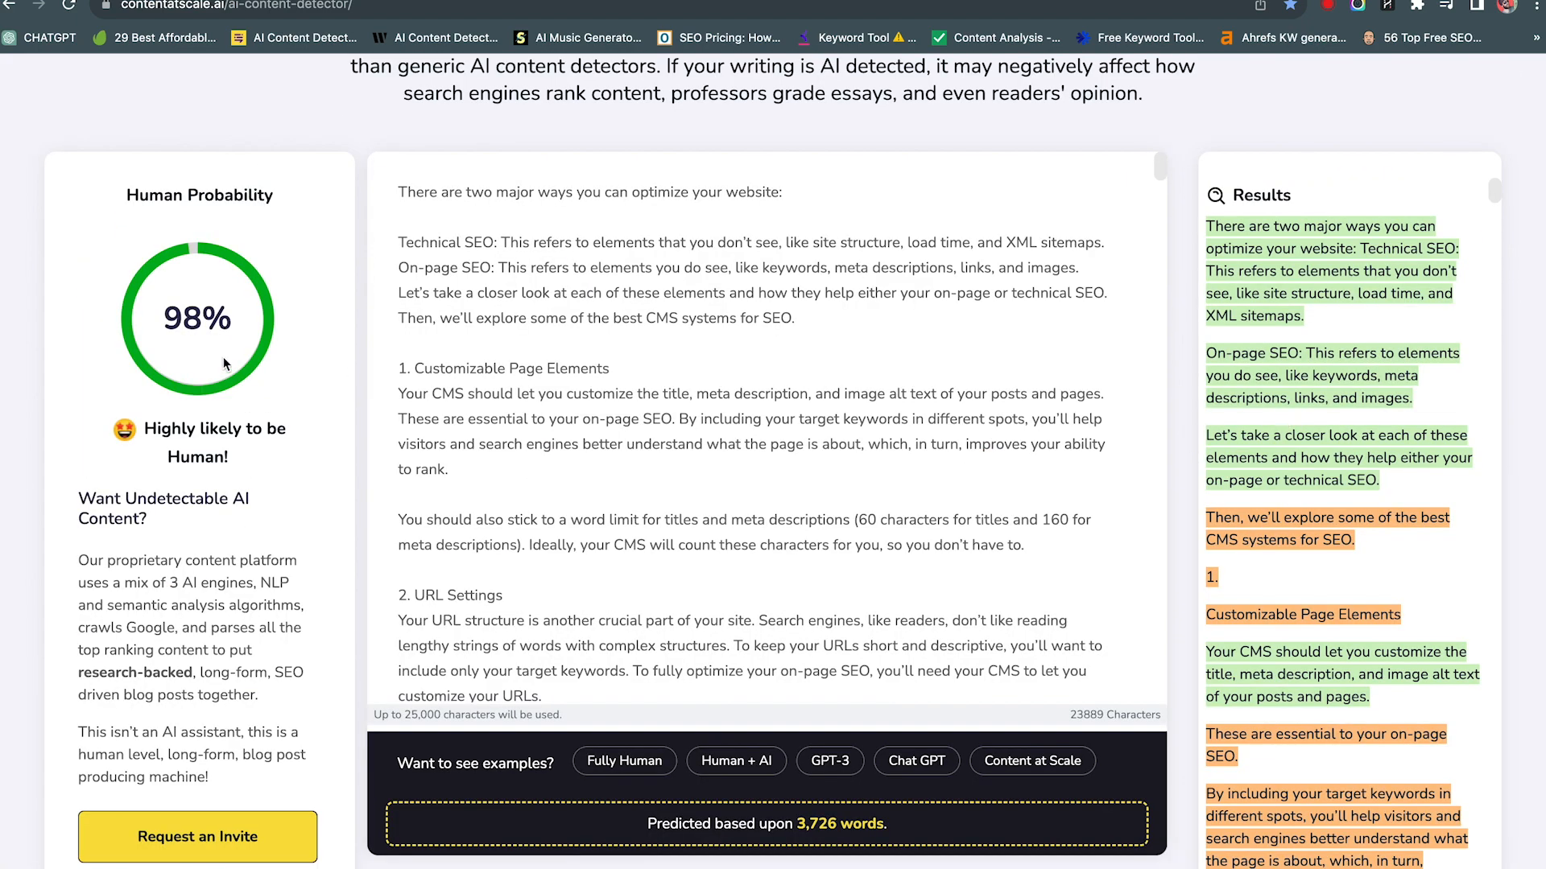
pyautogui.scroll(-3)
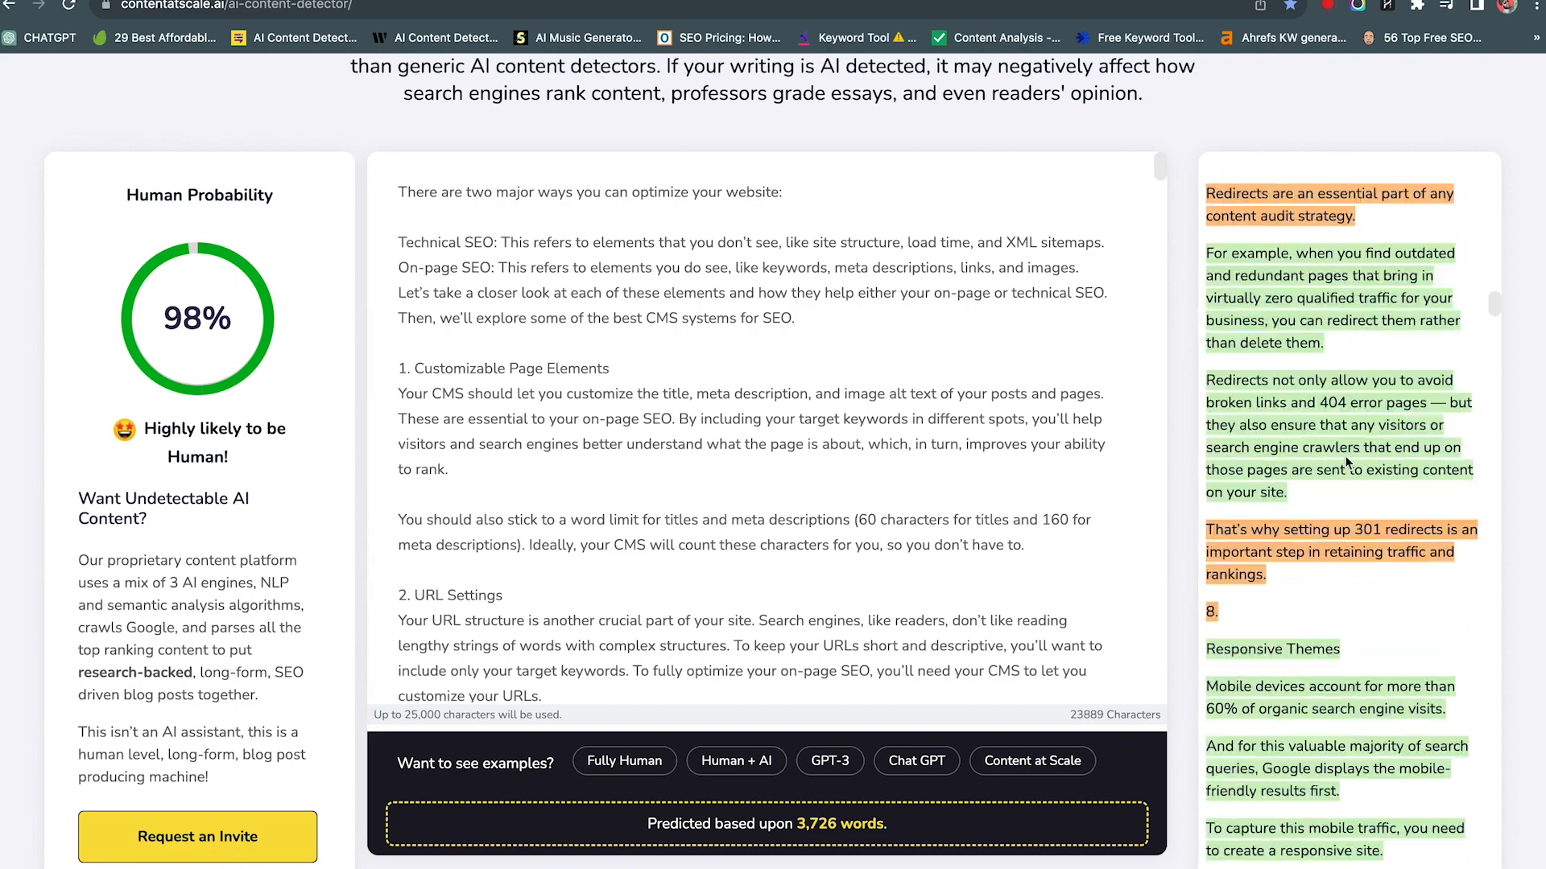
pyautogui.scroll(-3)
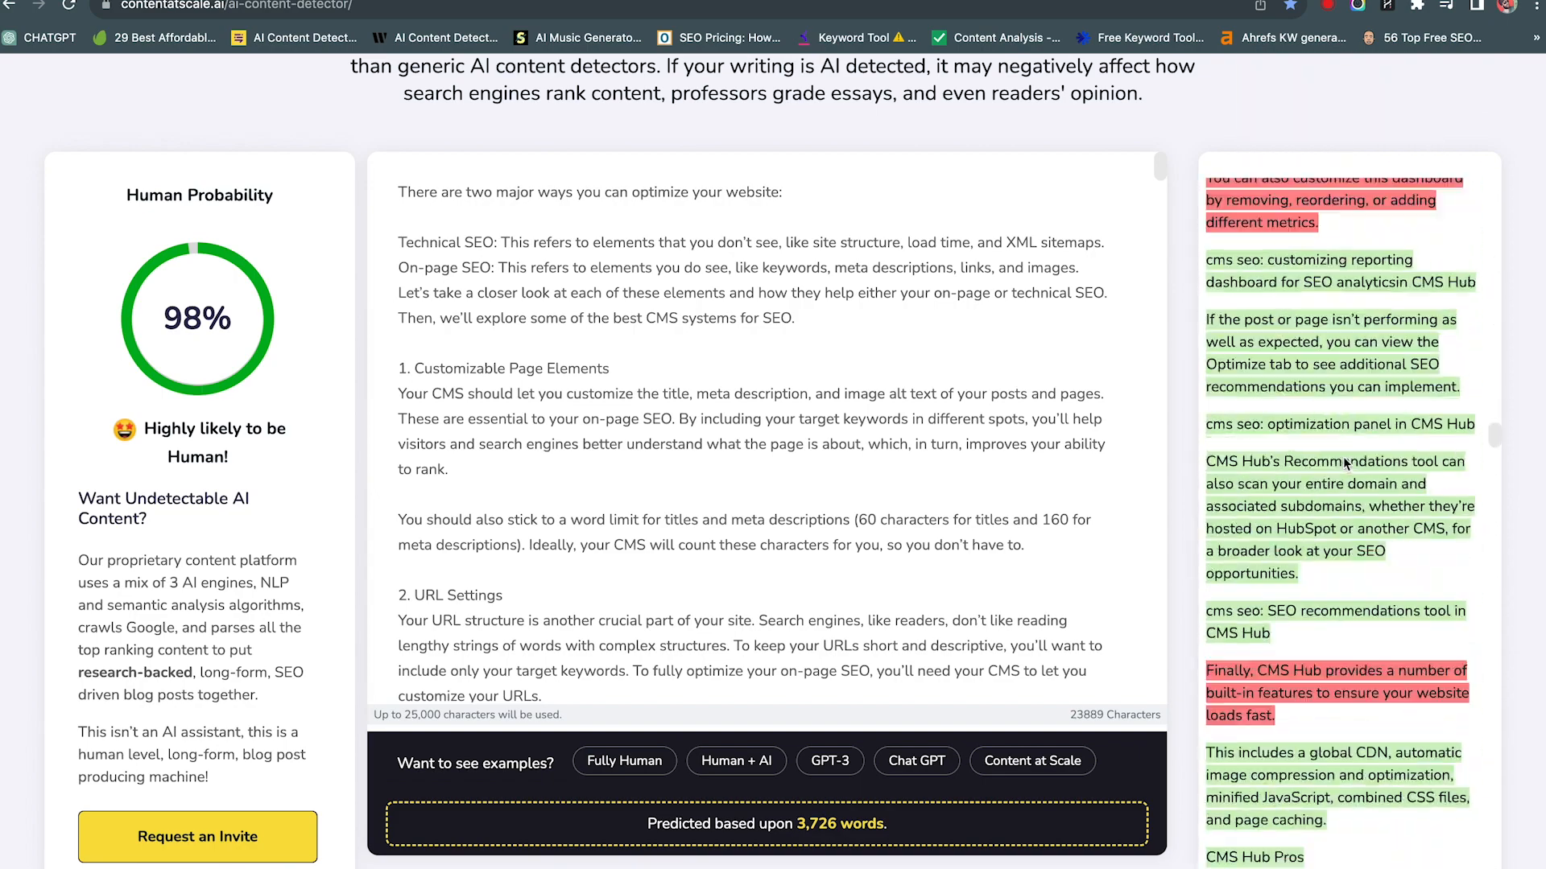
# Step: Copy Step 1 through Blog #1 from the prompt document and send it to ChatGPT
pyautogui.click(45, 37)
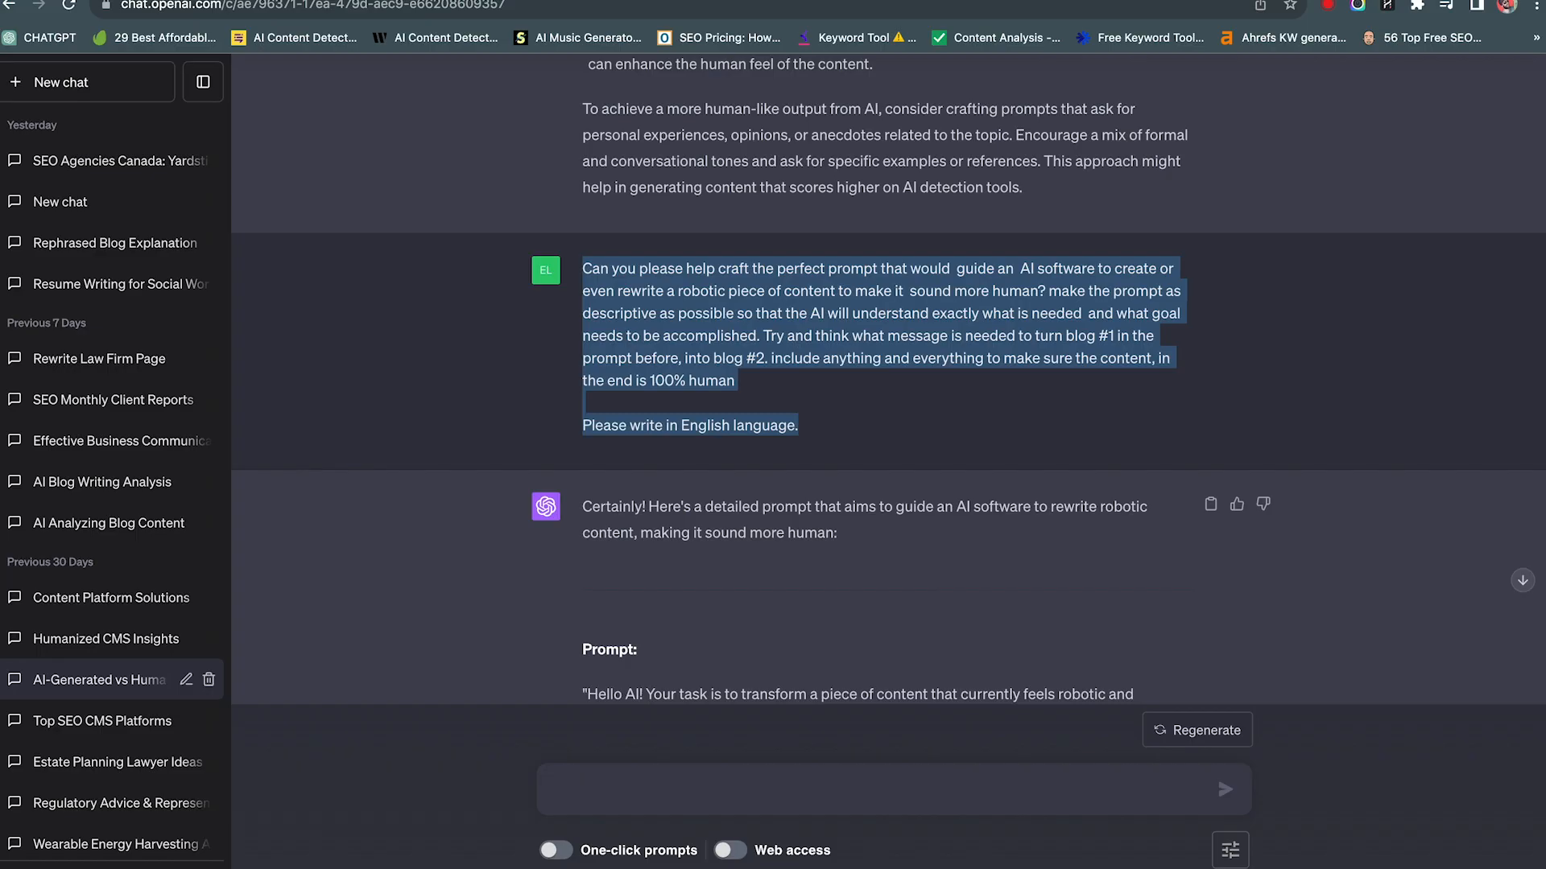
pyautogui.click(87, 82)
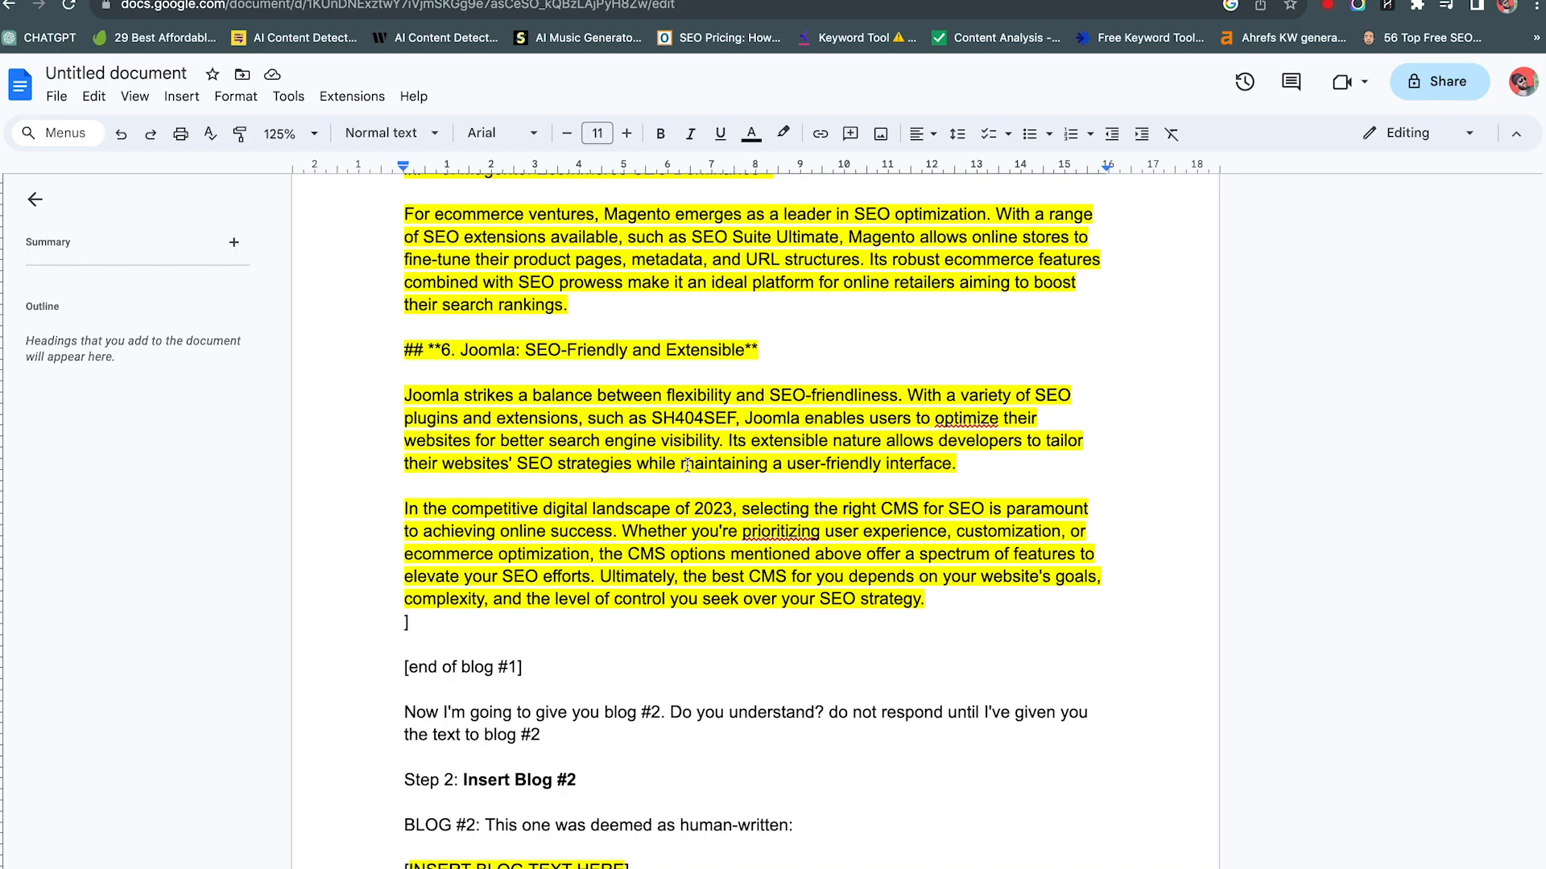
pyautogui.scroll(-3)
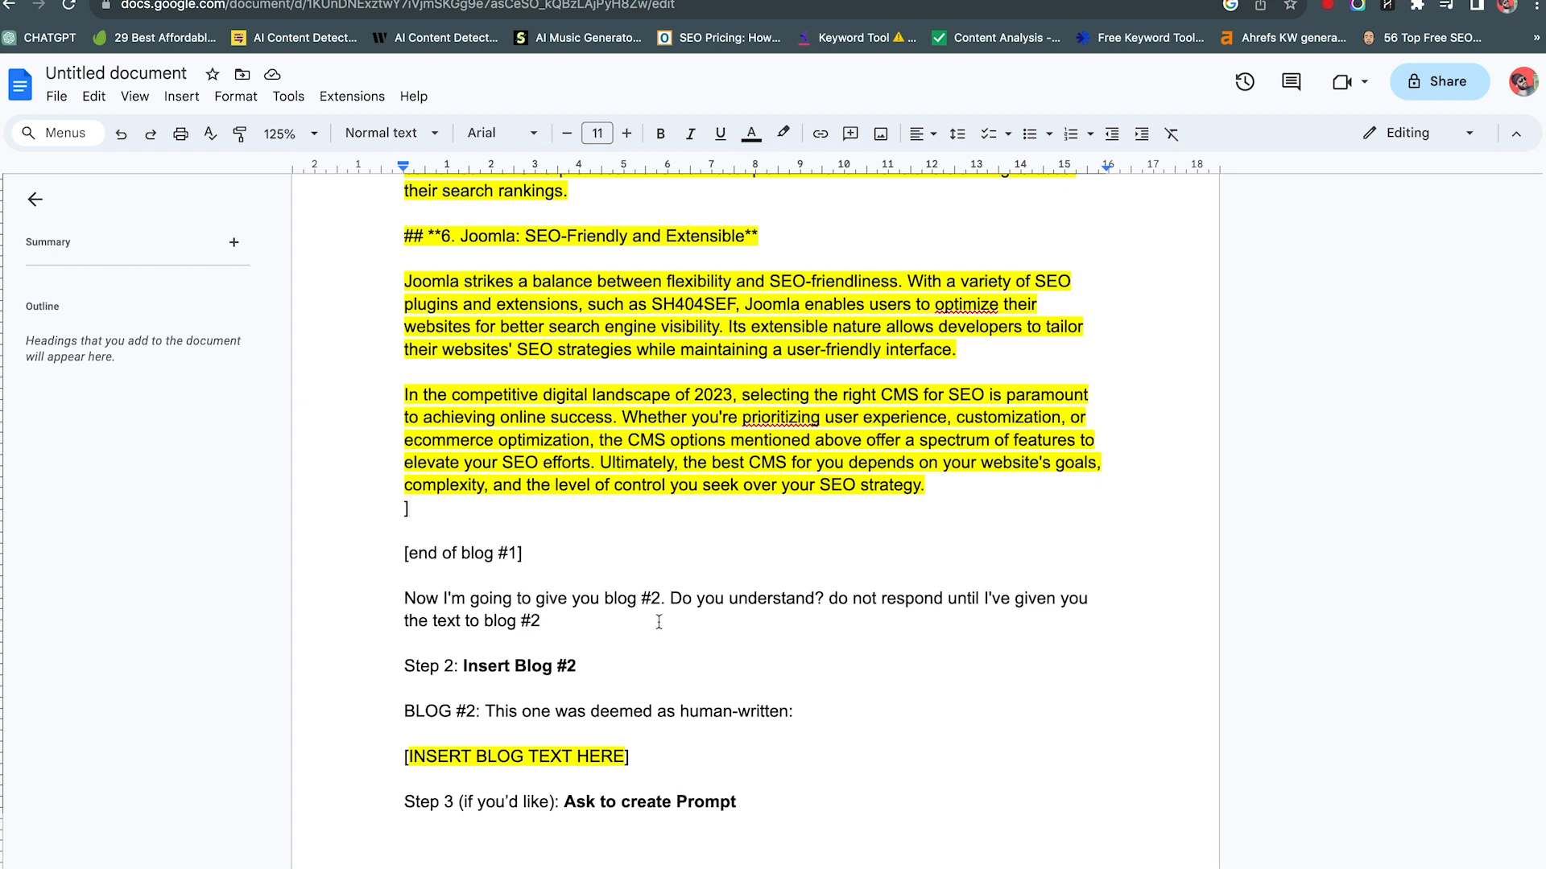
pyautogui.moveTo(774, 647)
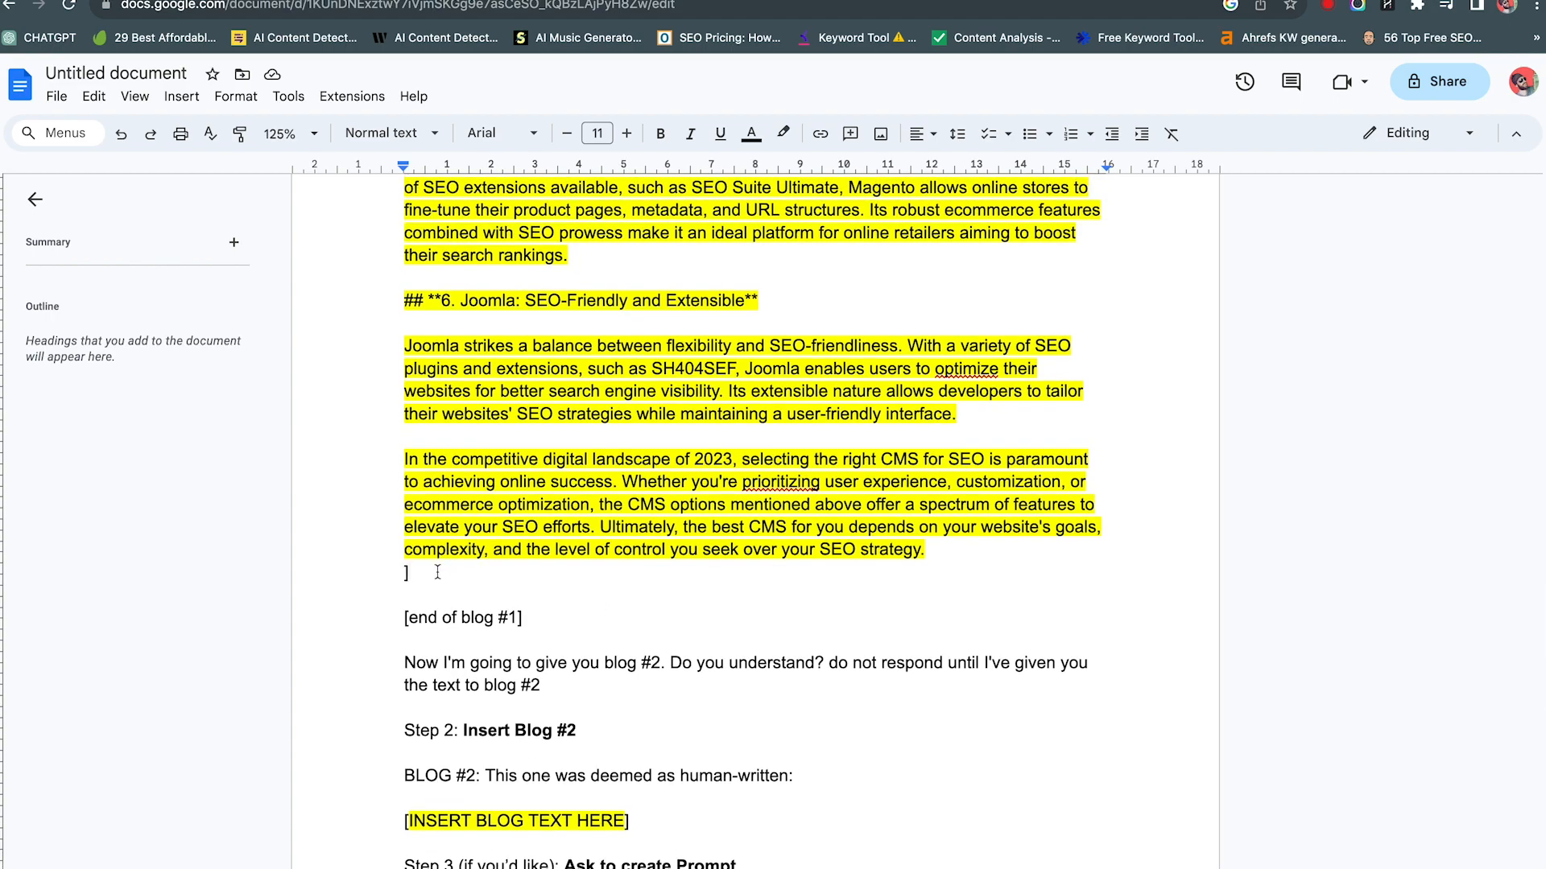
pyautogui.scroll(3)
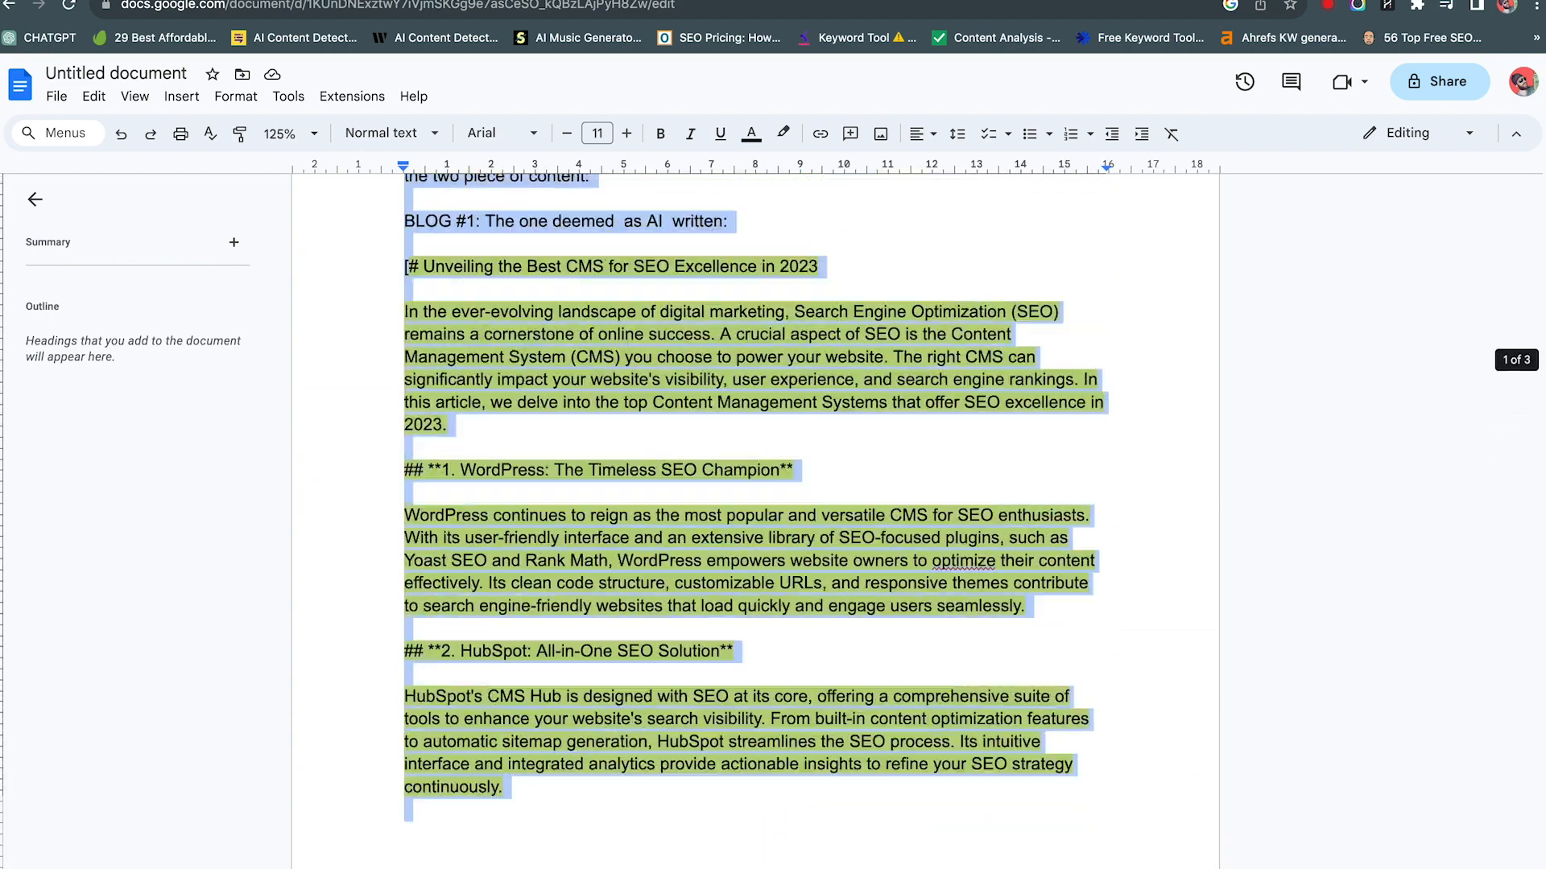
pyautogui.scroll(3)
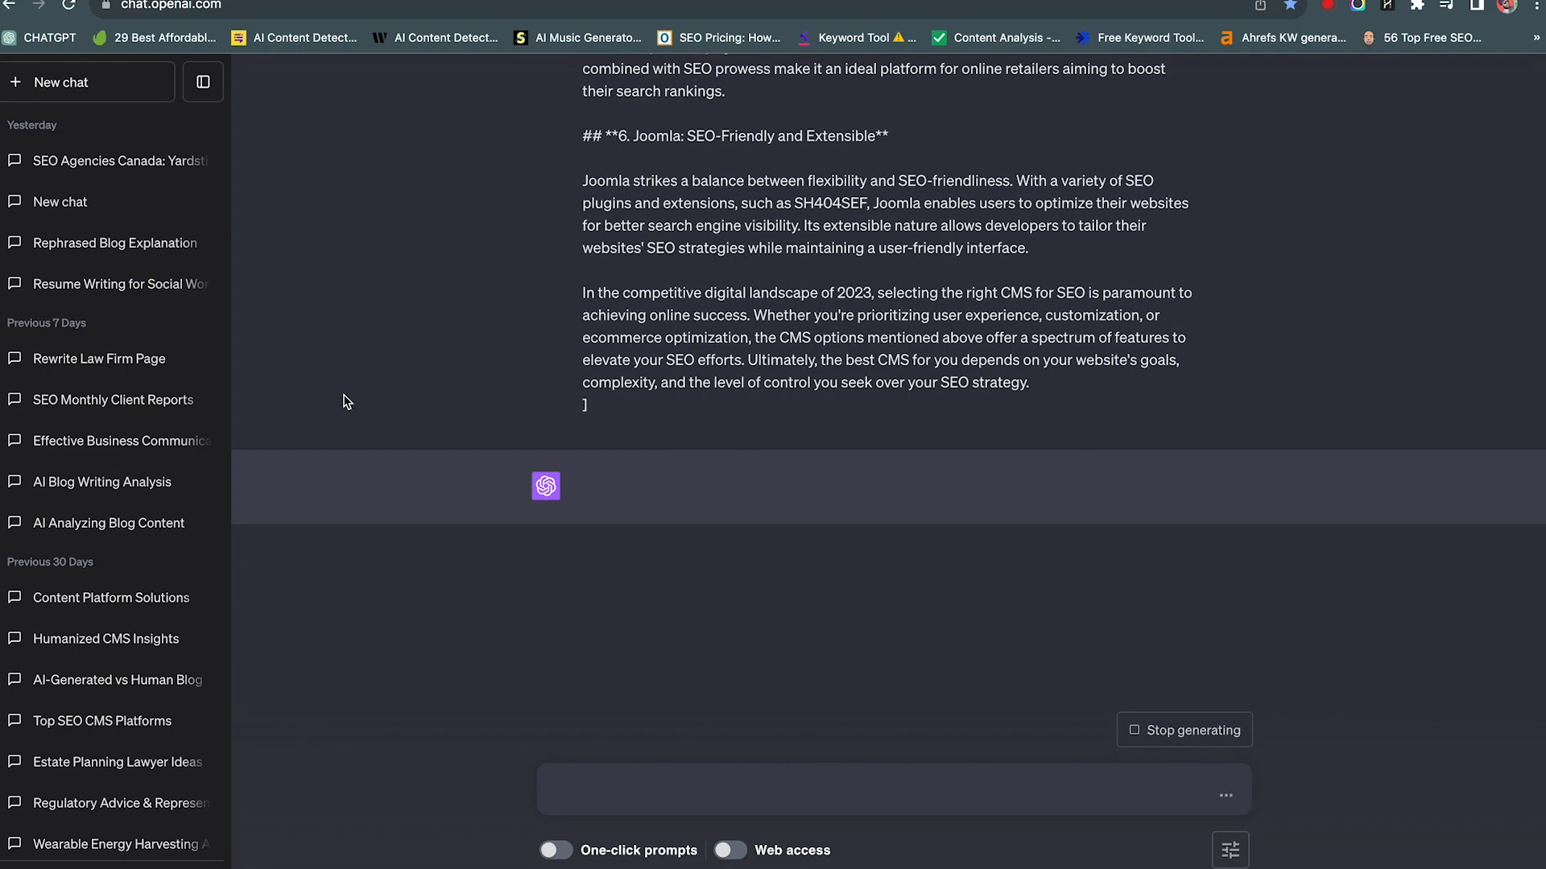
pyautogui.moveTo(311, 327)
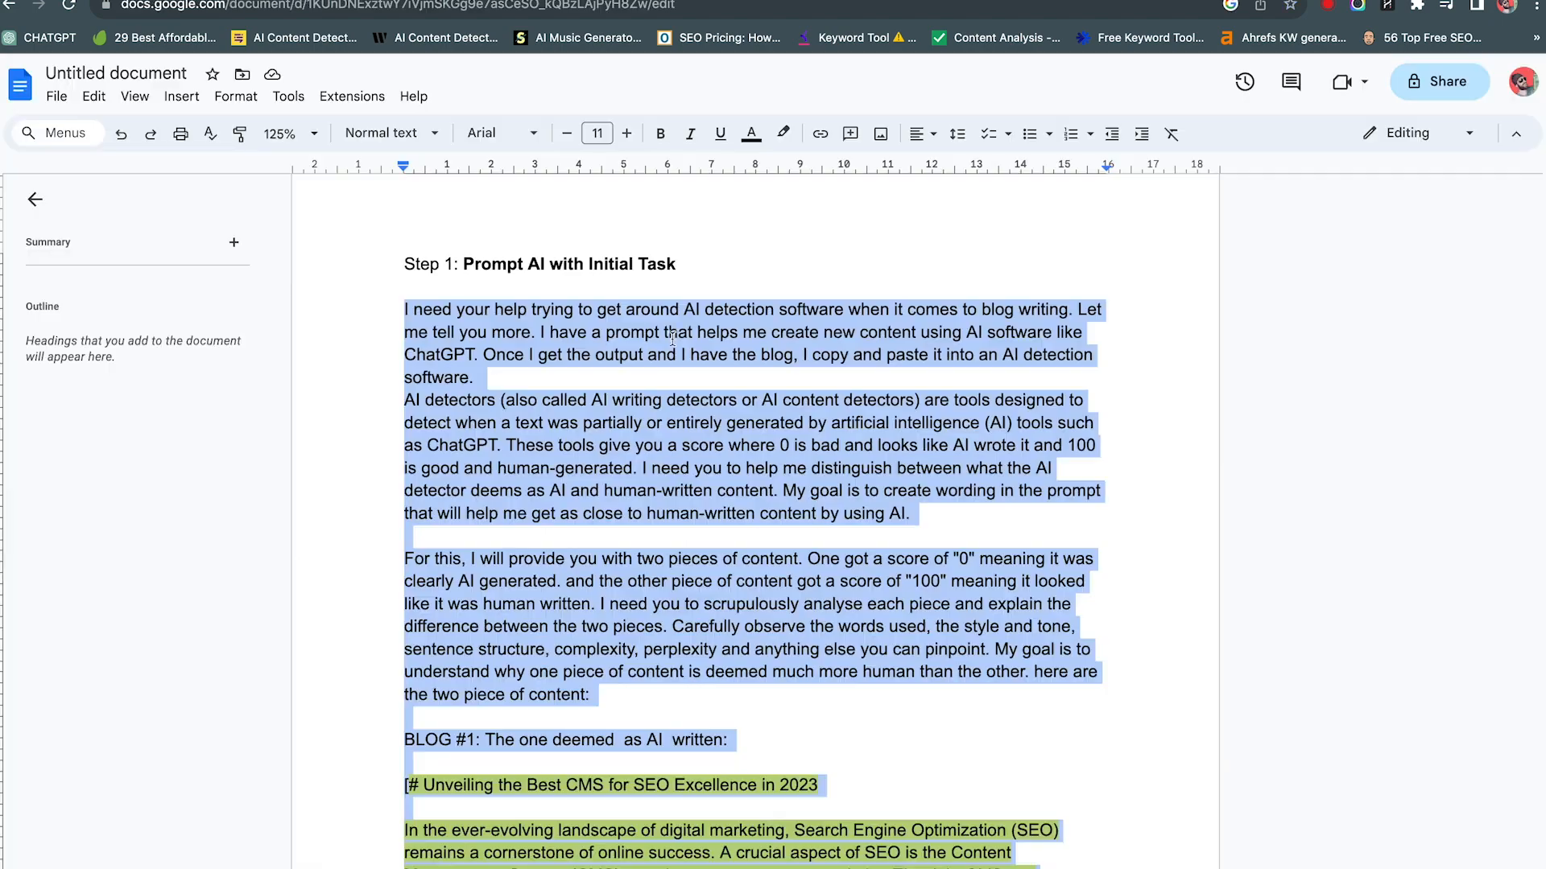
# Step: Read ChatGPT's request for Blog #2, then return to the 98%-human HubSpot text
pyautogui.scroll(-3)
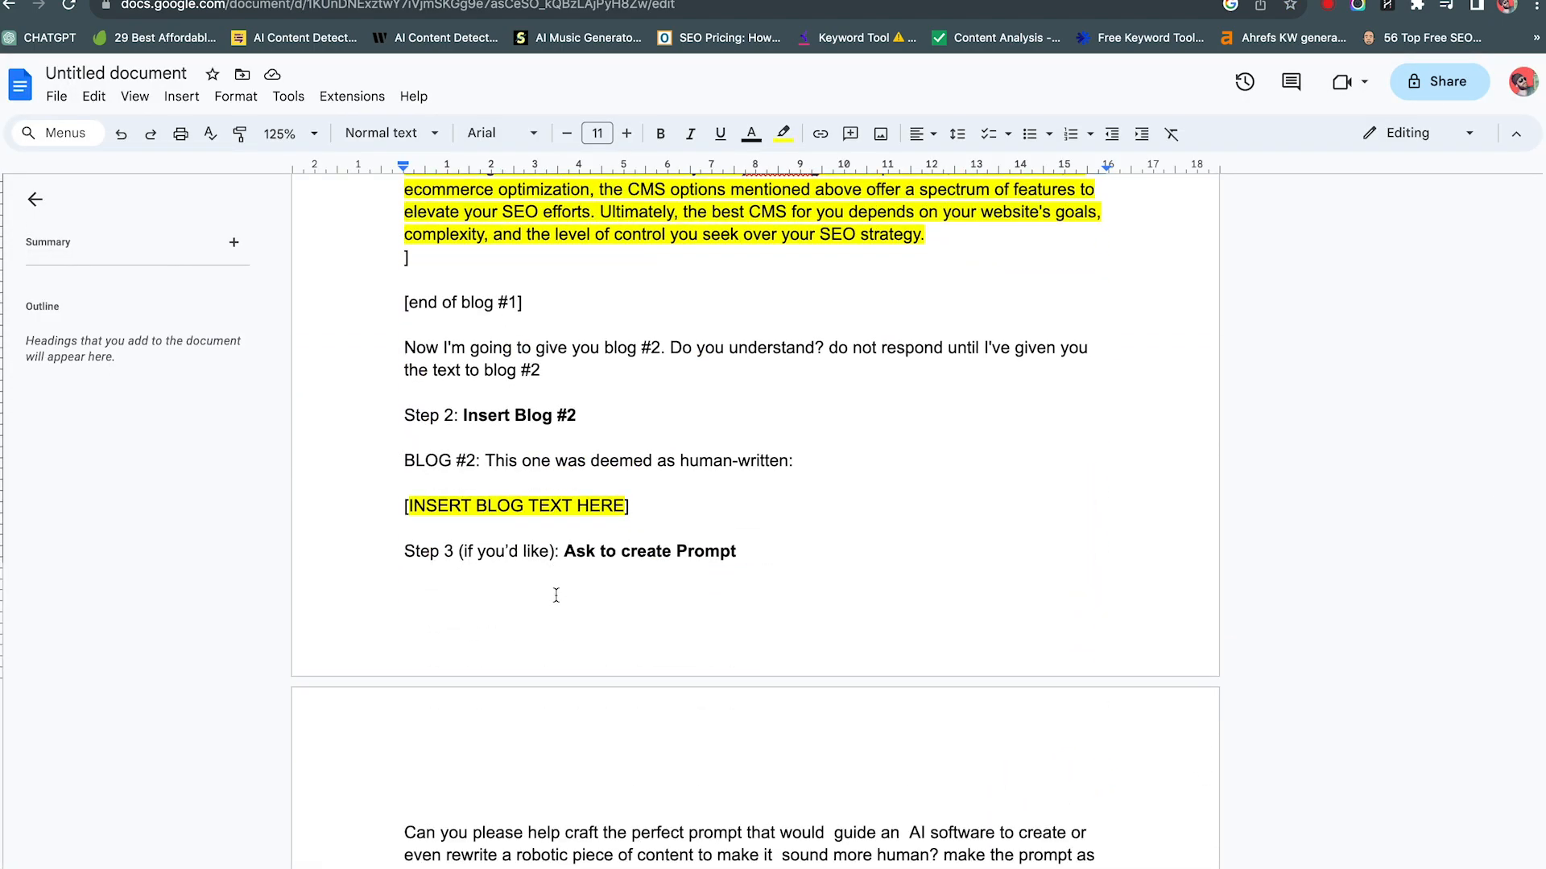
pyautogui.scroll(-3)
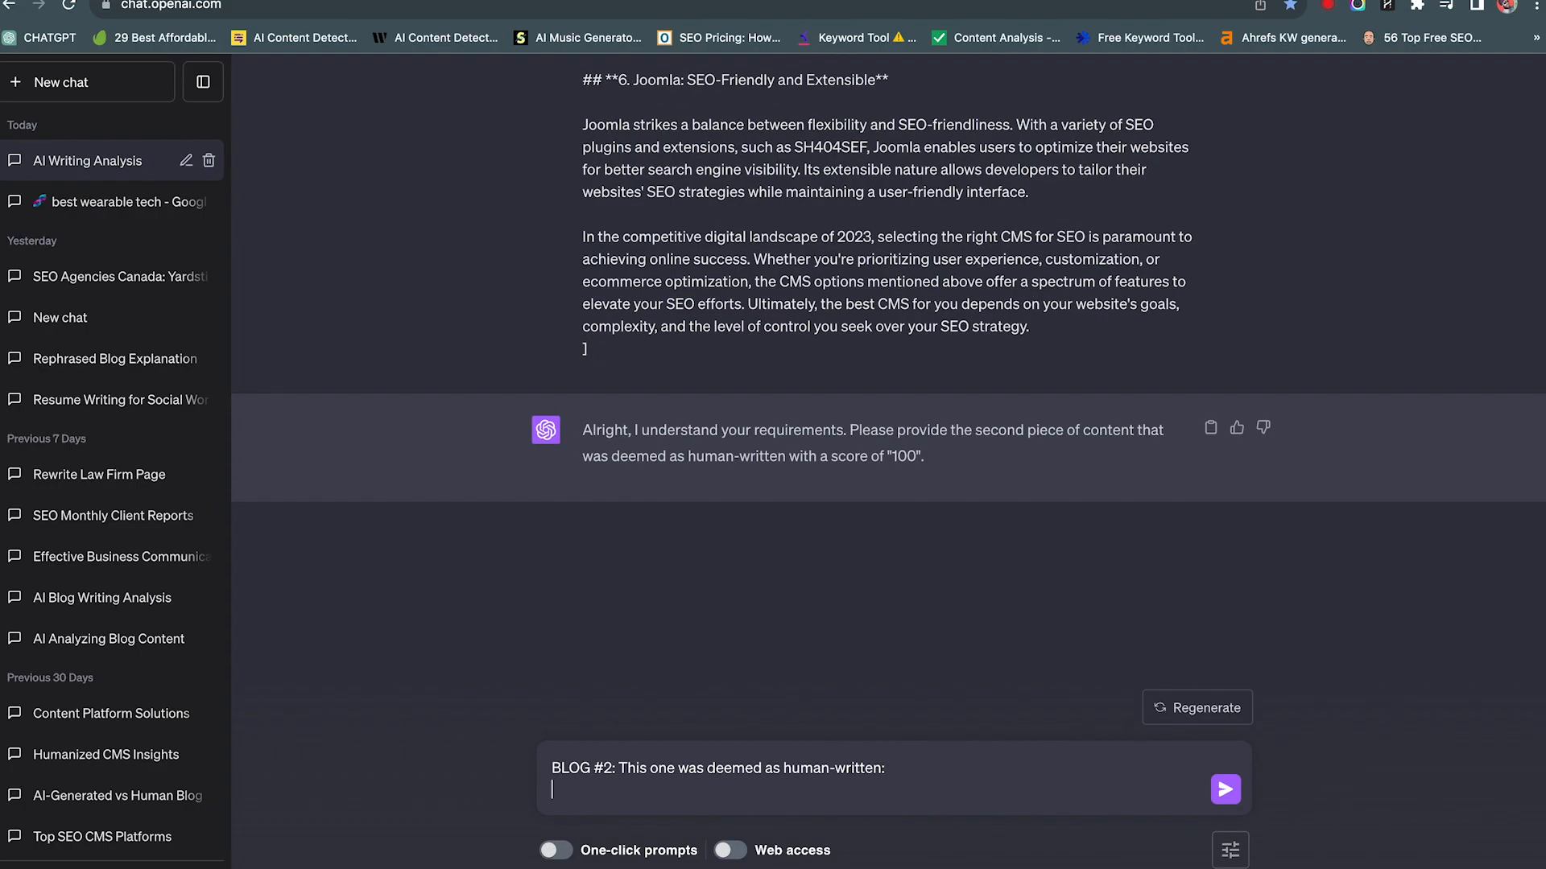
pyautogui.click(293, 37)
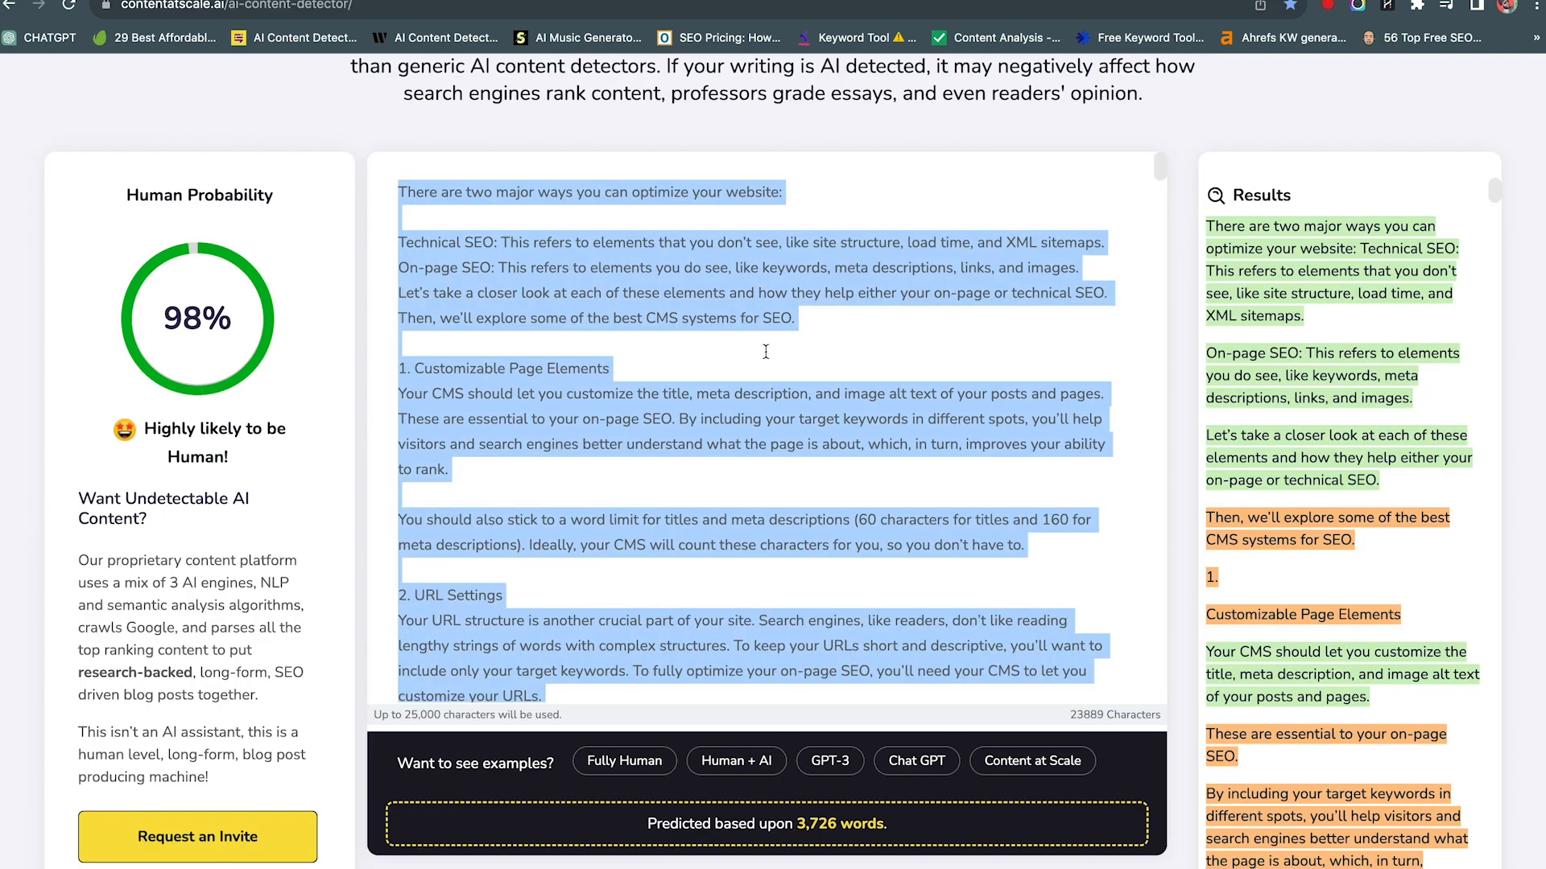
pyautogui.moveTo(765, 352)
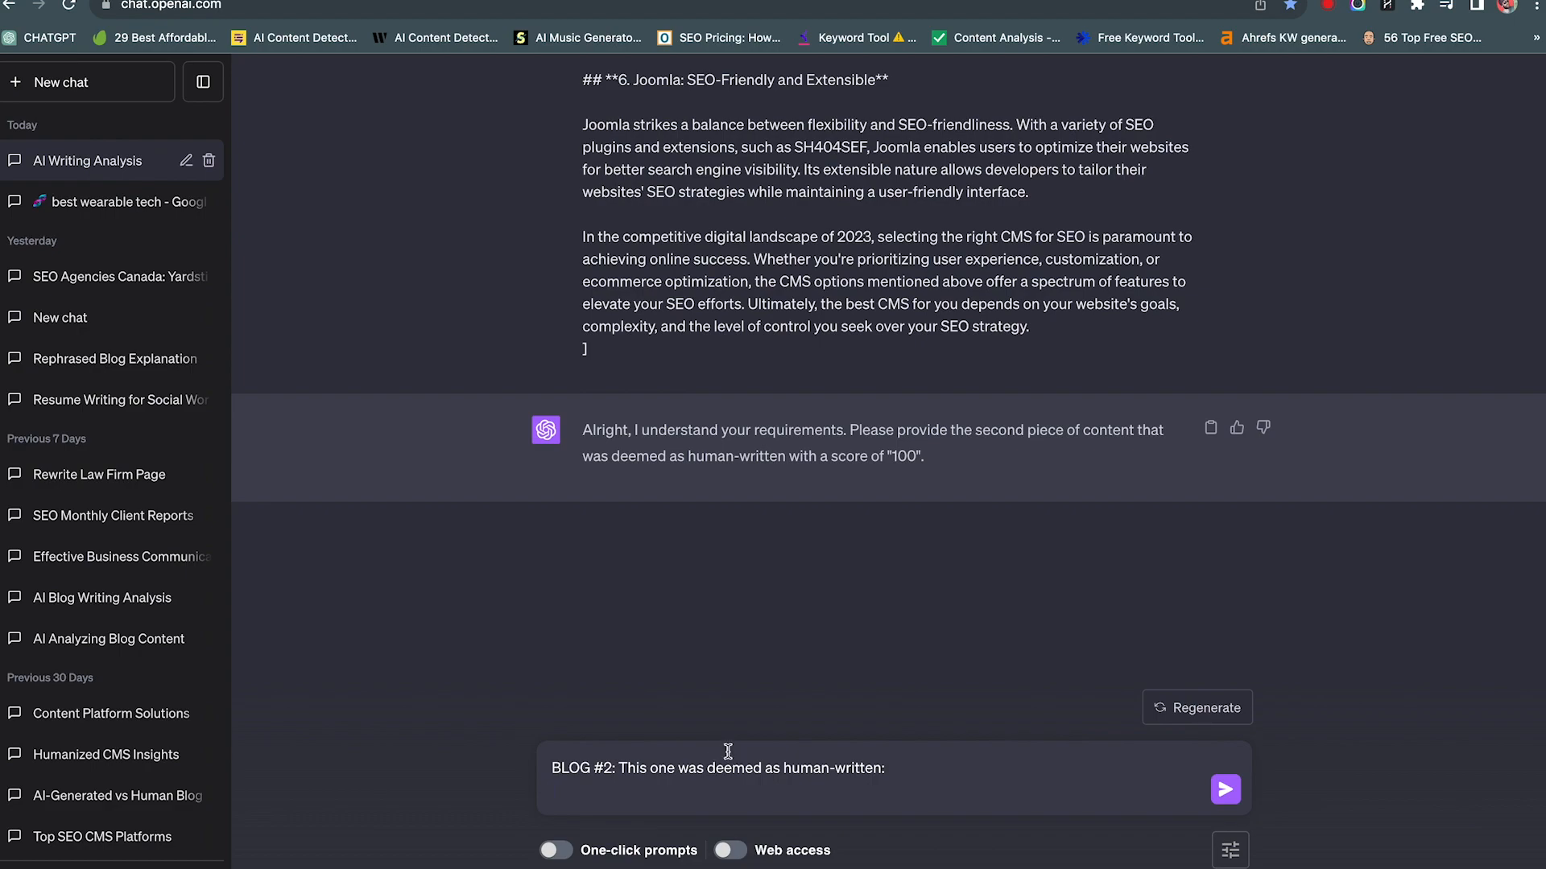
# Step: Submit the human-written Blog #2 and read ChatGPT's comparison and prompt-wording recommendations
pyautogui.click(1226, 789)
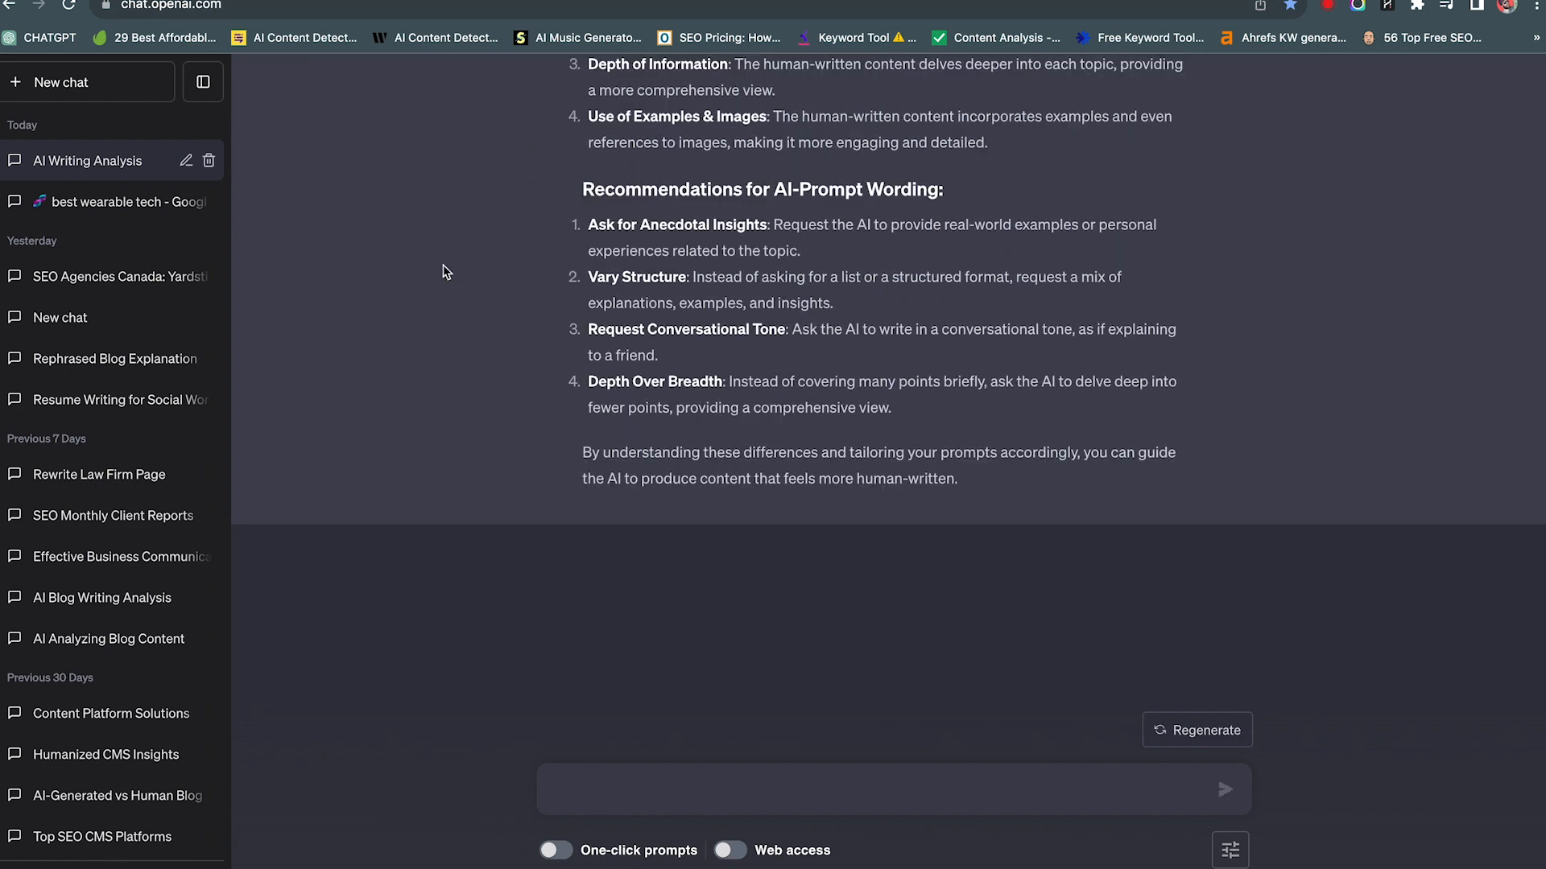
pyautogui.scroll(3)
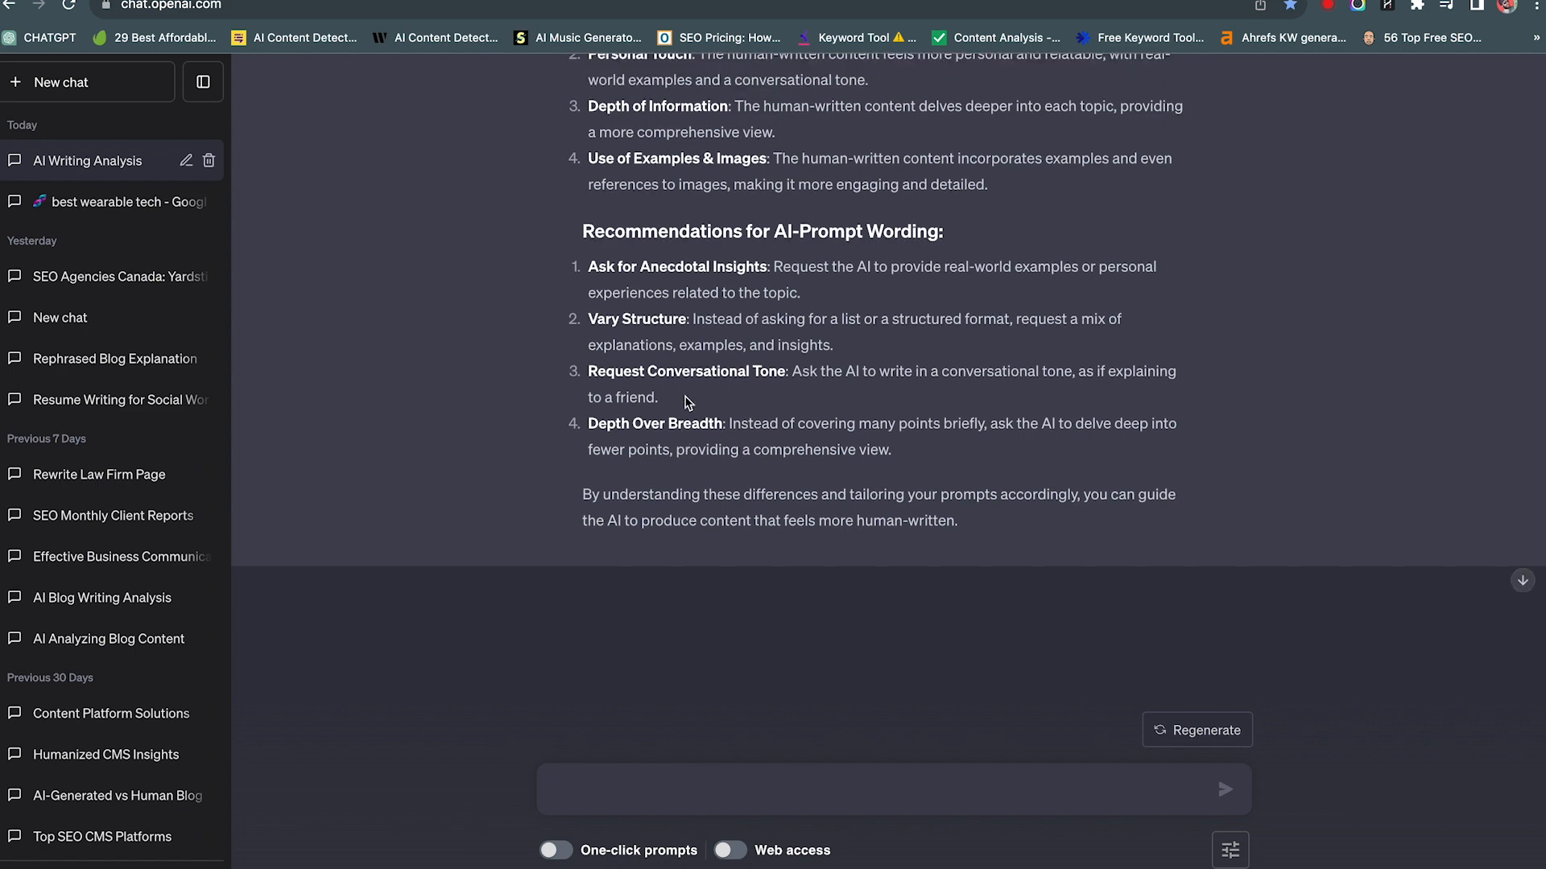
pyautogui.scroll(3)
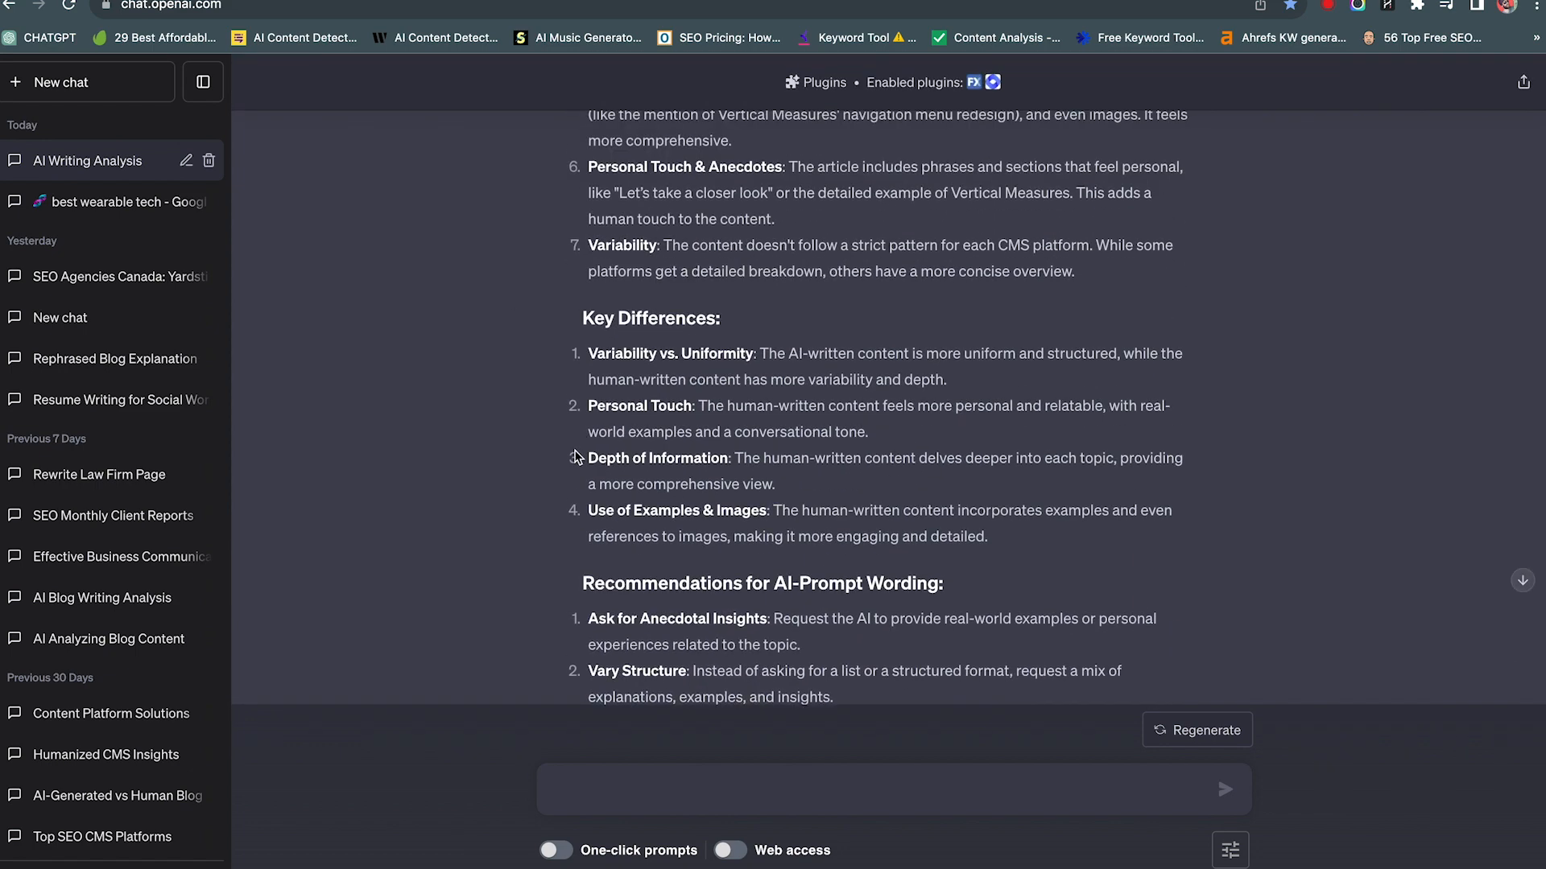
pyautogui.scroll(3)
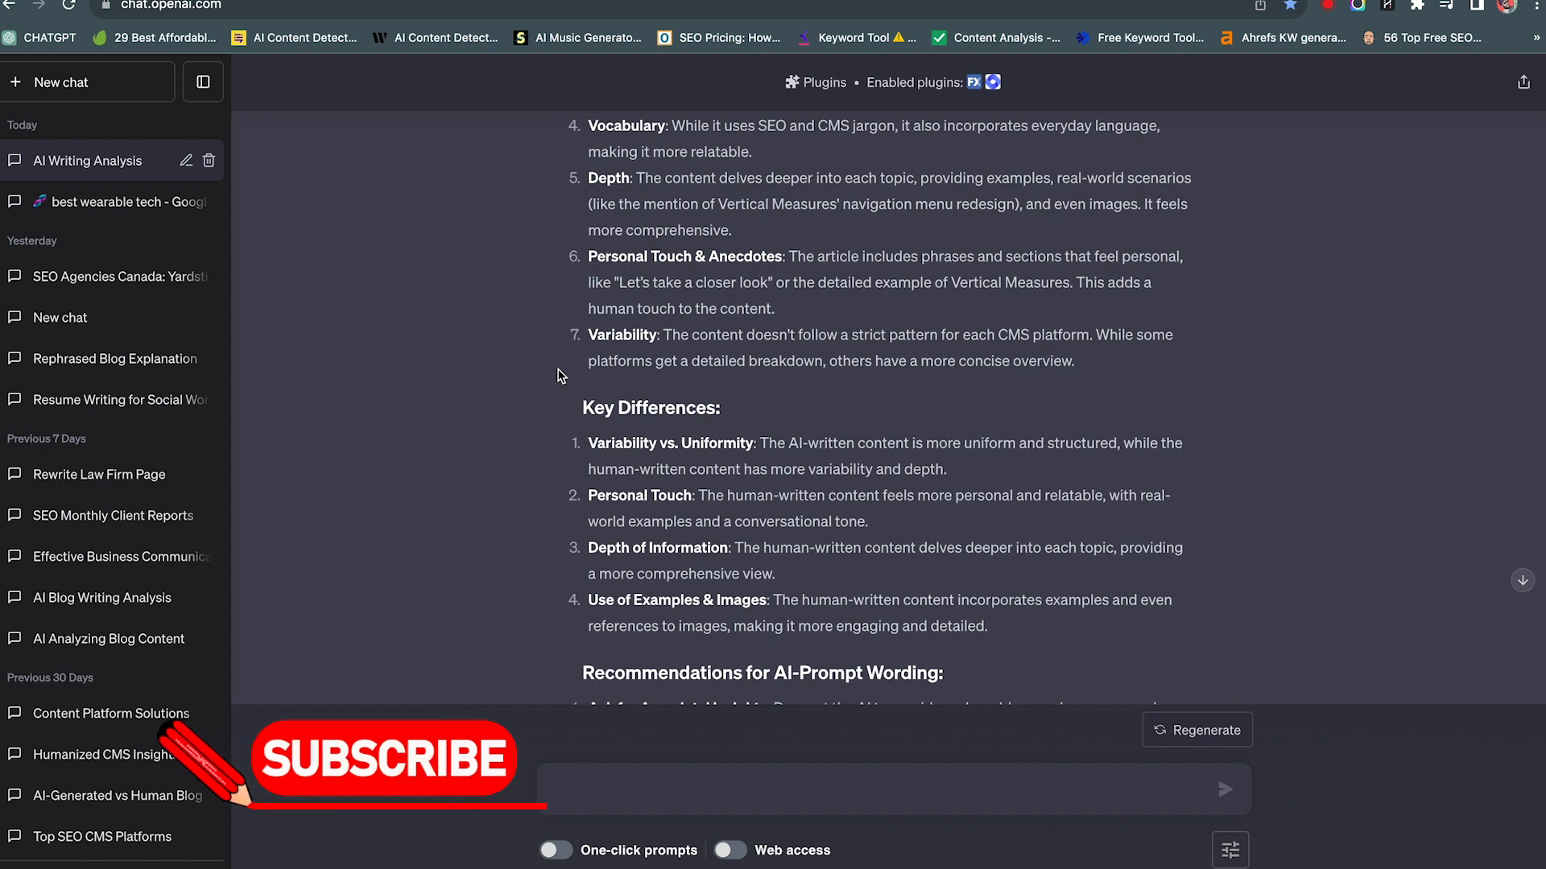
pyautogui.scroll(3)
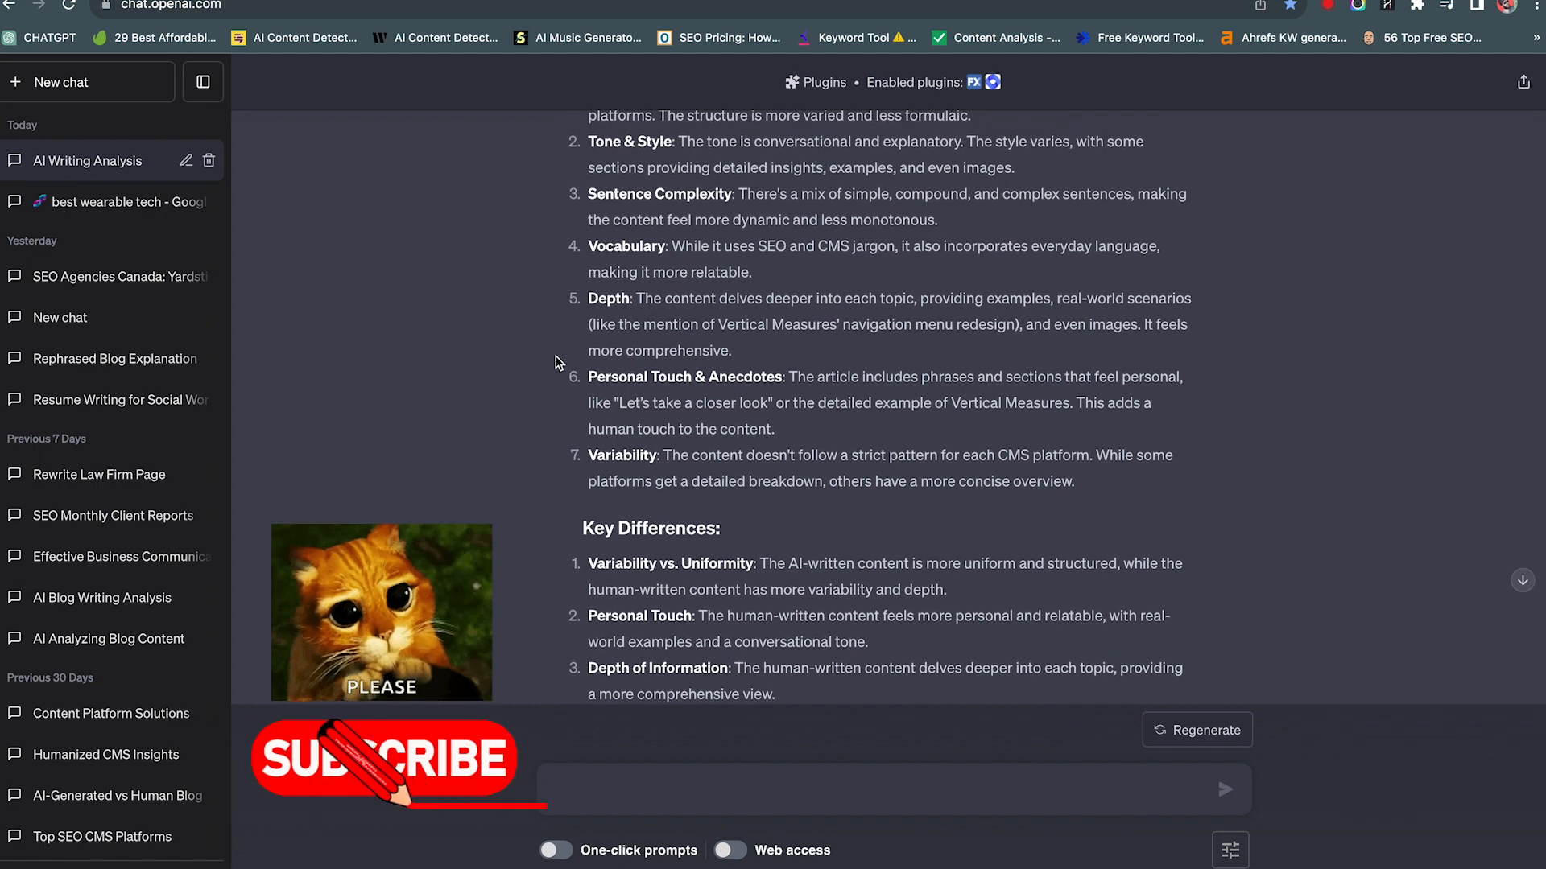
pyautogui.scroll(3)
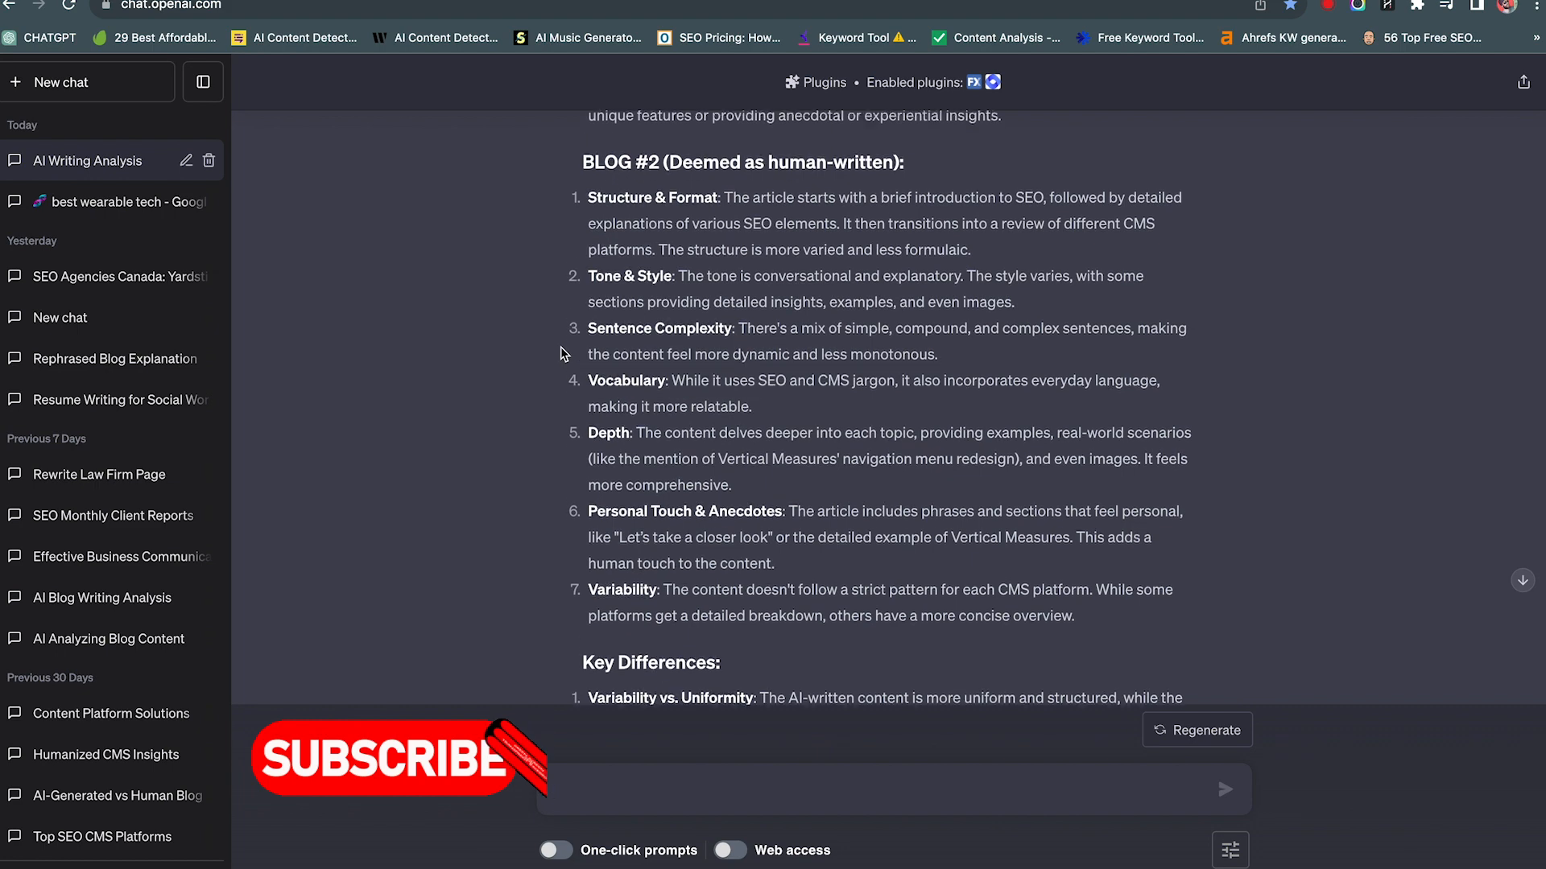
pyautogui.scroll(3)
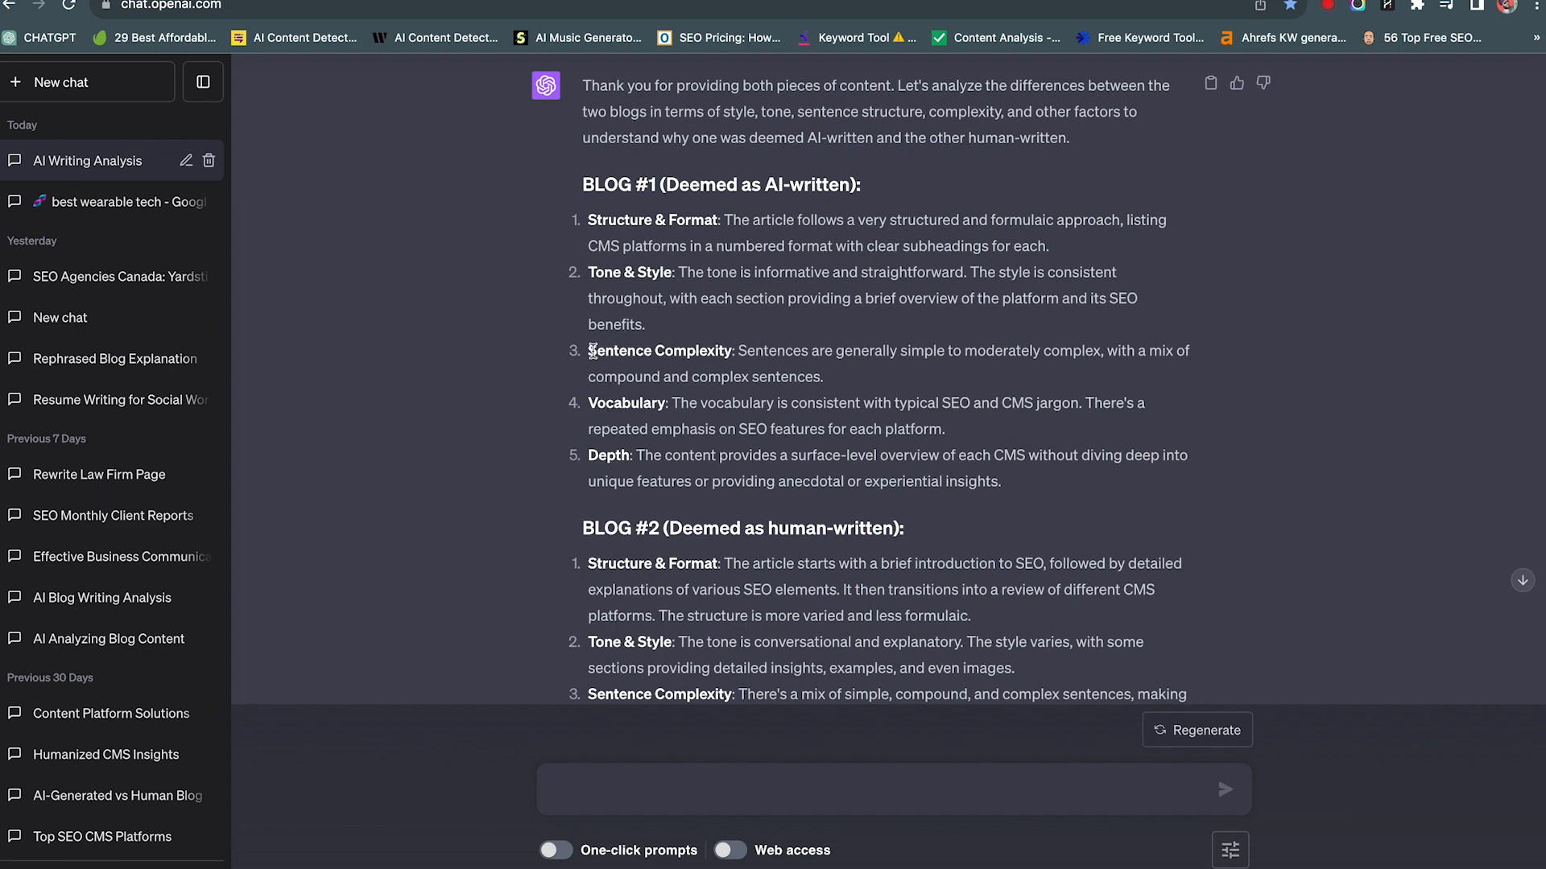
pyautogui.scroll(-3)
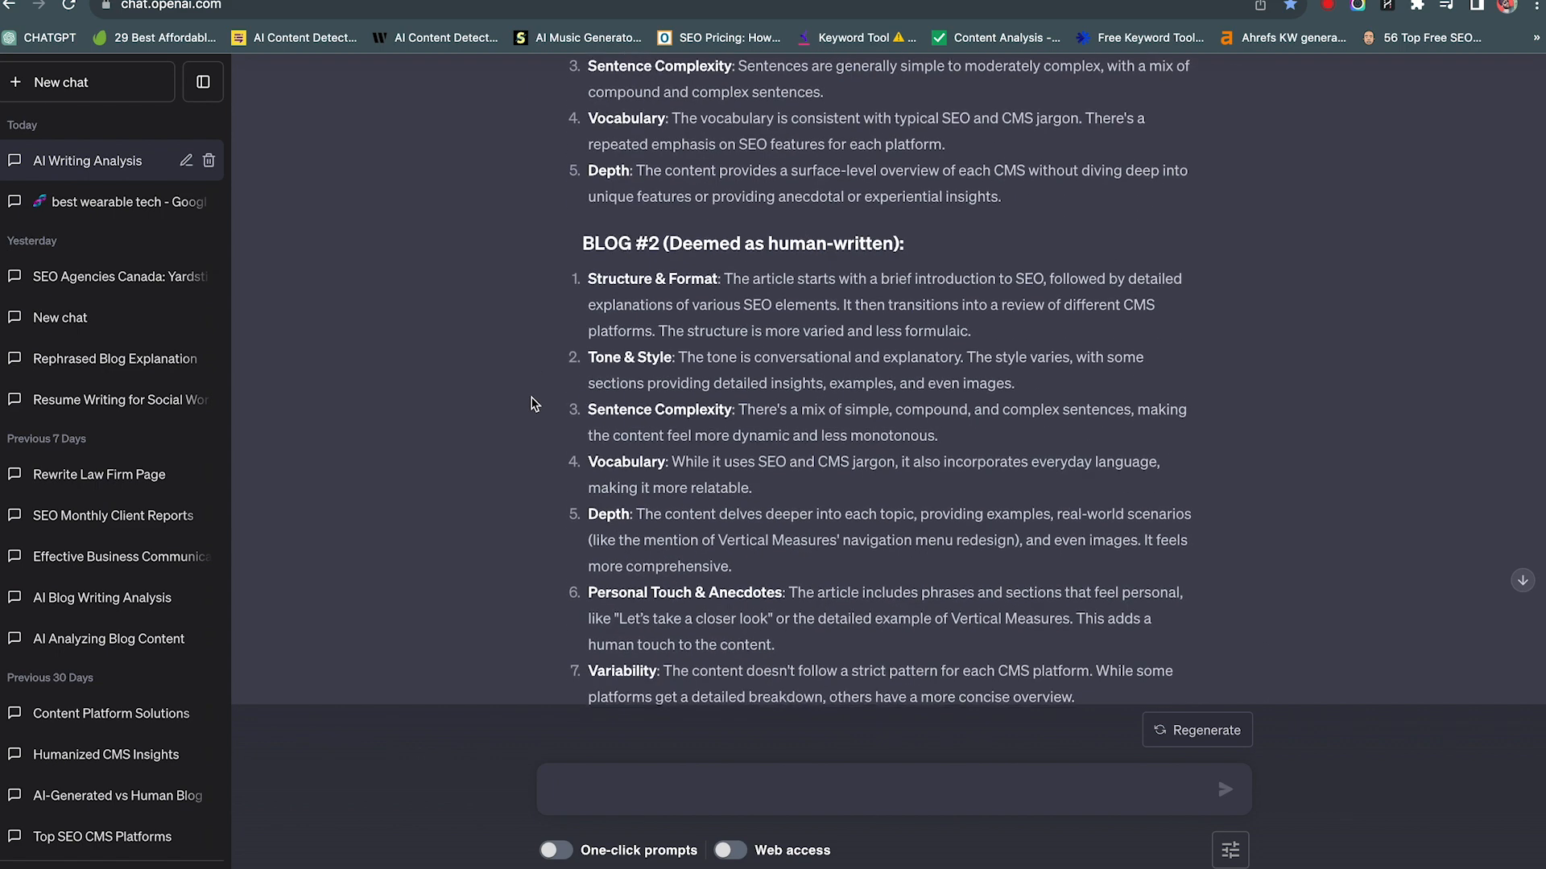
pyautogui.scroll(-3)
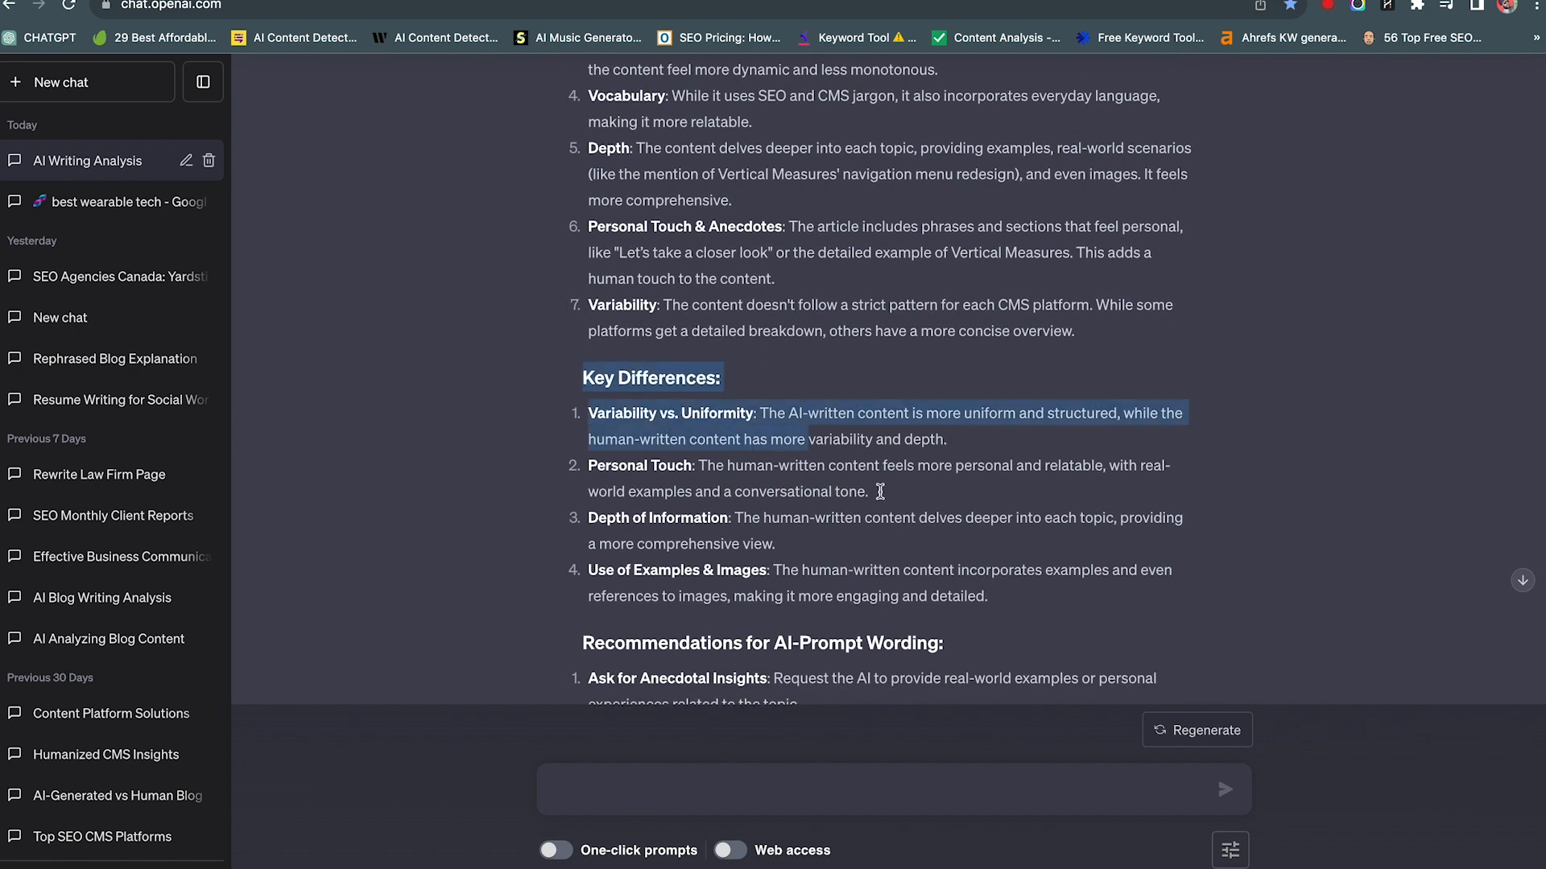
pyautogui.scroll(-3)
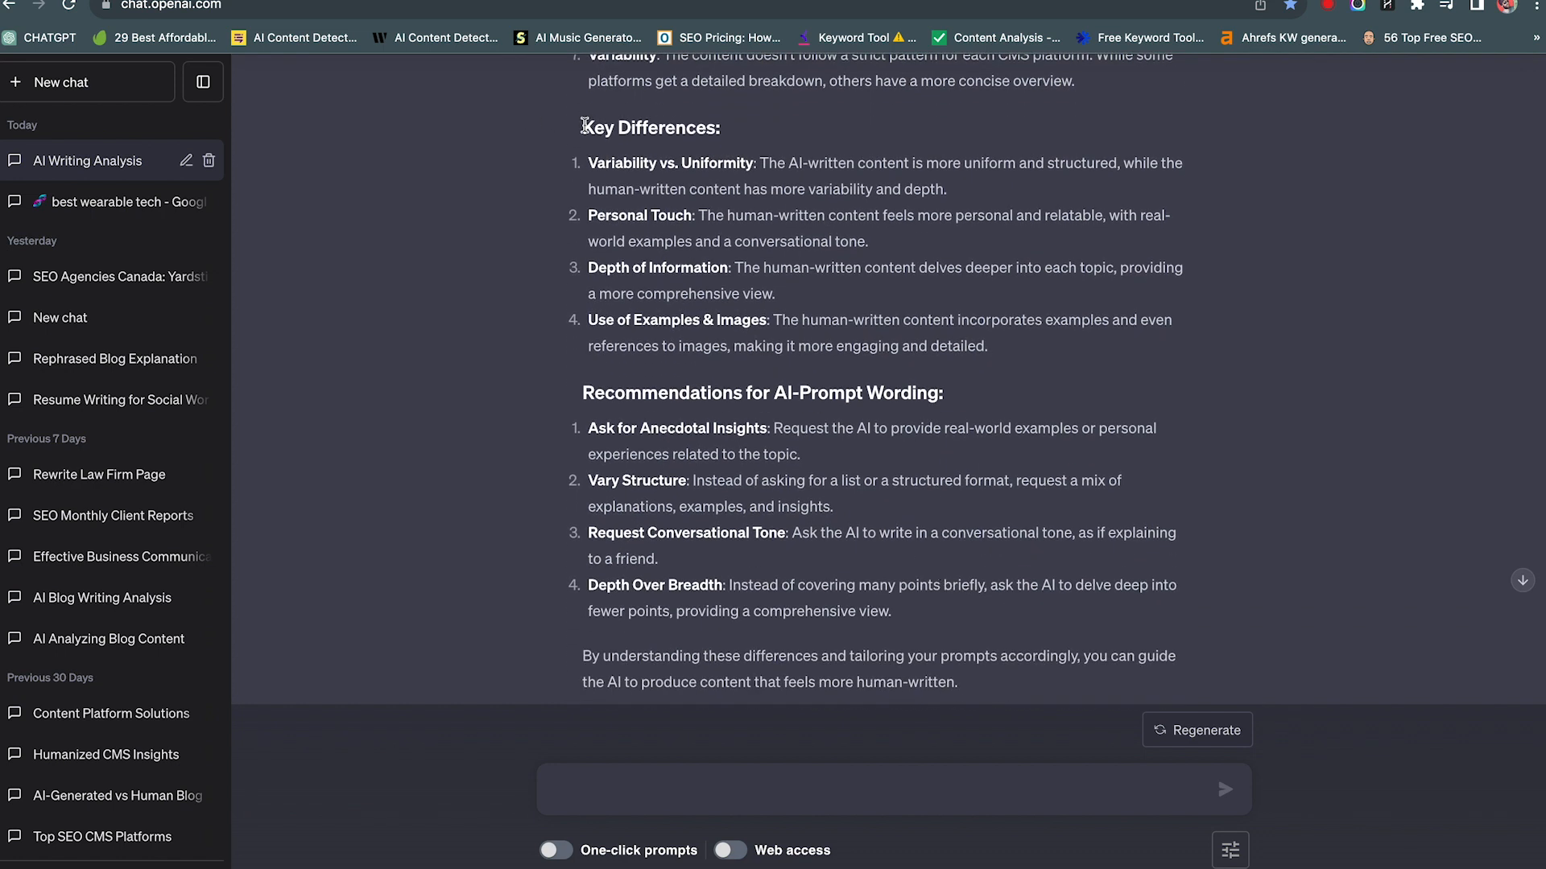
pyautogui.moveTo(525, 134)
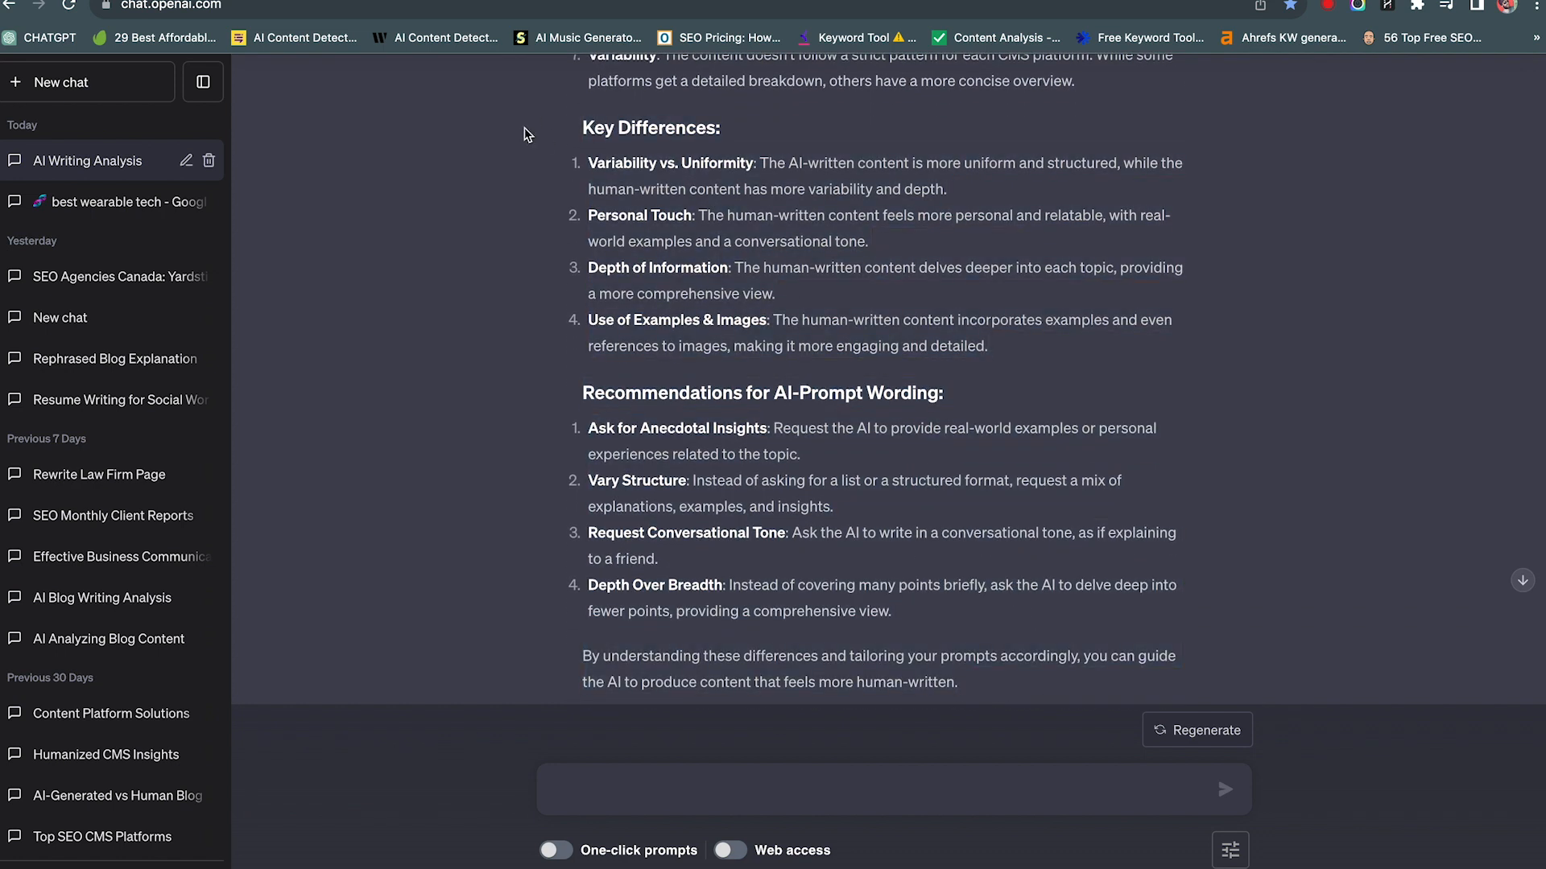
pyautogui.moveTo(688, 116)
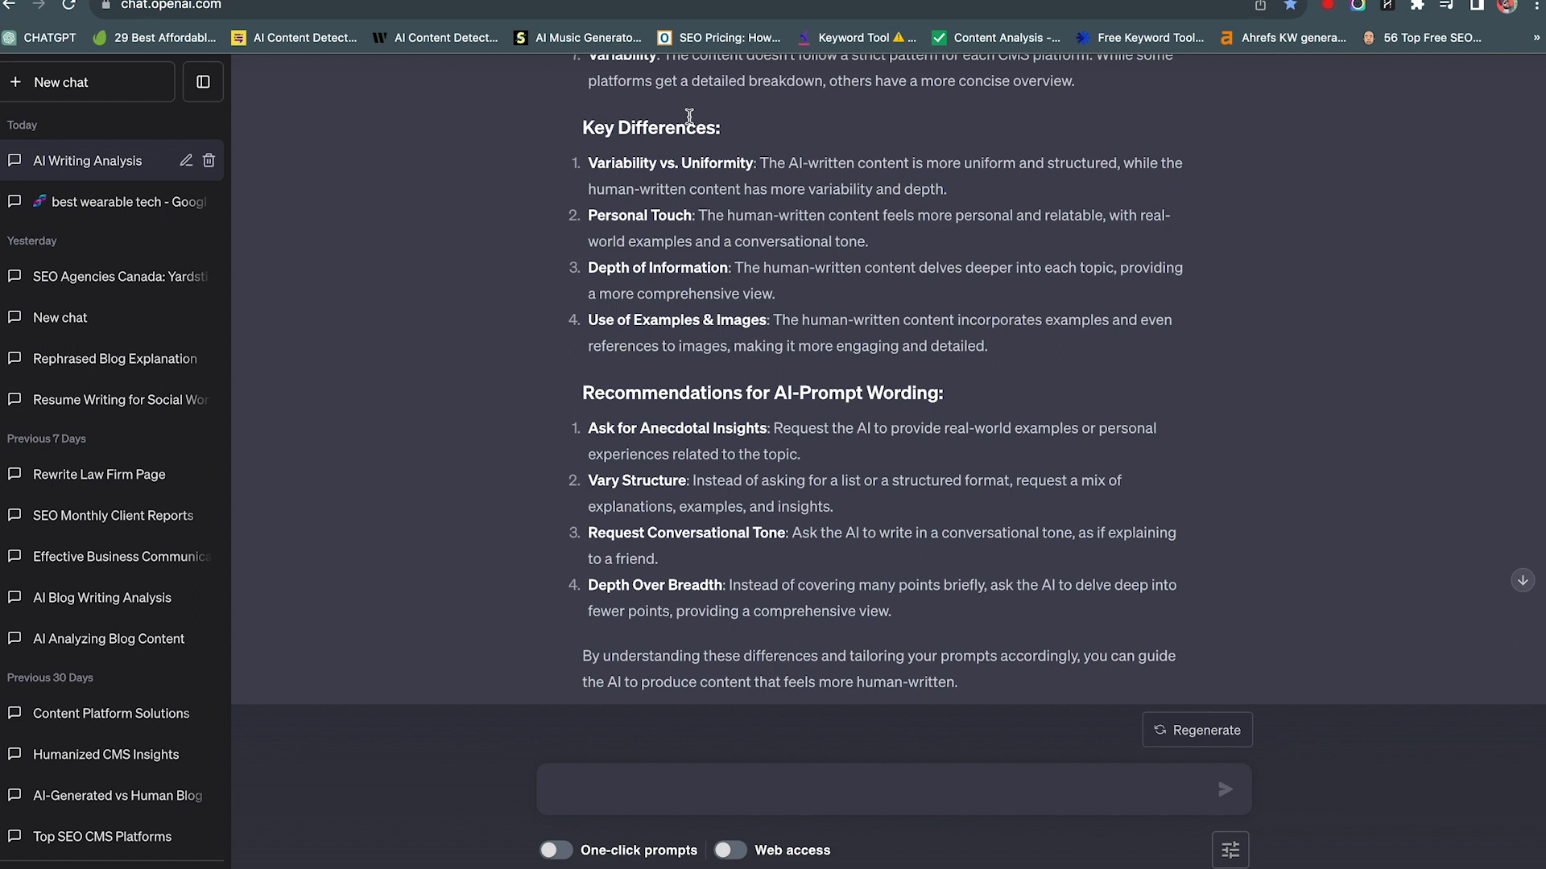
pyautogui.moveTo(113, 228)
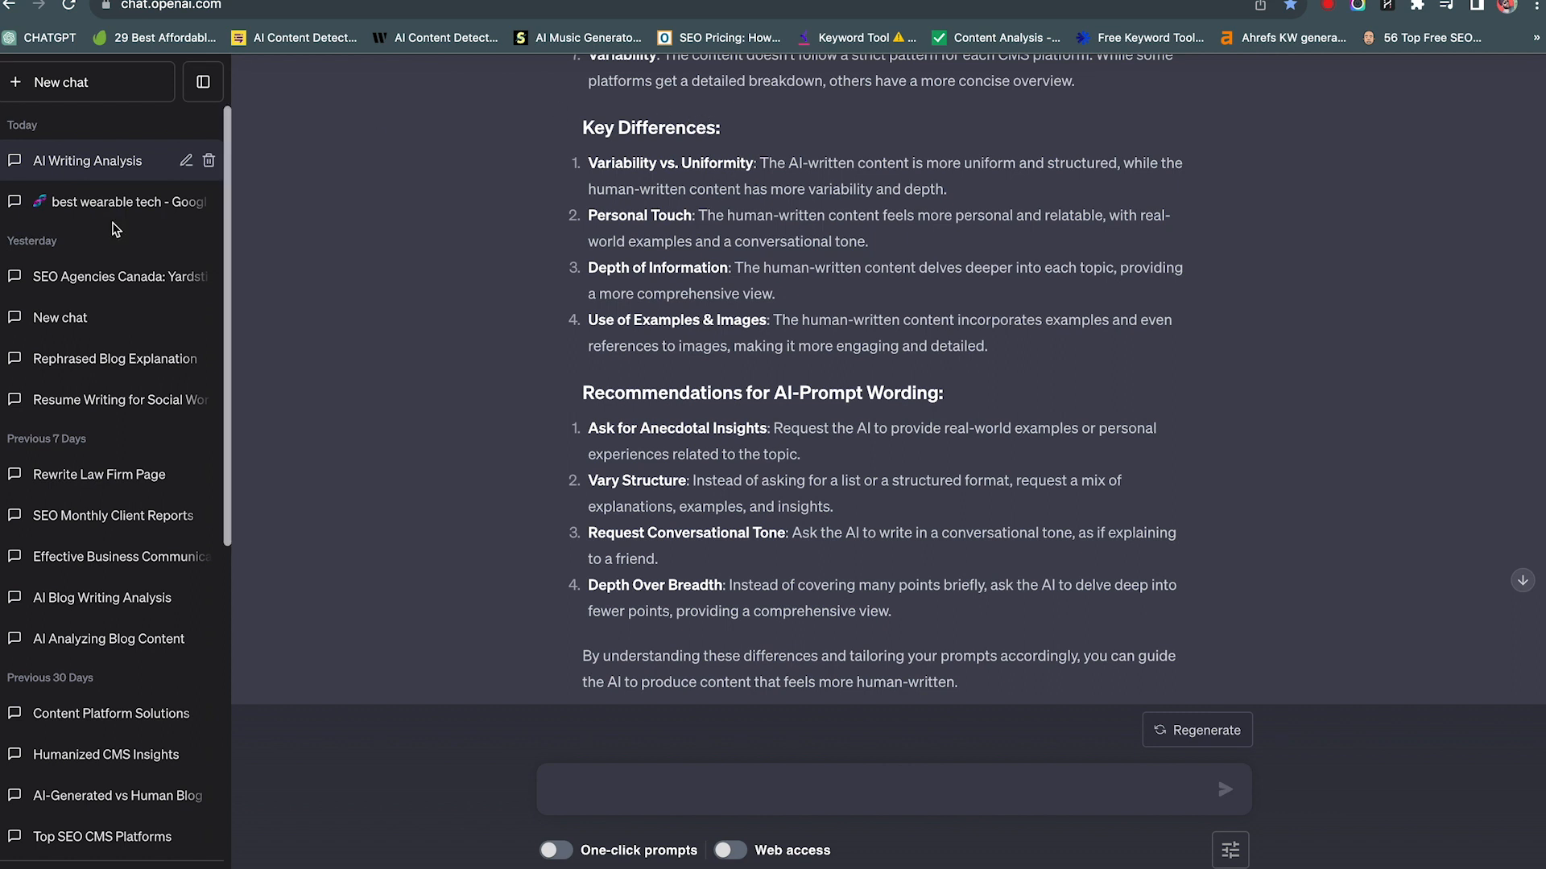
pyautogui.moveTo(467, 275)
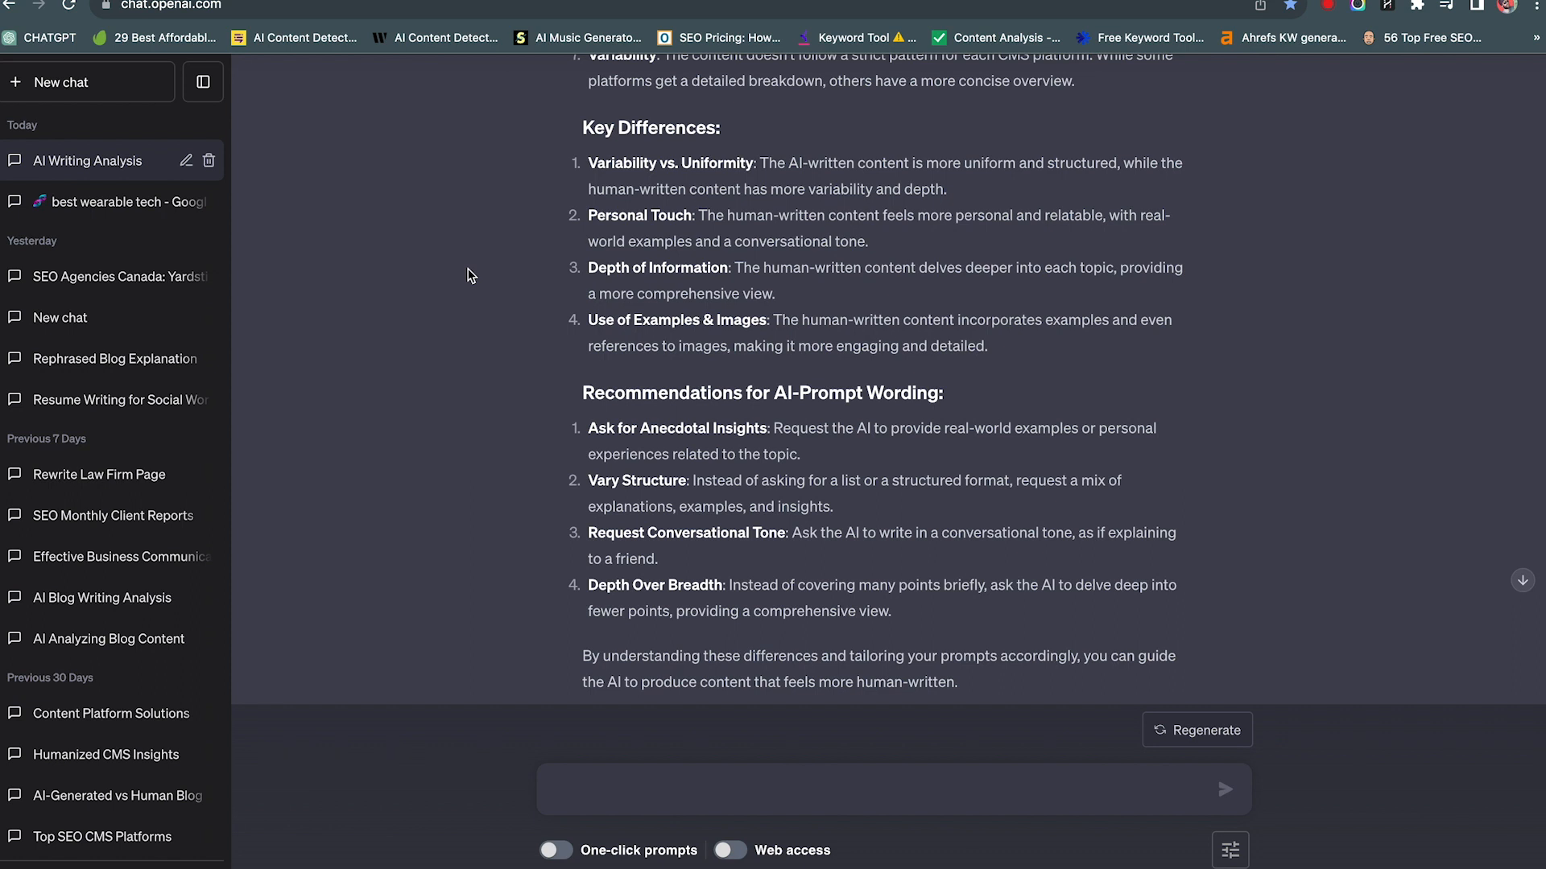
pyautogui.moveTo(505, 262)
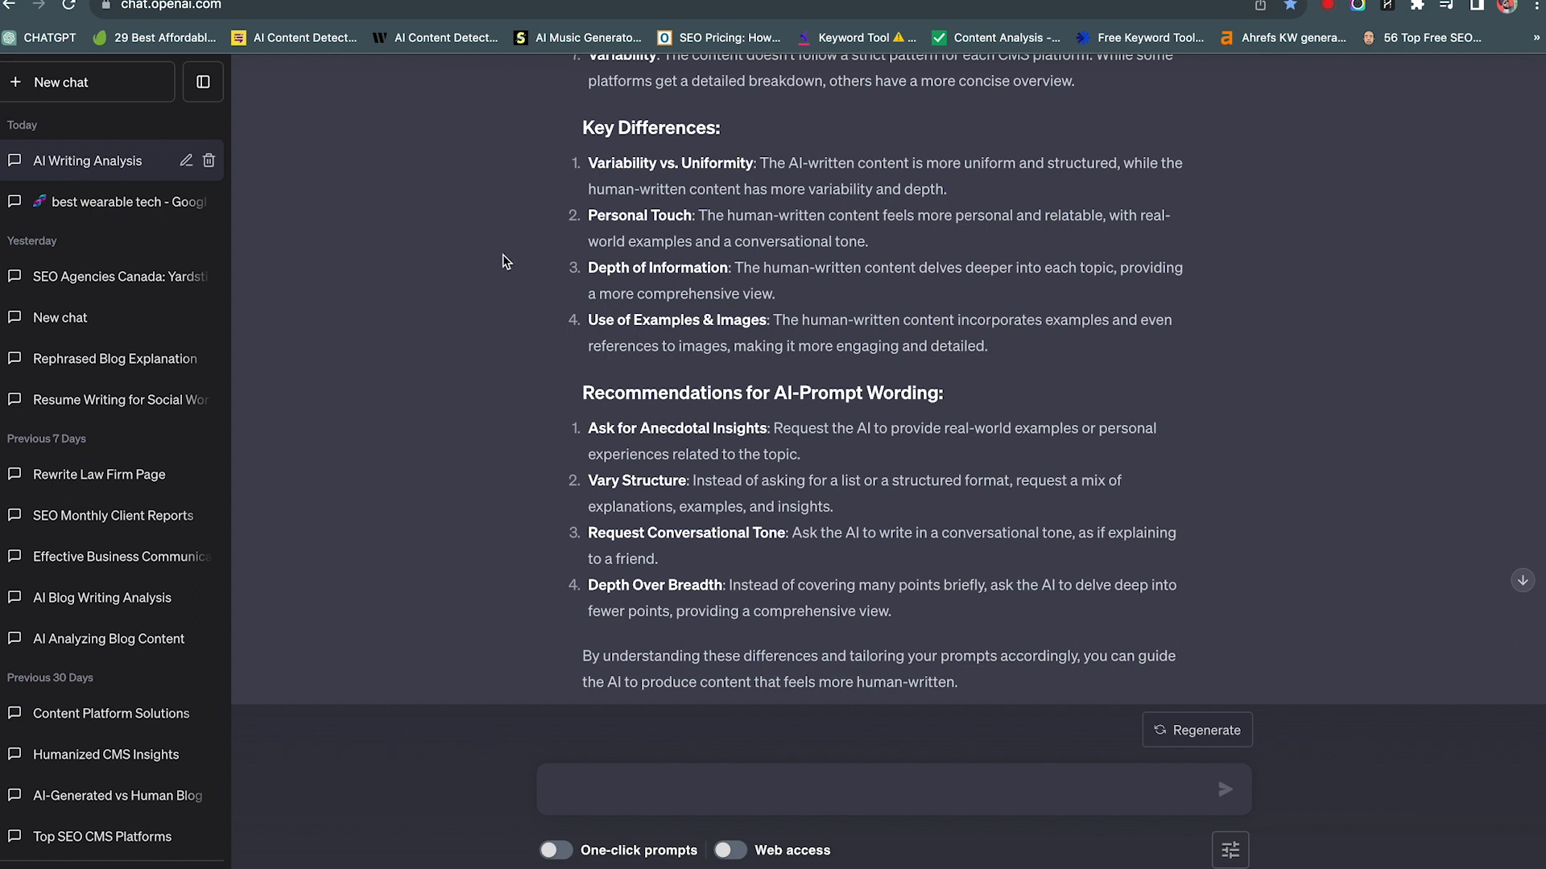
pyautogui.moveTo(593, 296)
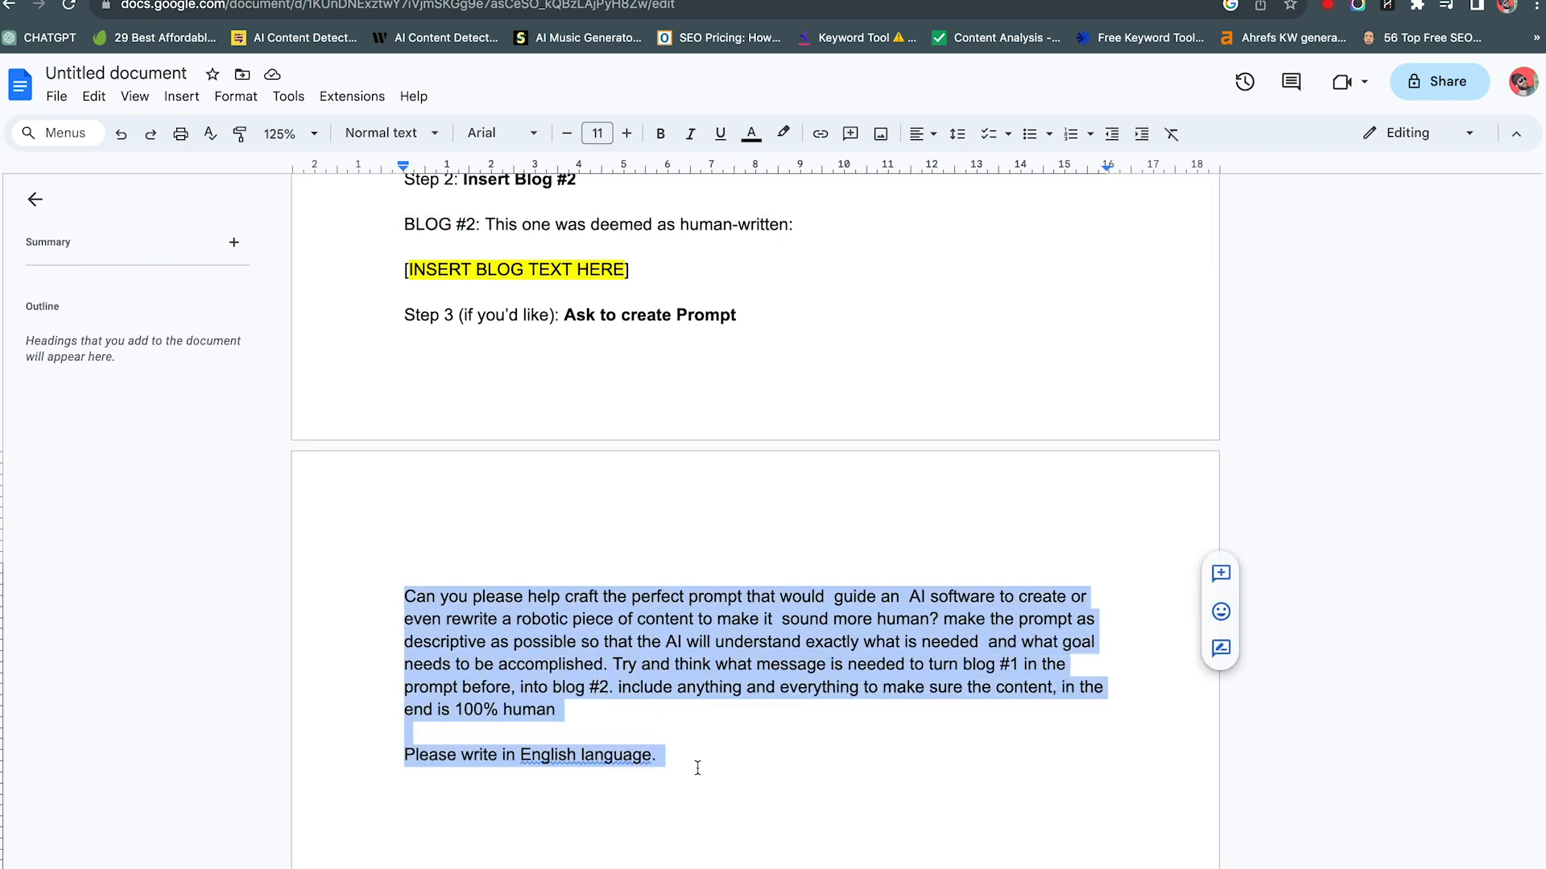
pyautogui.moveTo(643, 688)
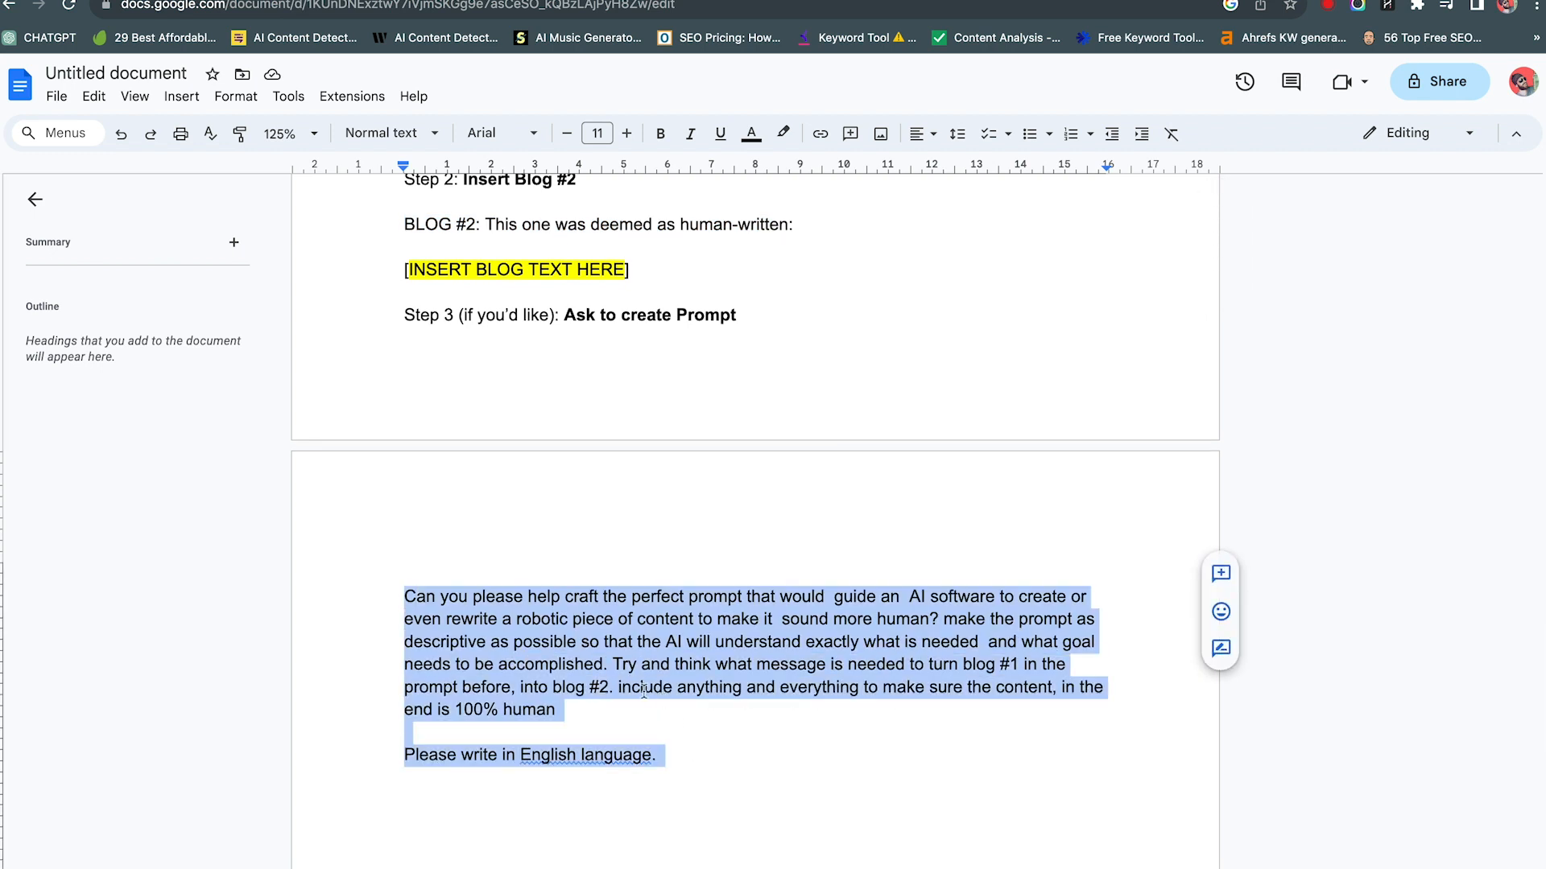
# Step: Switch to the ChatGPT tab so the copied prompt request can be pasted and sent
pyautogui.click(45, 37)
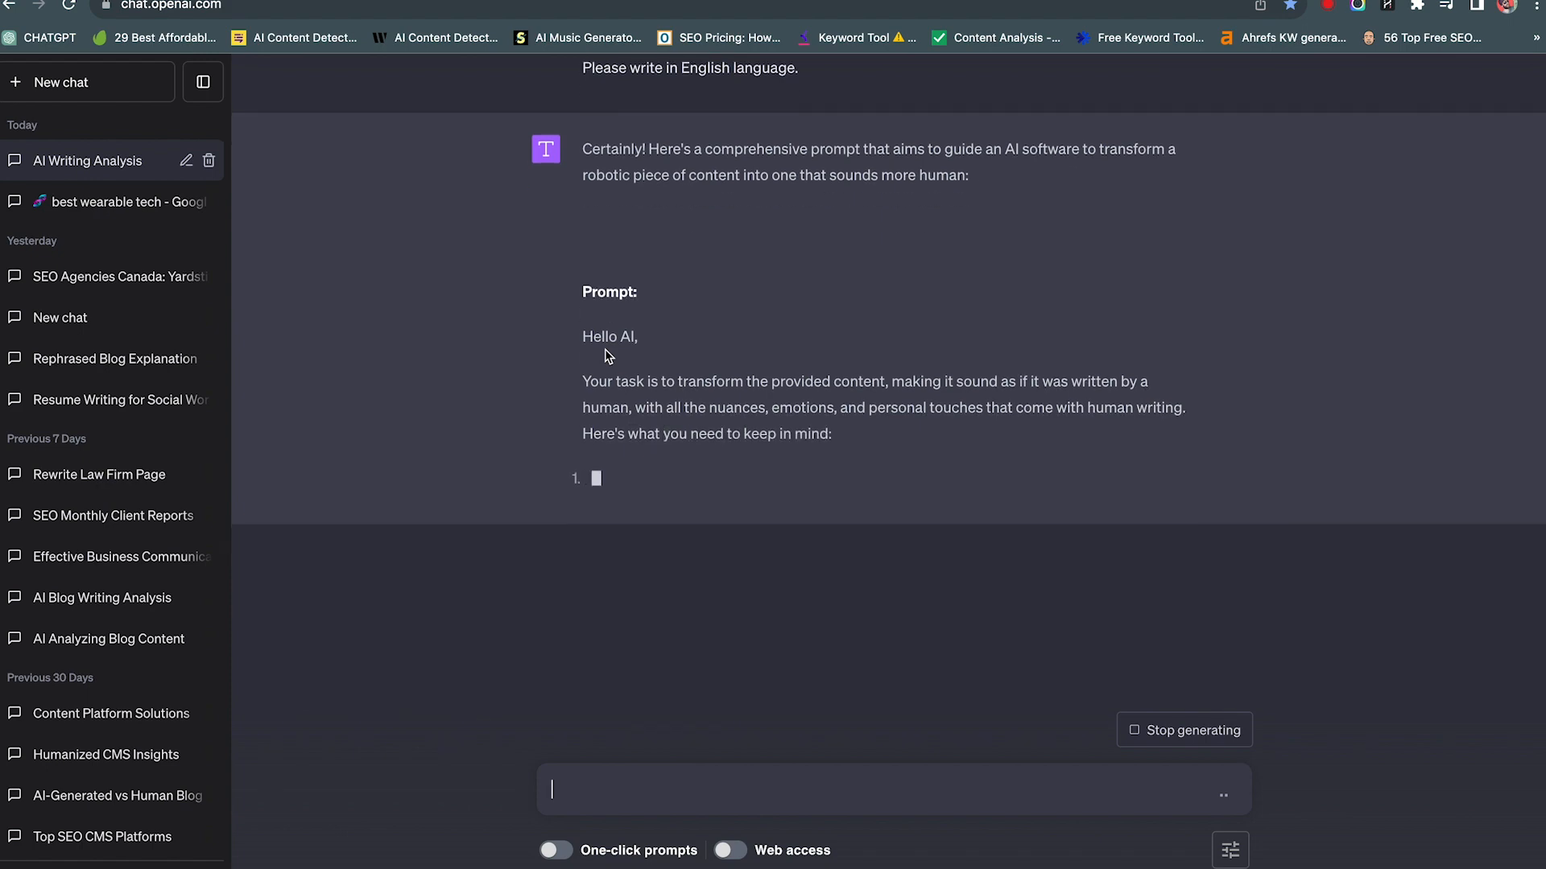
# Step: Scroll through ChatGPT's ten humanizing guidelines, from conversational tone to clarifying jargon
pyautogui.scroll(-3)
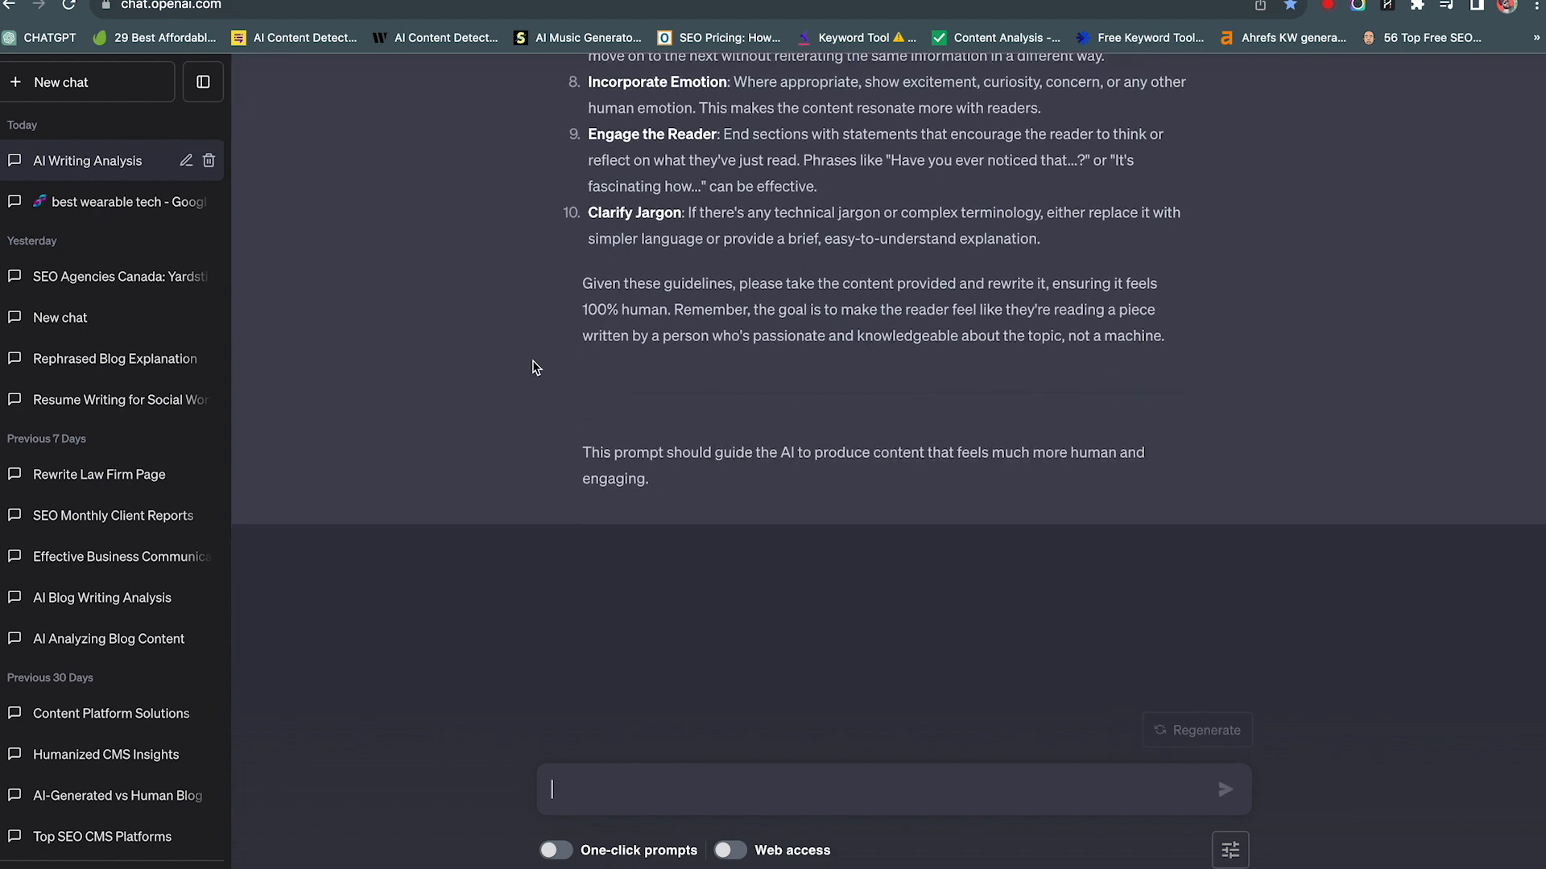
pyautogui.scroll(3)
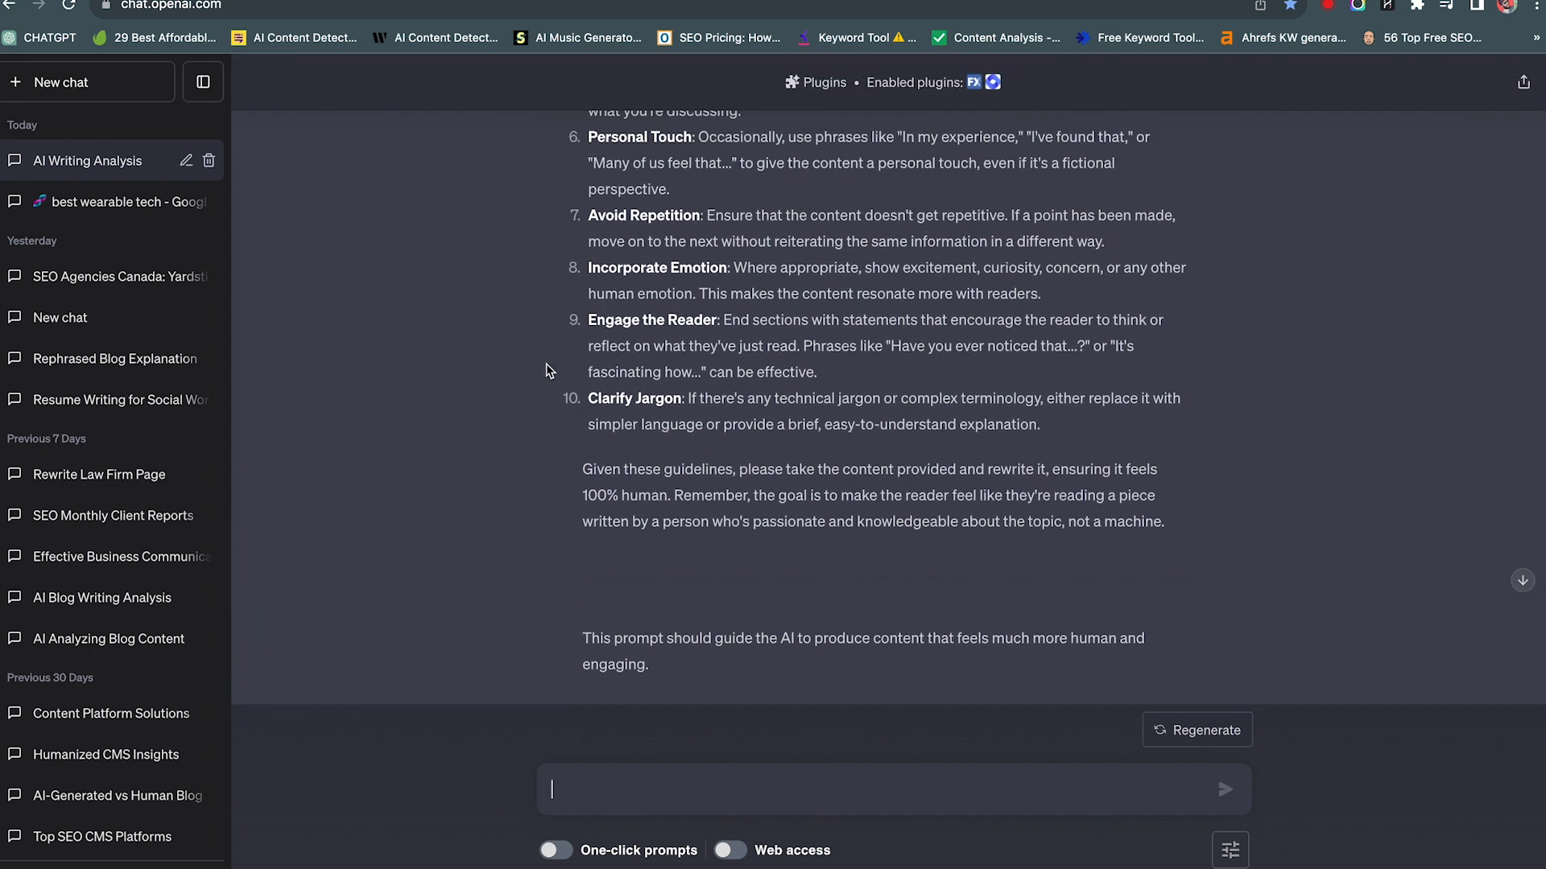
pyautogui.scroll(3)
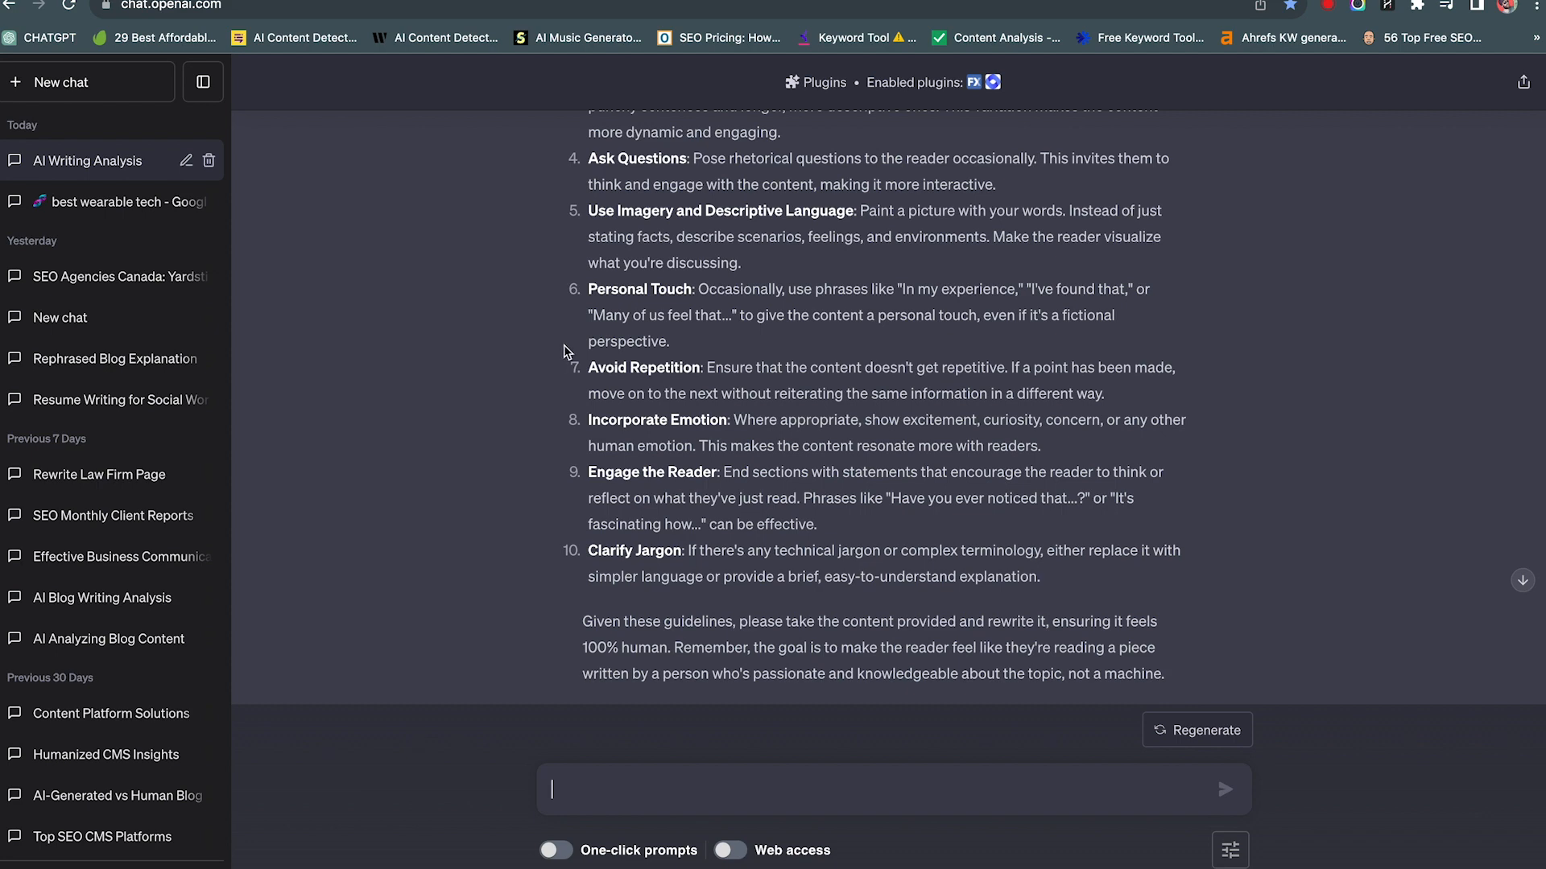
pyautogui.scroll(3)
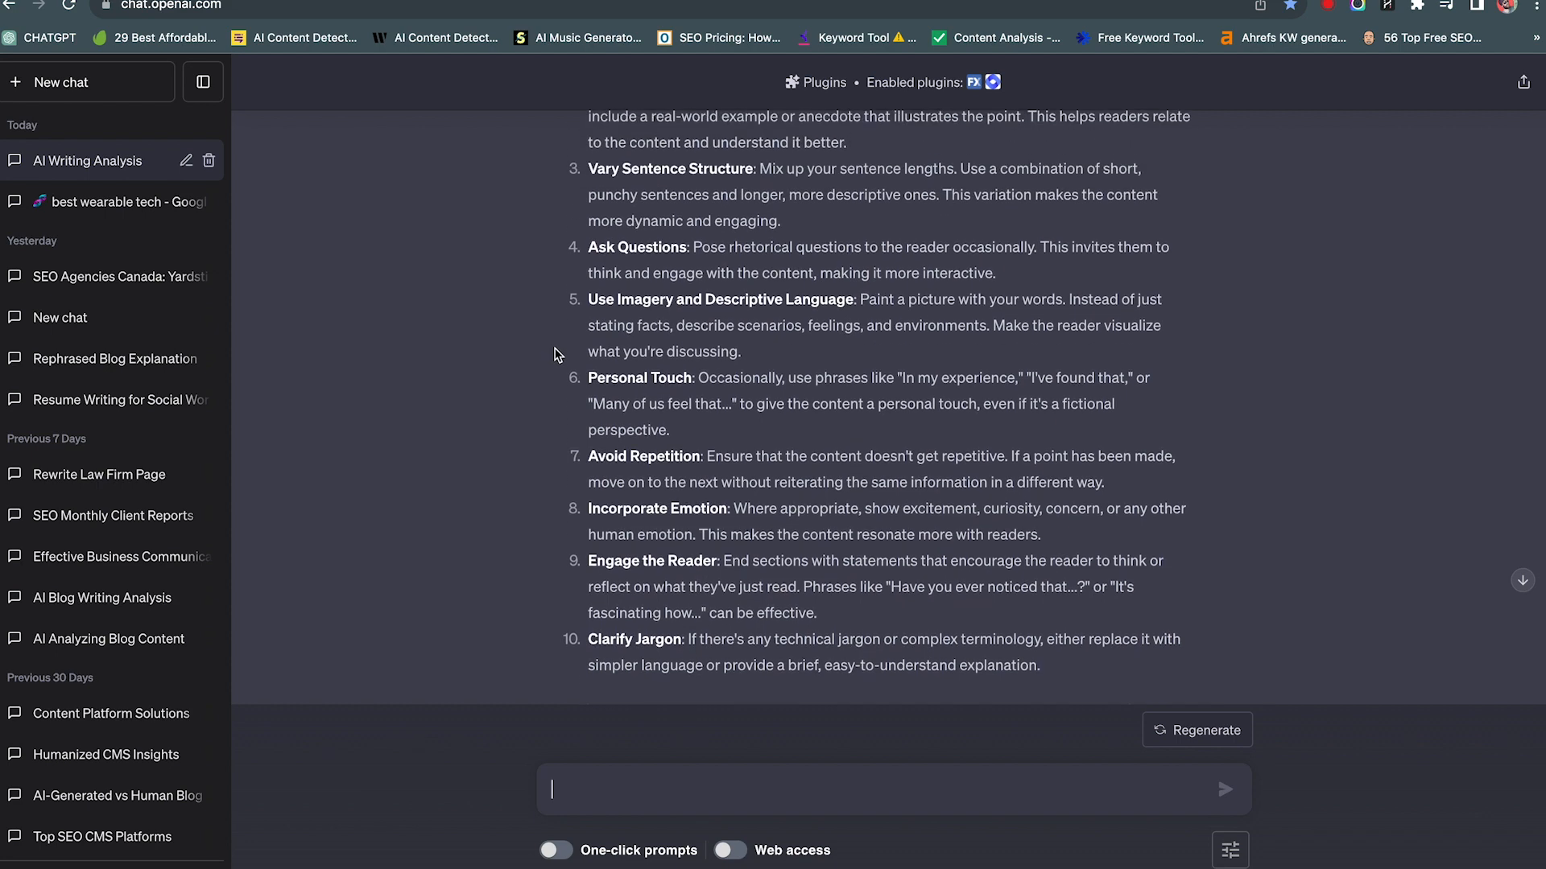
pyautogui.scroll(3)
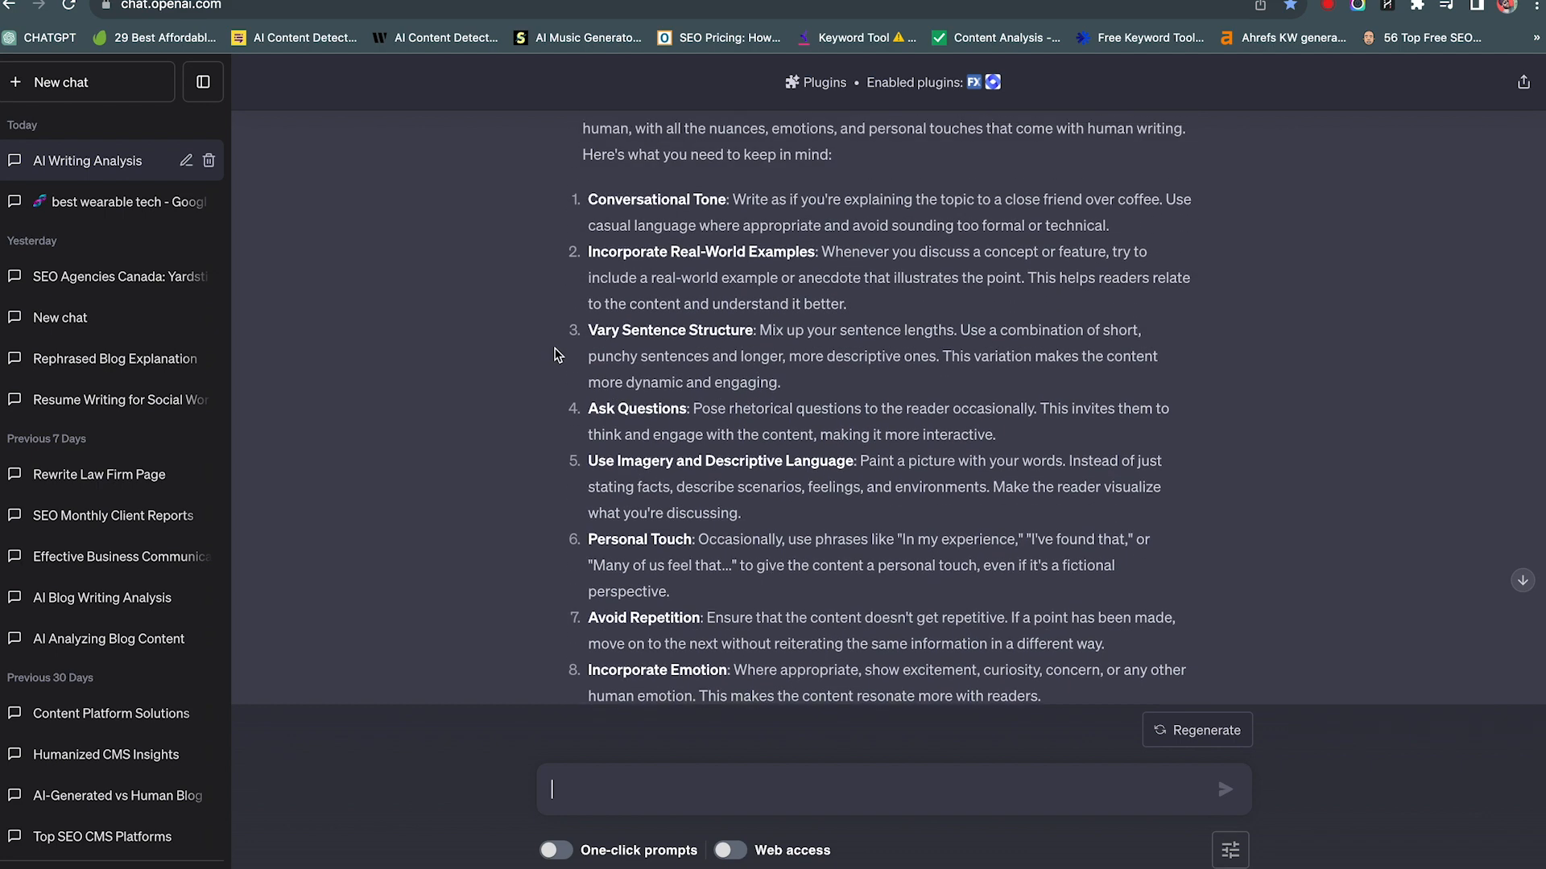
pyautogui.scroll(3)
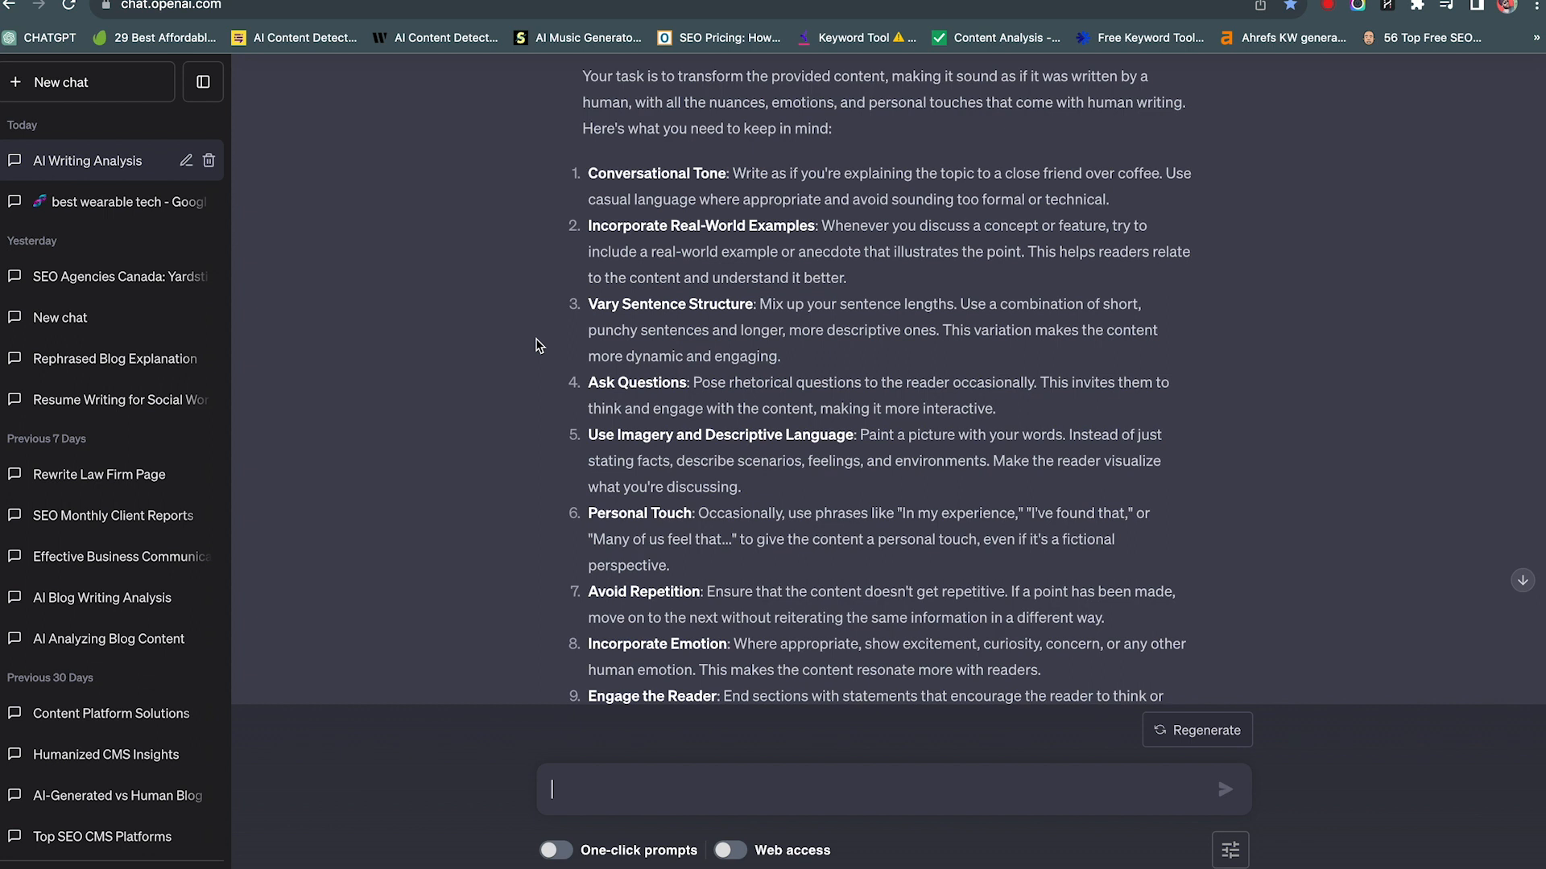
pyautogui.moveTo(588, 328)
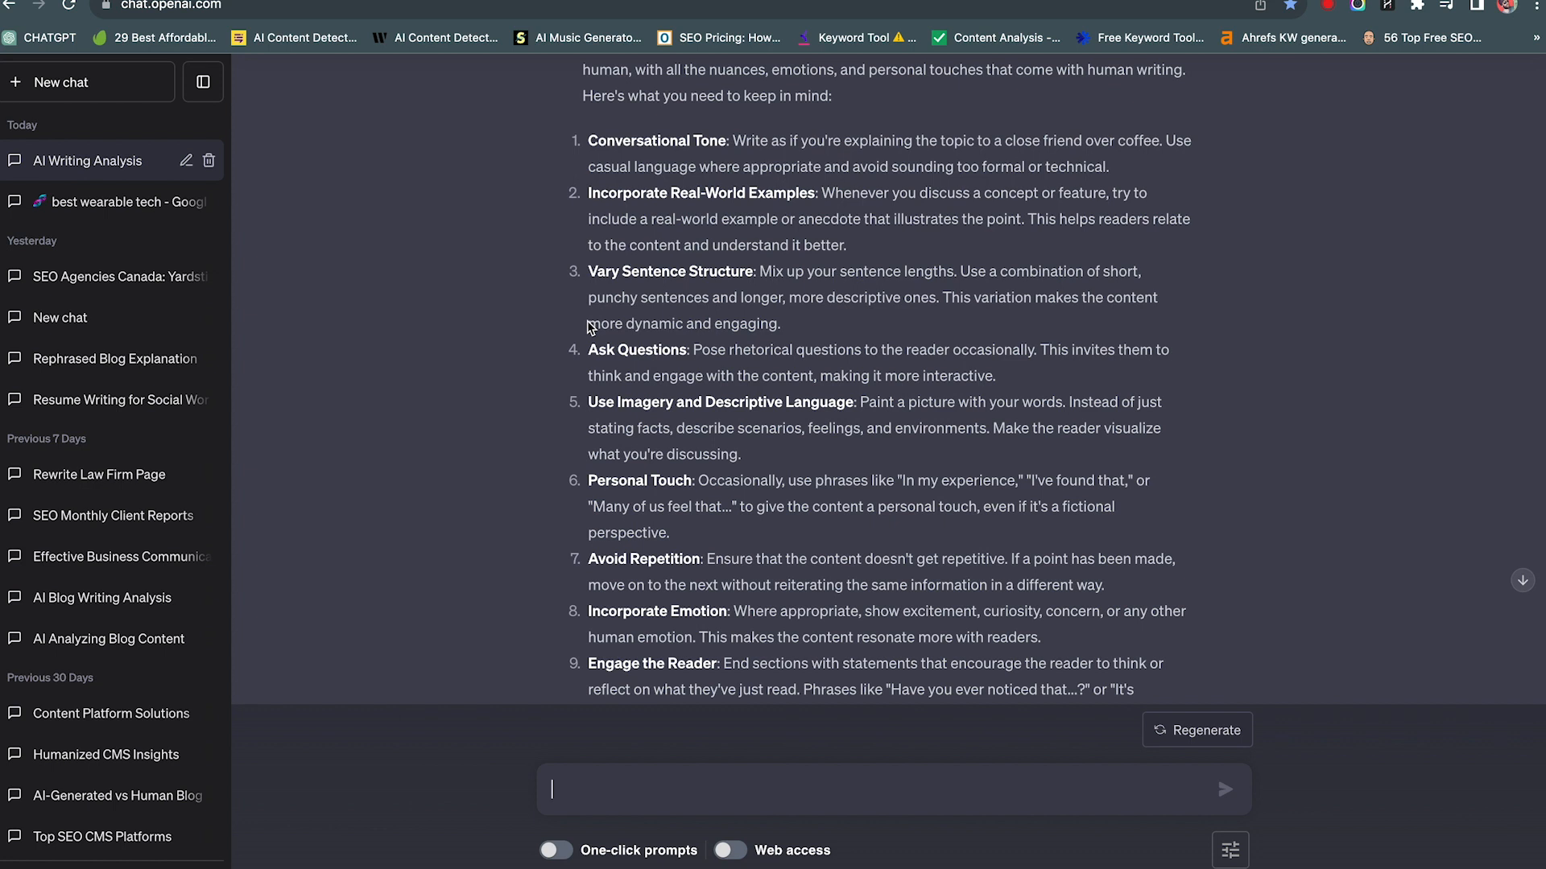
pyautogui.moveTo(617, 350)
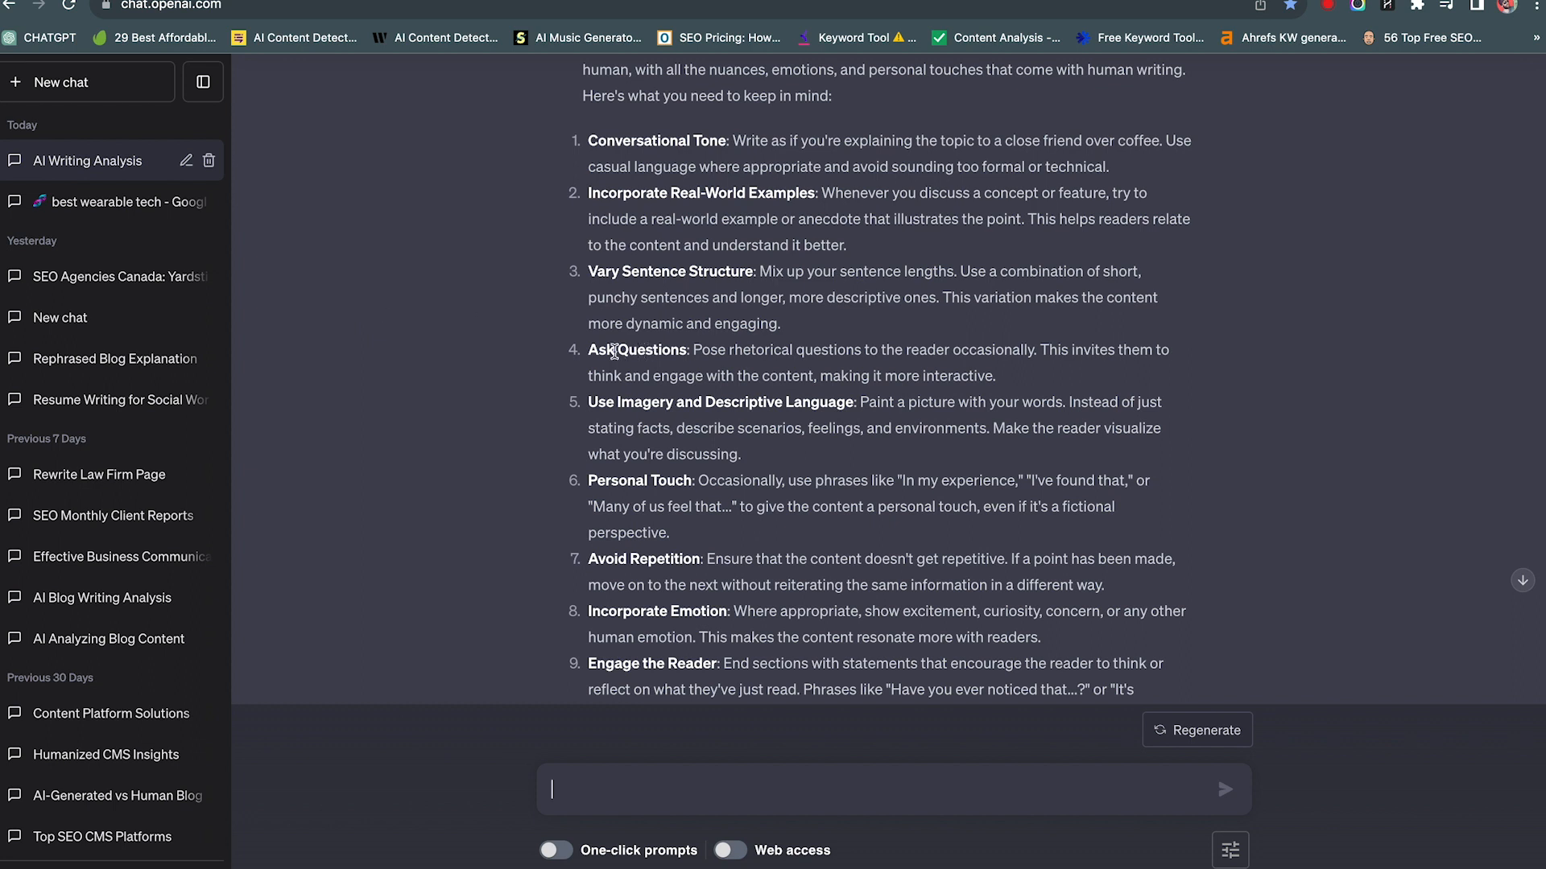
pyautogui.moveTo(614, 349)
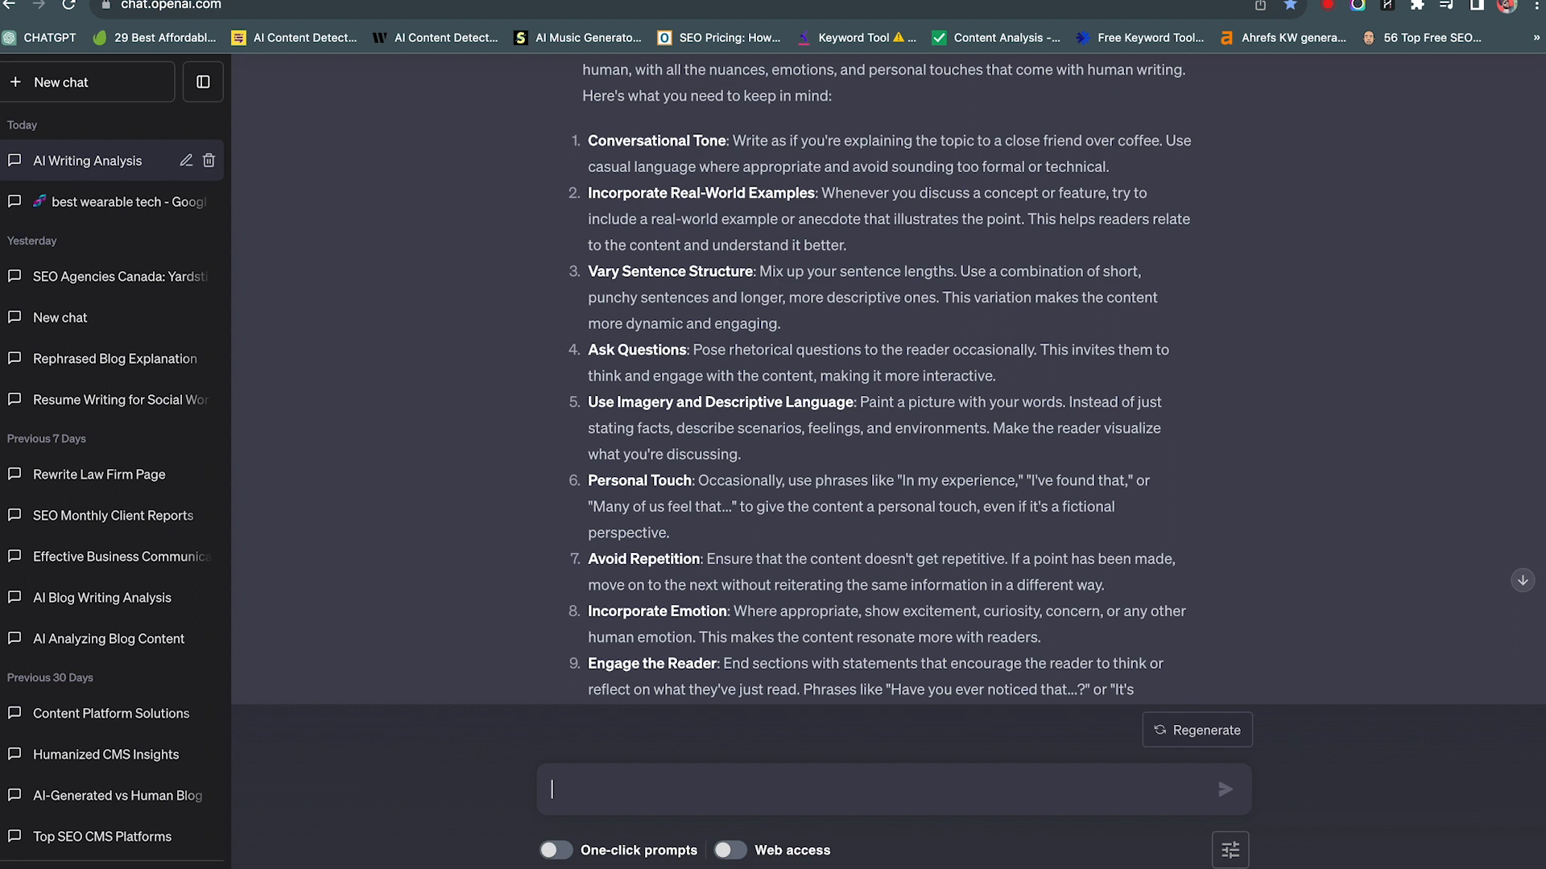
pyautogui.moveTo(302, 37)
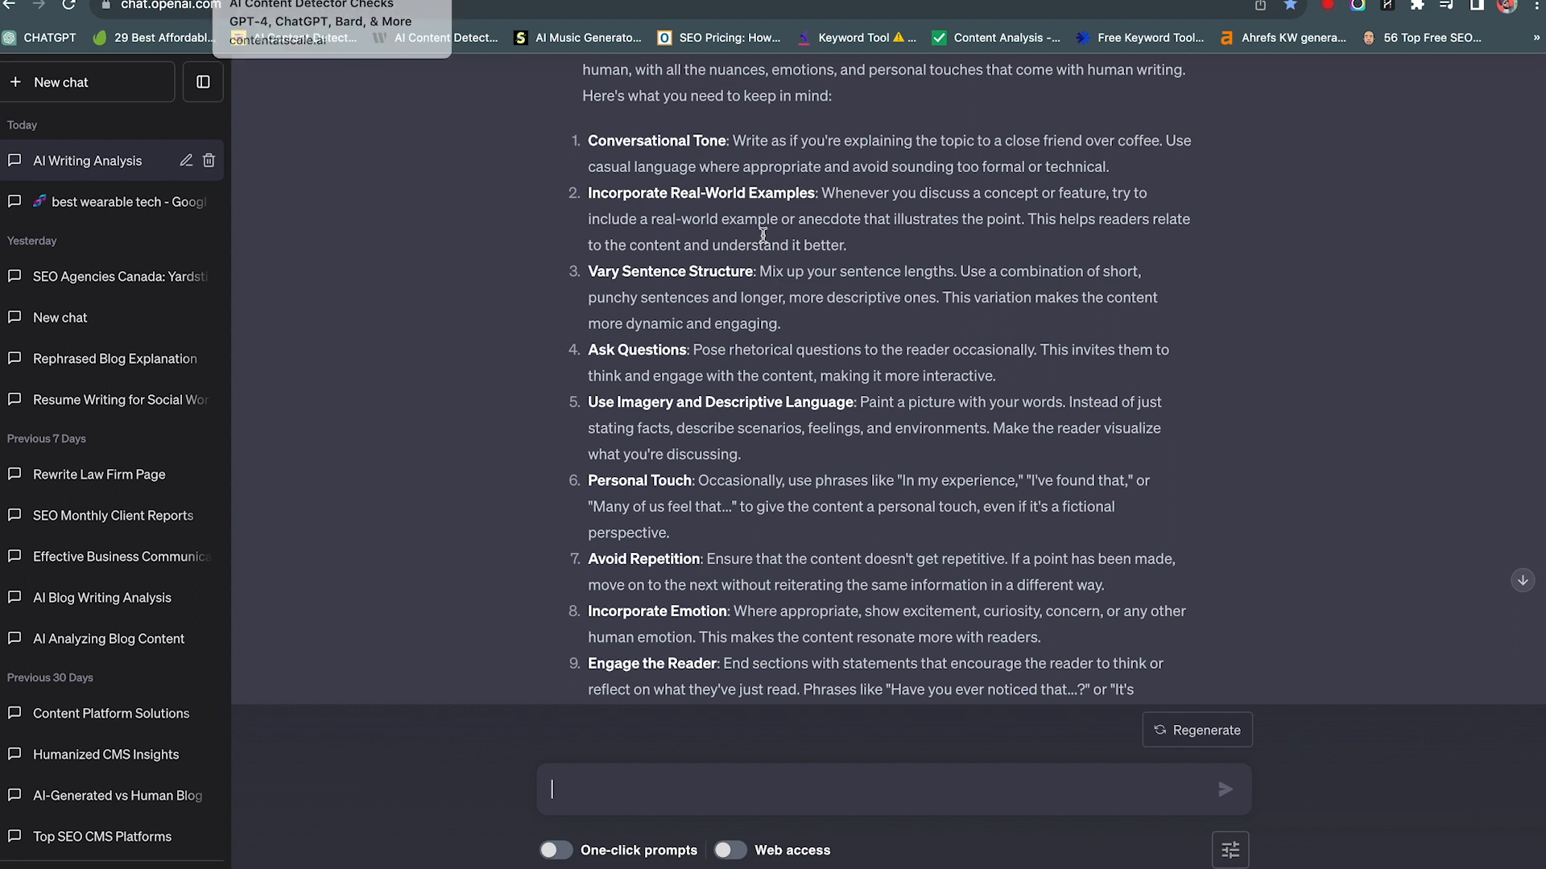